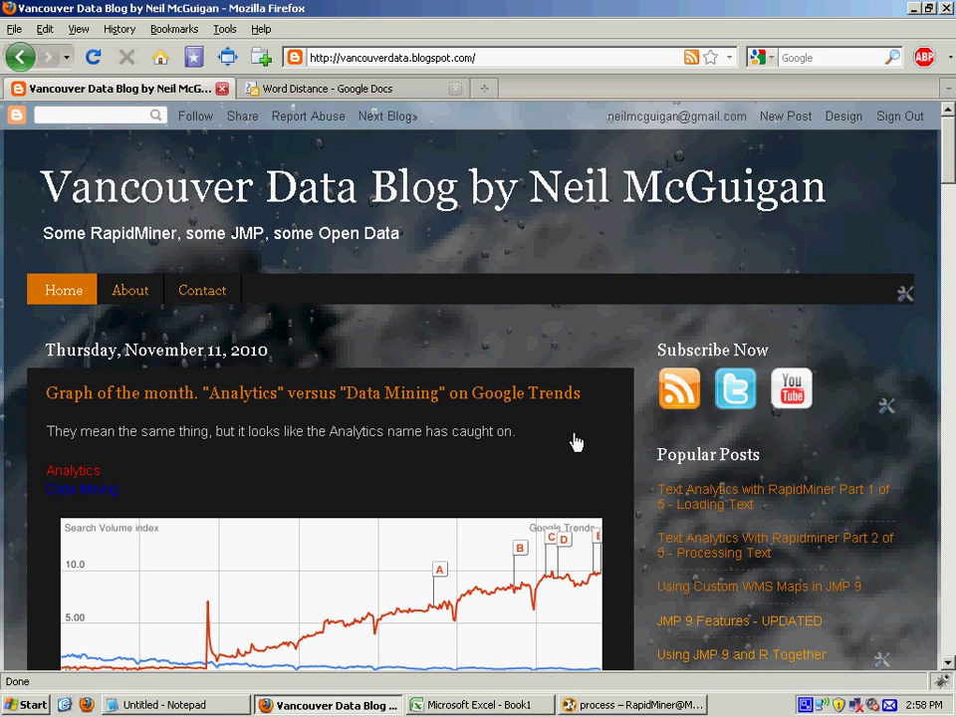
pyautogui.moveTo(406, 155)
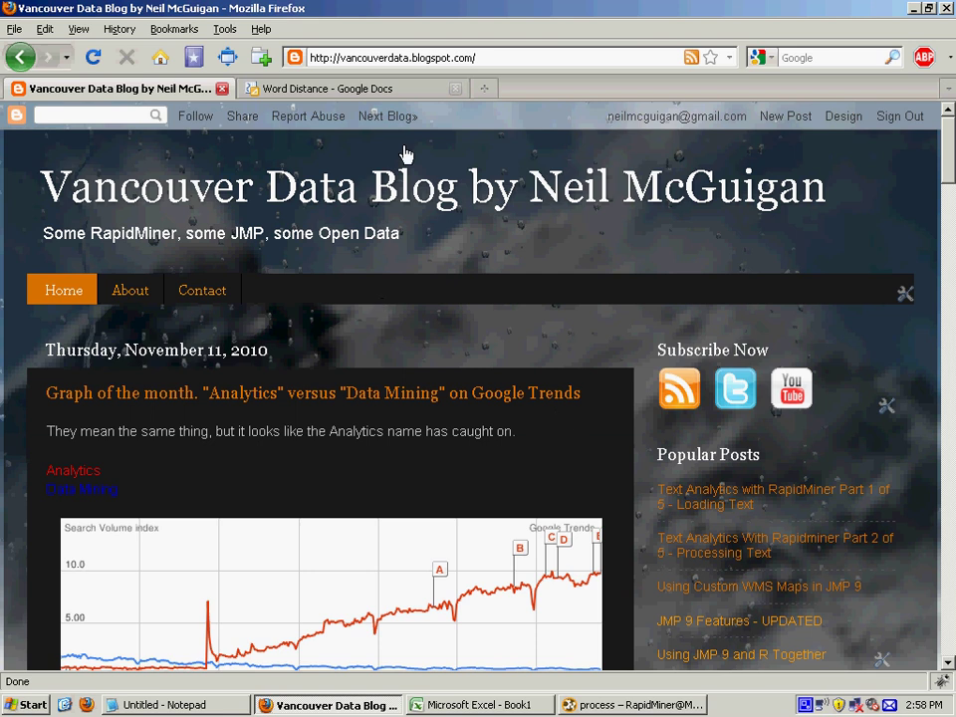
# Step: Inspect the Process Documents subprocess (Extract Content, Tokenize, Transform Cases), then return to Main Process
pyautogui.click(393, 57)
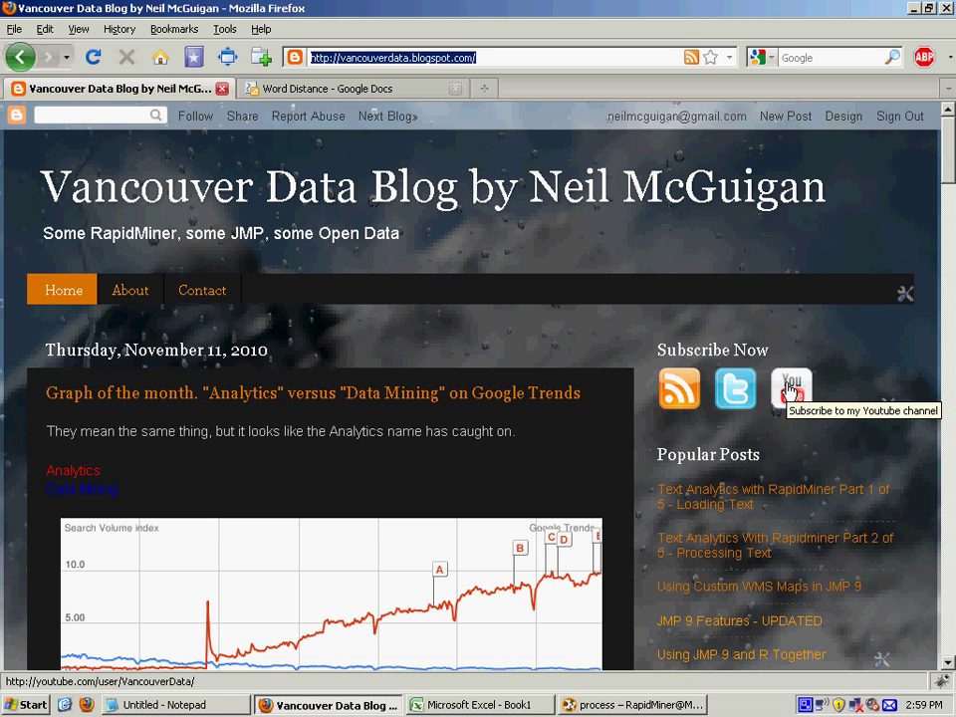
pyautogui.moveTo(595, 423)
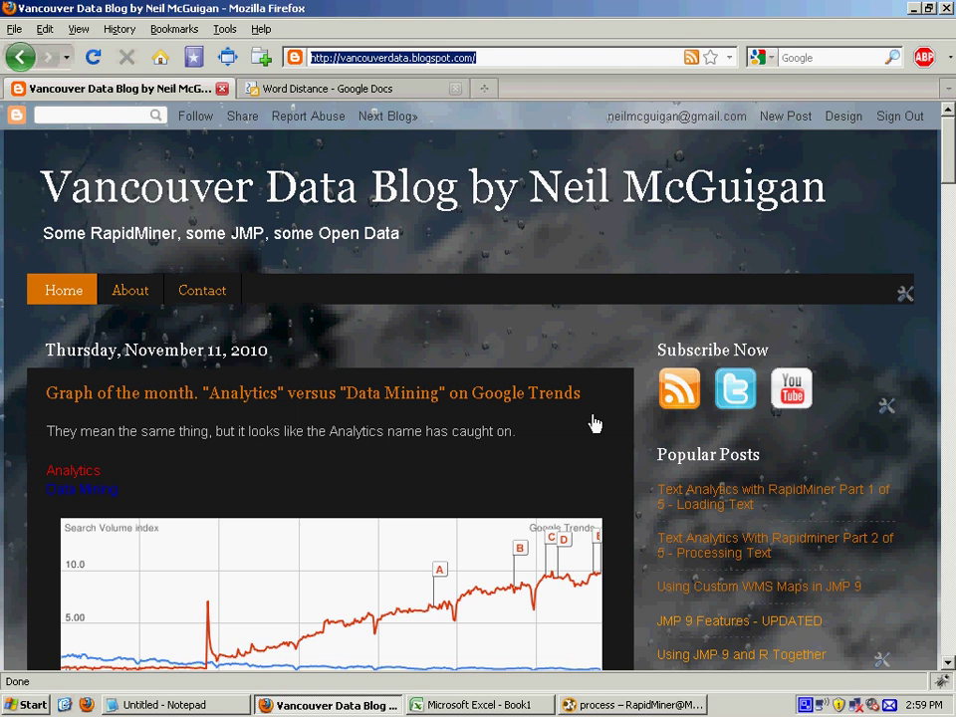
pyautogui.click(632, 704)
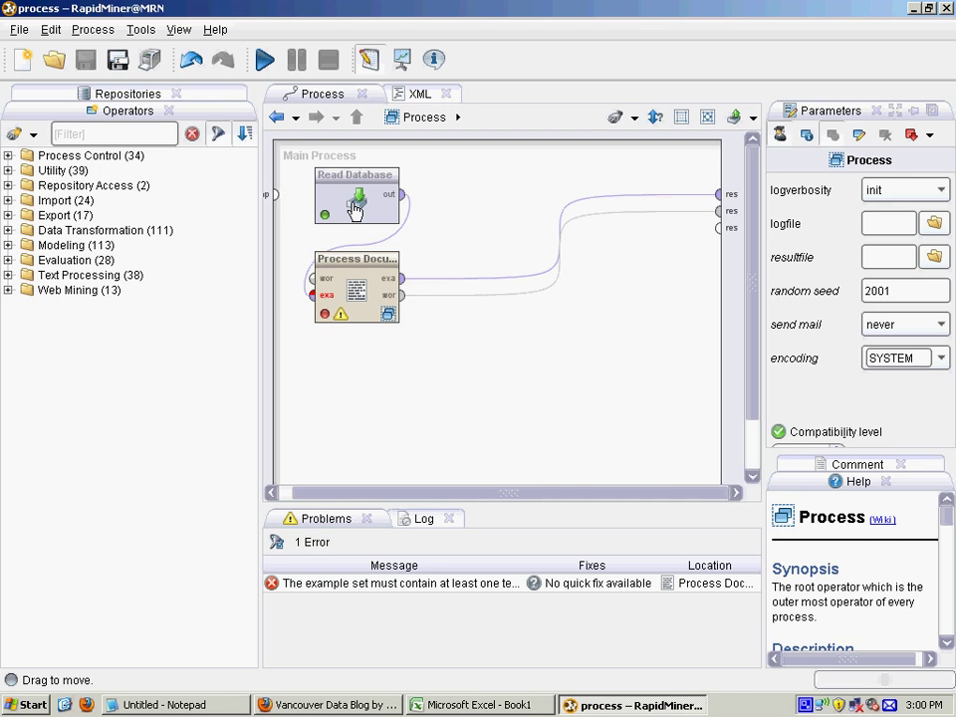
pyautogui.click(357, 196)
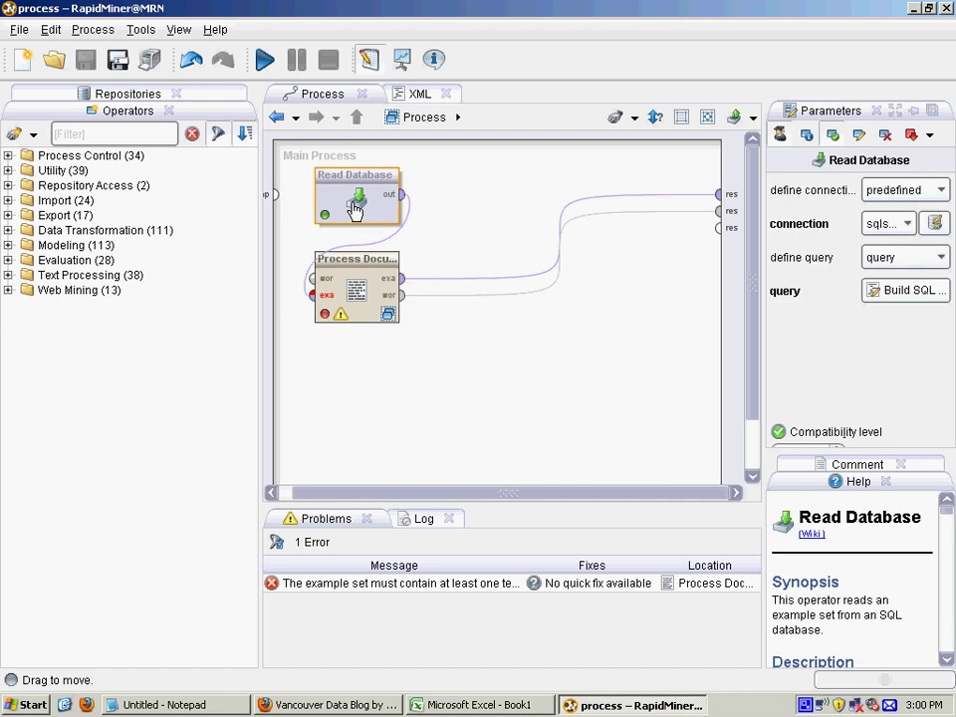
pyautogui.moveTo(370, 204)
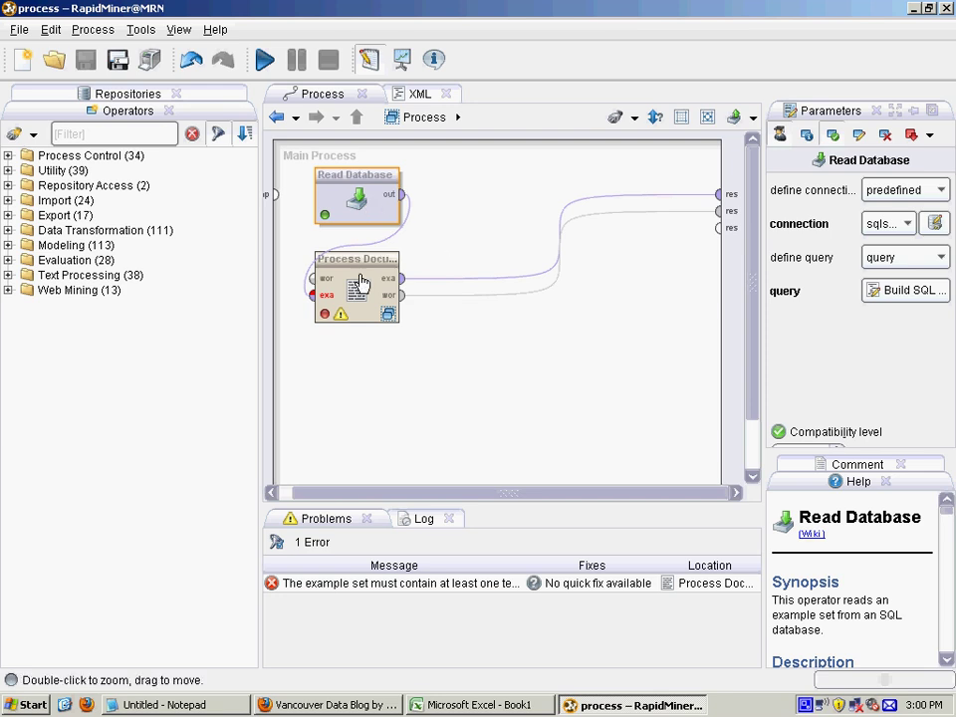
pyautogui.click(357, 289)
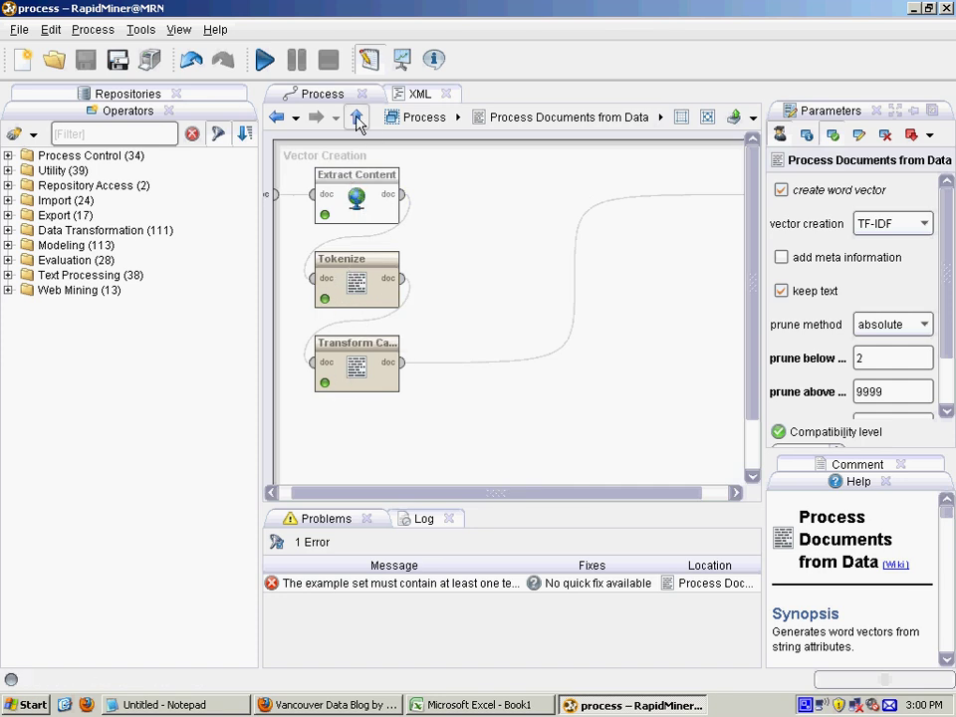
pyautogui.click(356, 117)
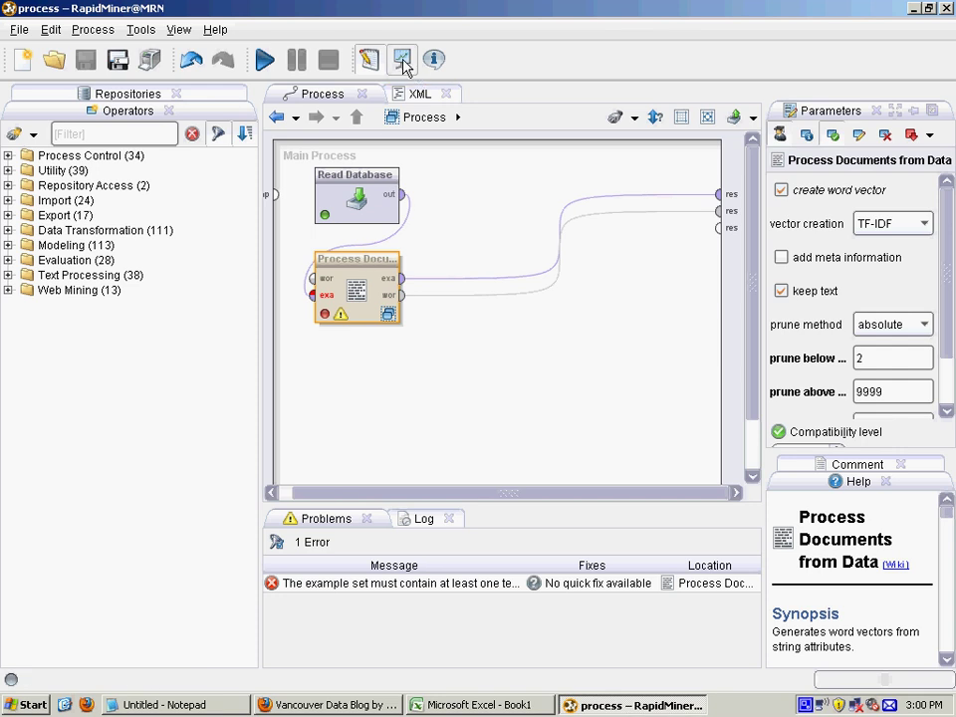
pyautogui.click(264, 60)
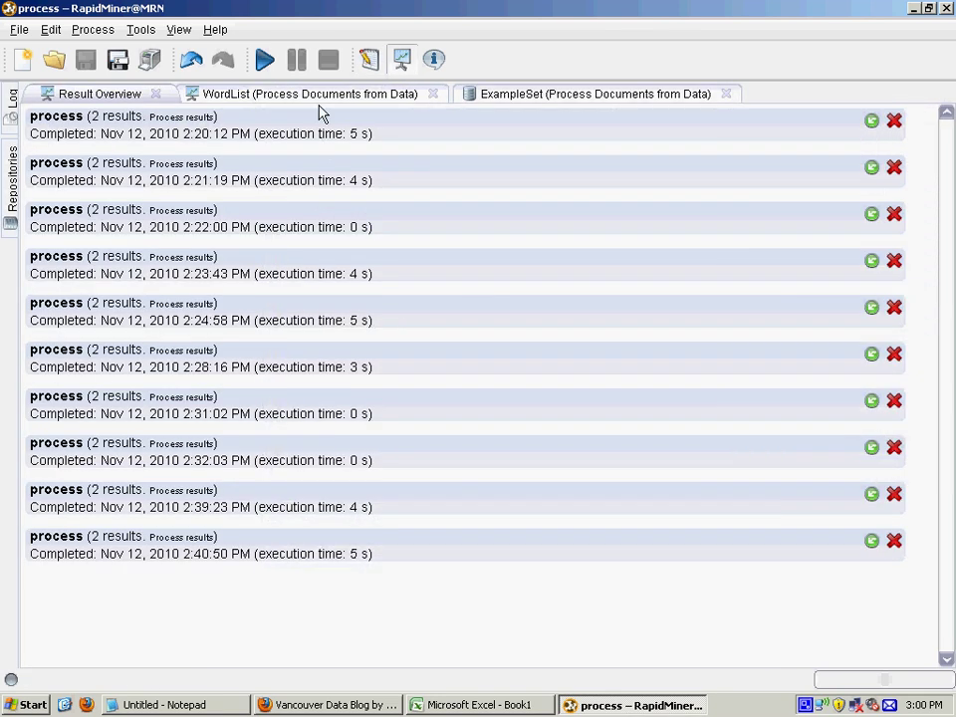
pyautogui.click(593, 93)
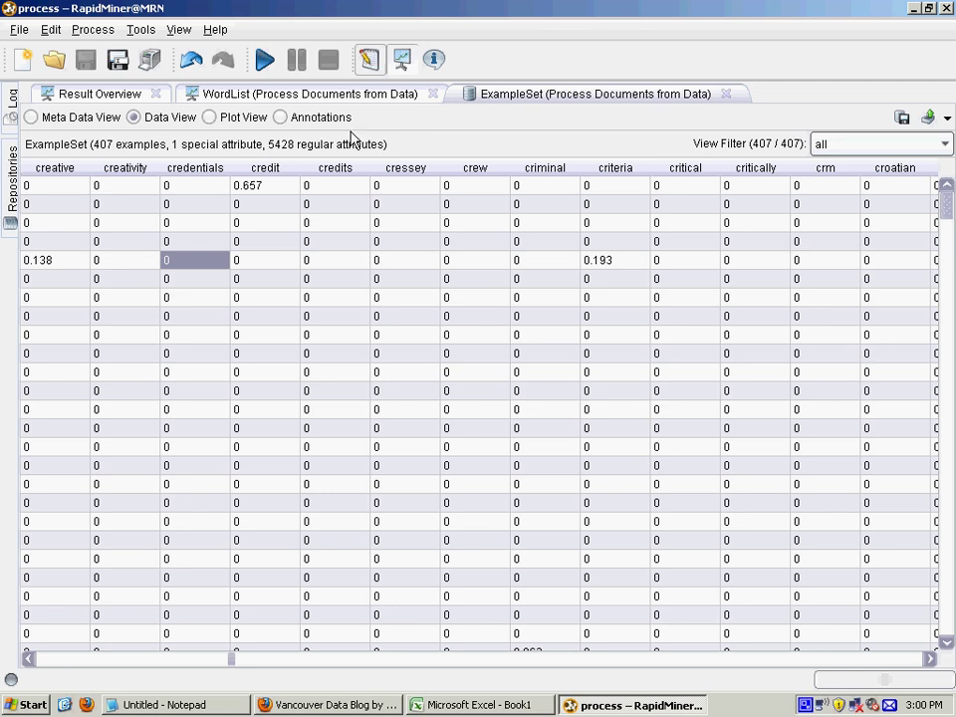
pyautogui.click(368, 58)
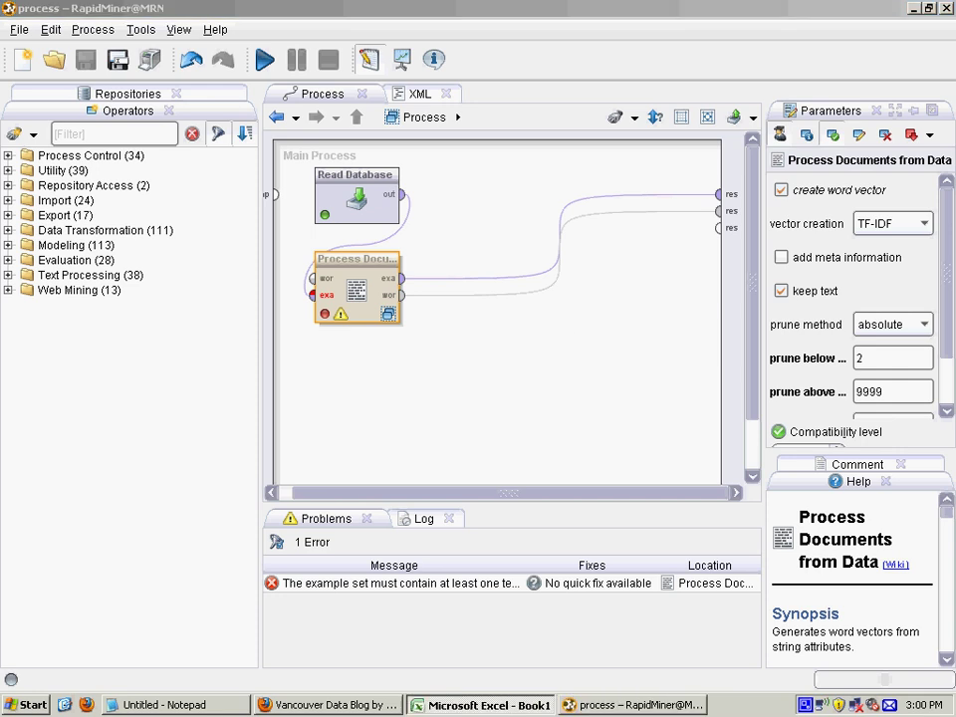
# Step: Maximize the Excel TF-IDF sheet and review the term frequency 0.5 in row 2
pyautogui.click(481, 703)
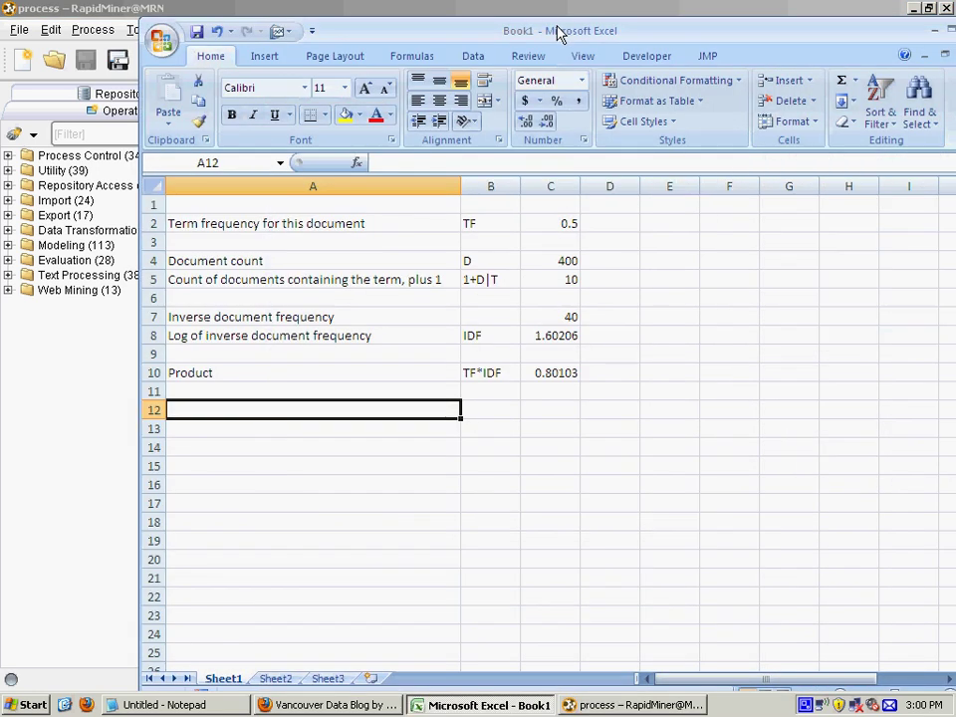
pyautogui.click(929, 9)
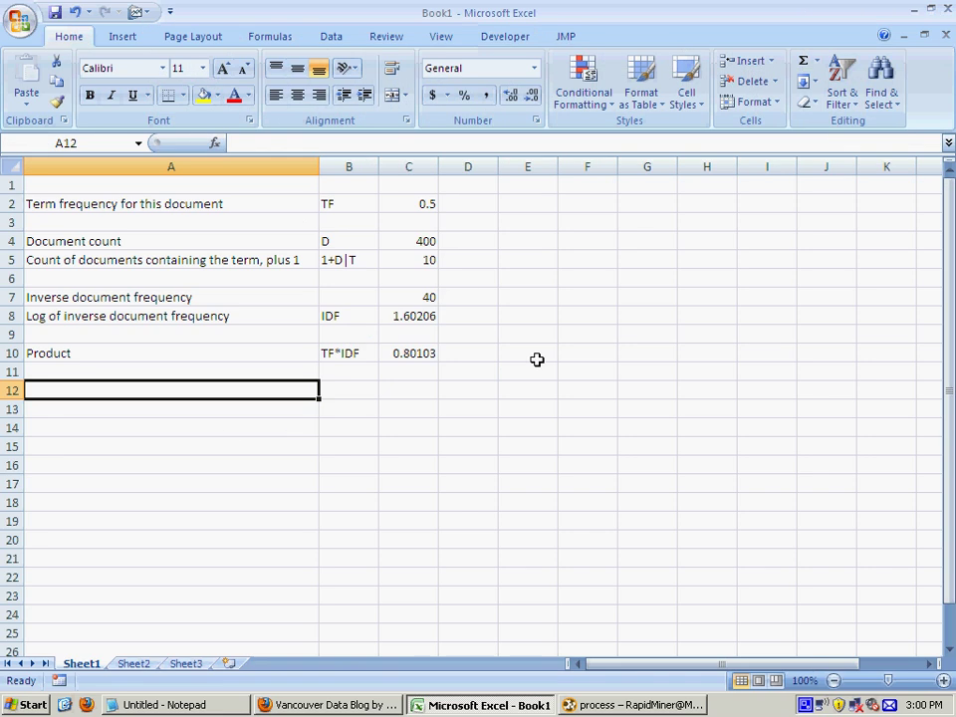
pyautogui.click(170, 204)
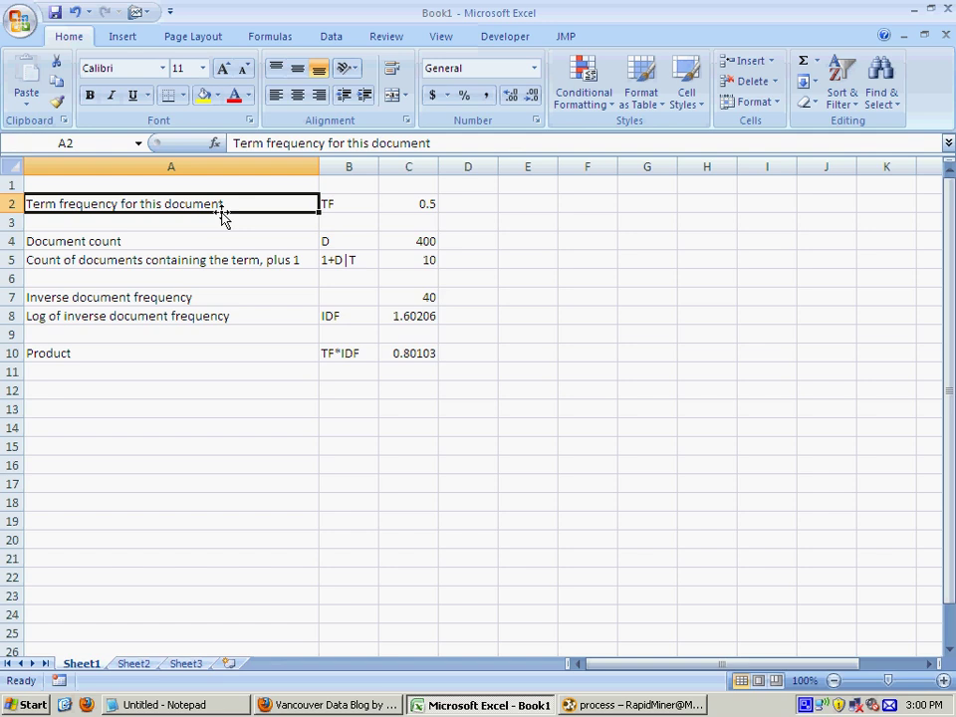
pyautogui.click(409, 203)
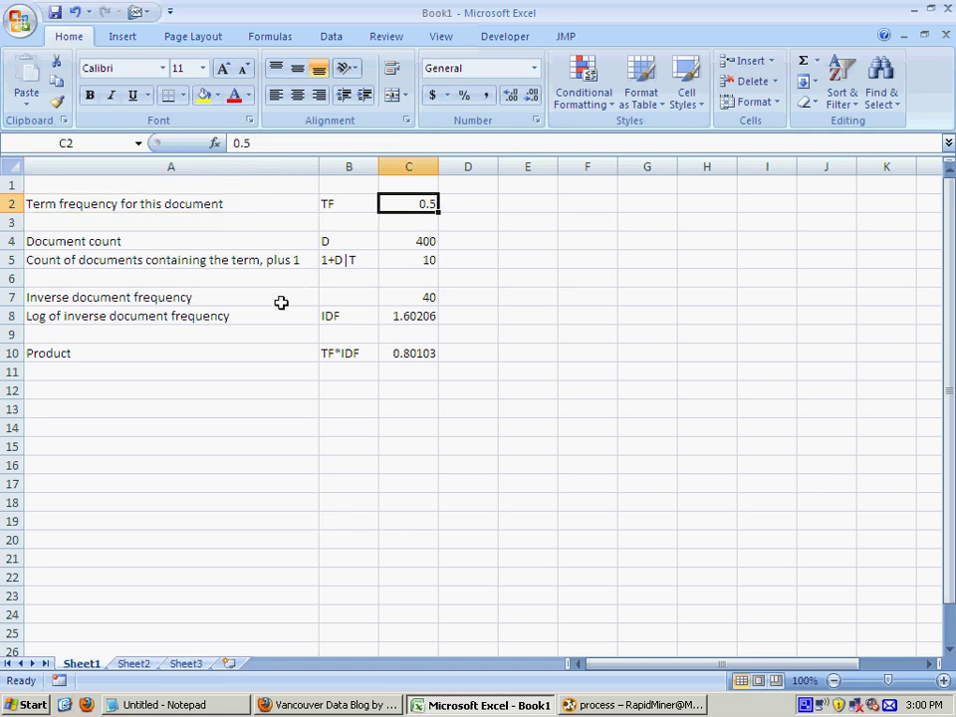
pyautogui.moveTo(219, 239)
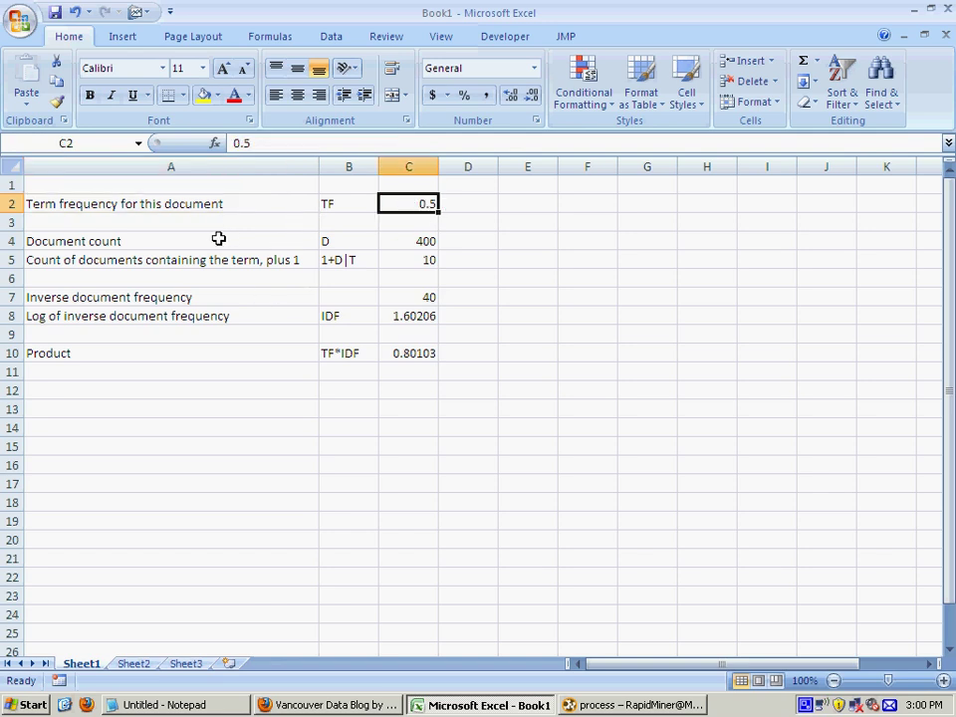
pyautogui.click(632, 704)
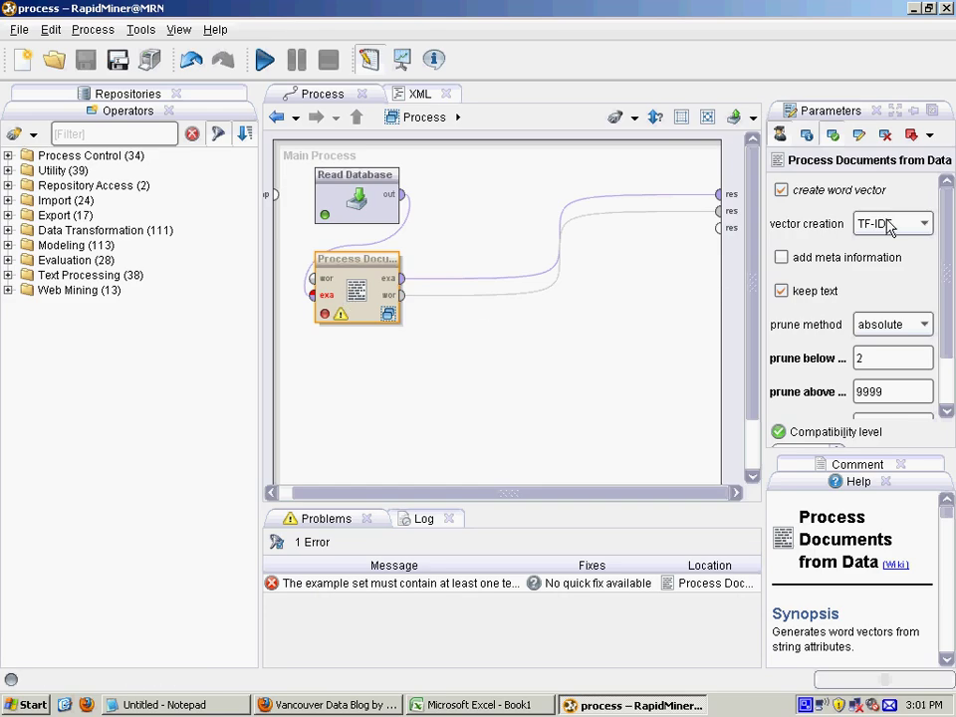
# Step: Switch the vector creation scheme from TF-IDF to Term Frequency
pyautogui.click(892, 223)
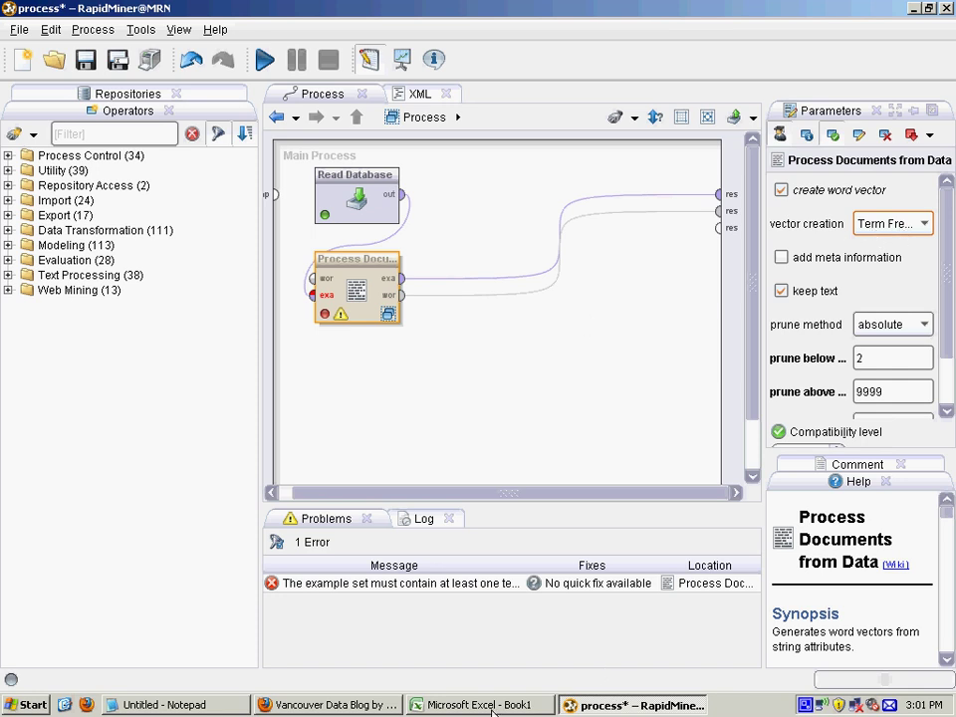
# Step: Change the documents-containing-term count in C5 to 11
pyautogui.click(478, 704)
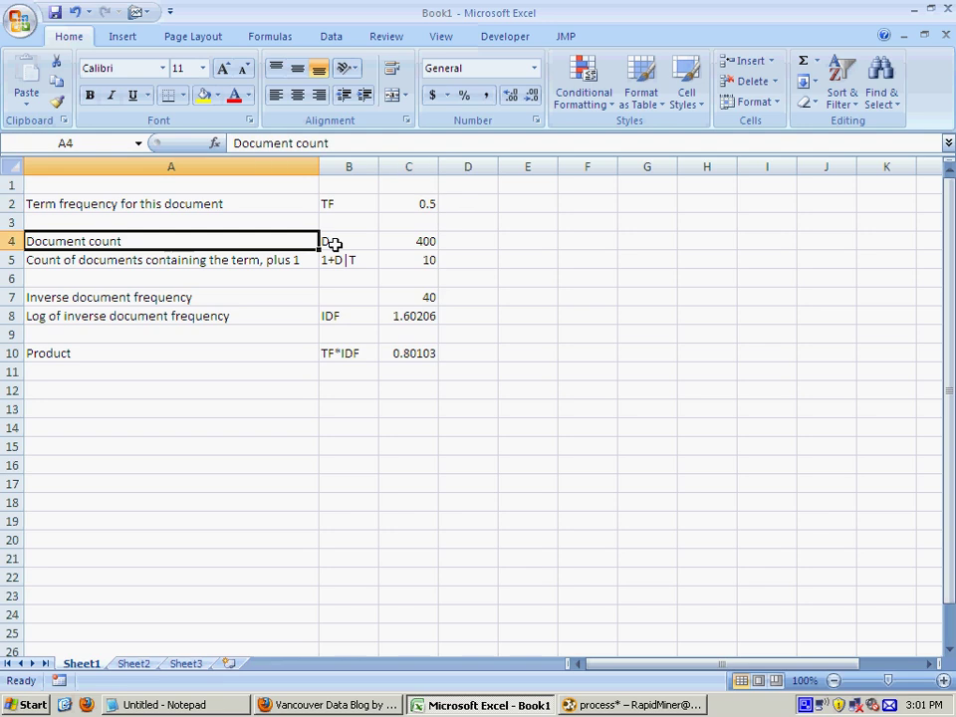
pyautogui.click(169, 260)
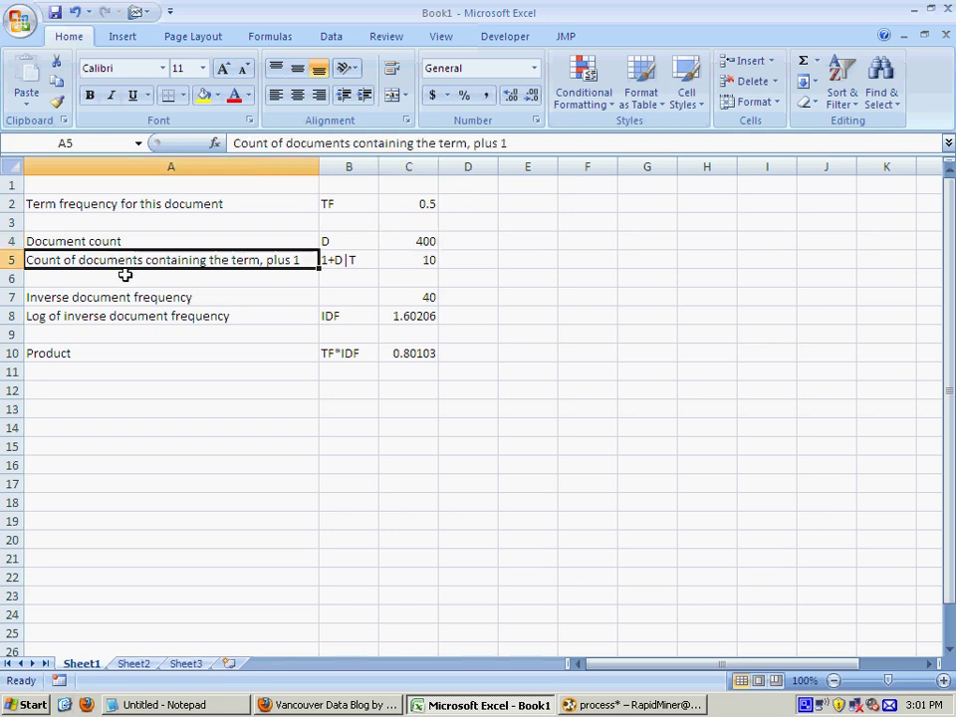
pyautogui.moveTo(212, 269)
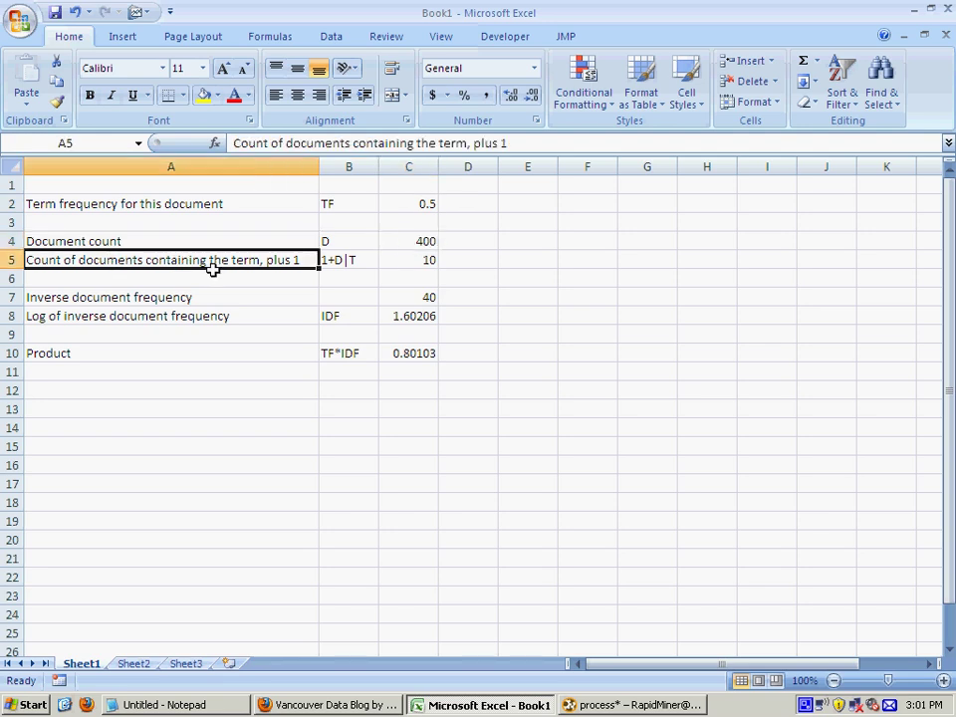
pyautogui.click(409, 259)
pyautogui.write('11')
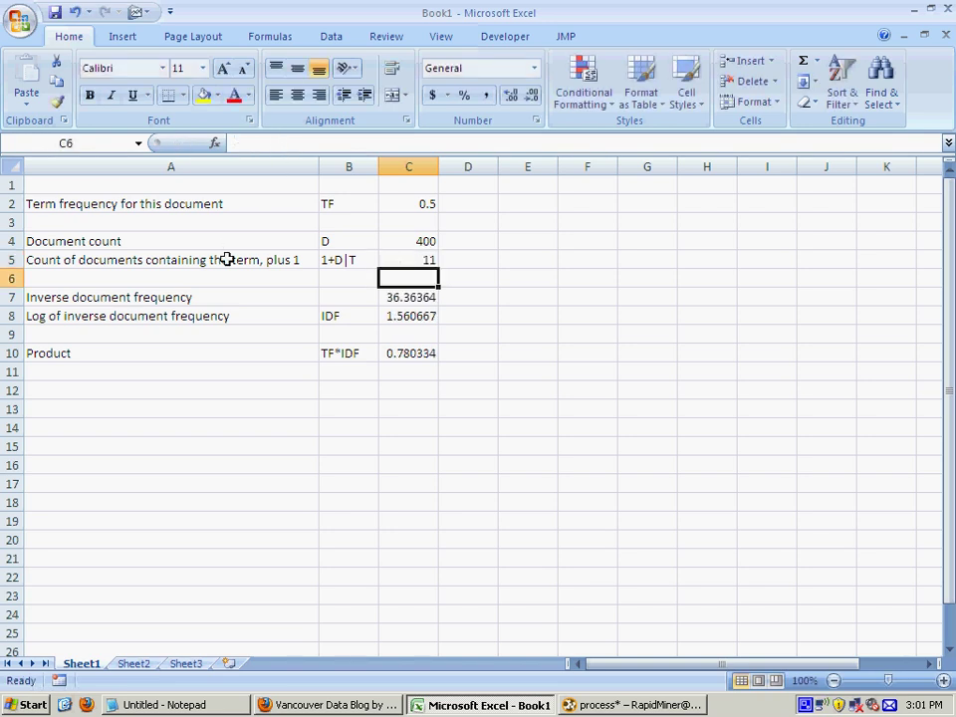
pyautogui.click(171, 259)
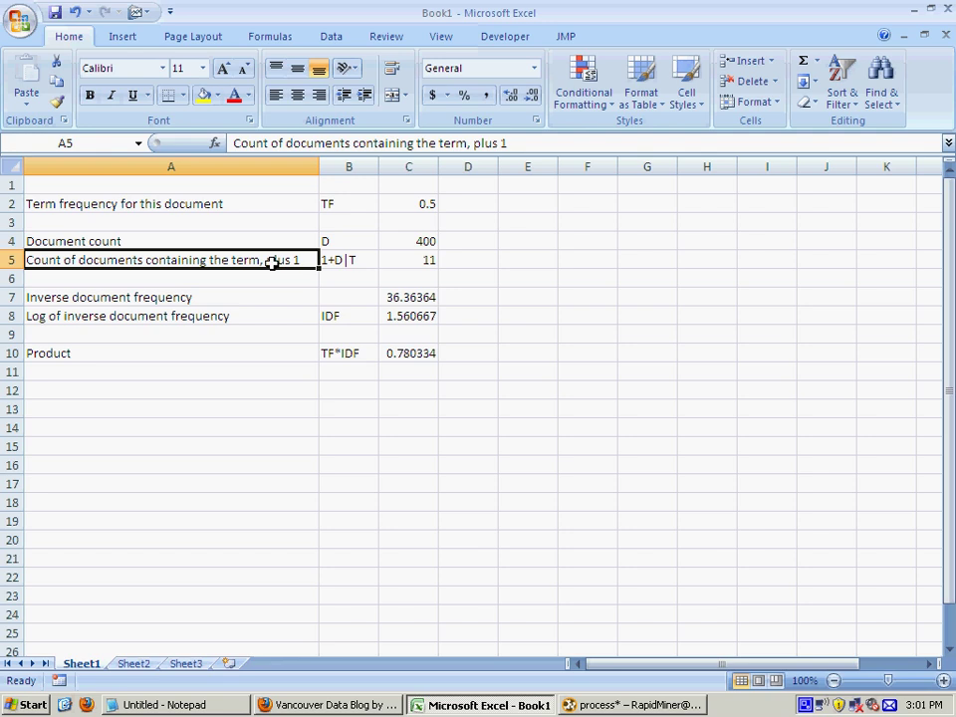
pyautogui.moveTo(310, 263)
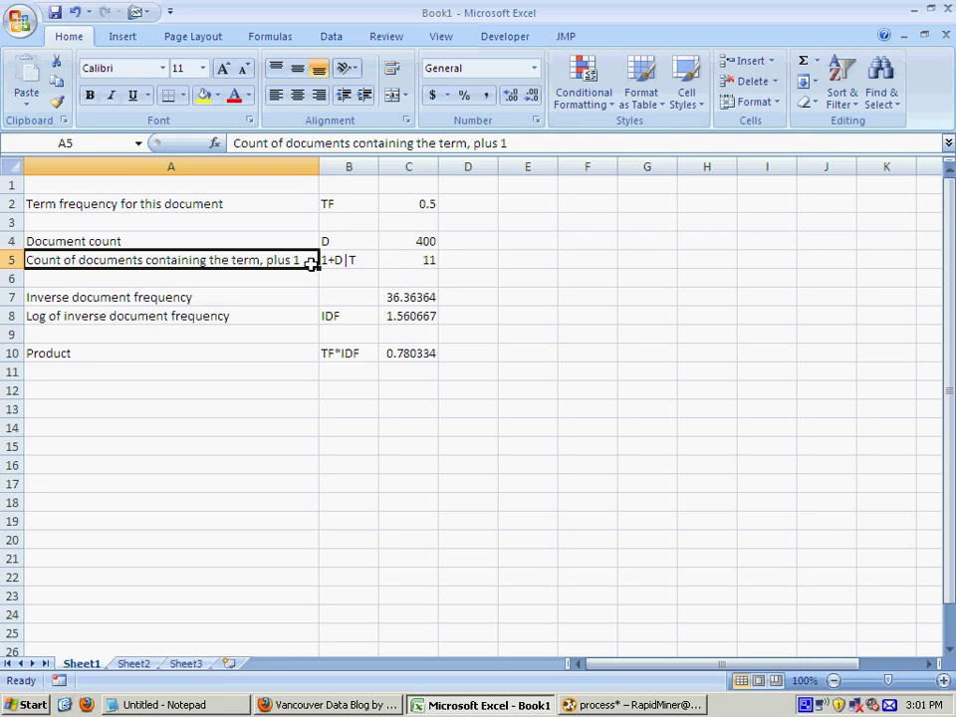
pyautogui.moveTo(218, 302)
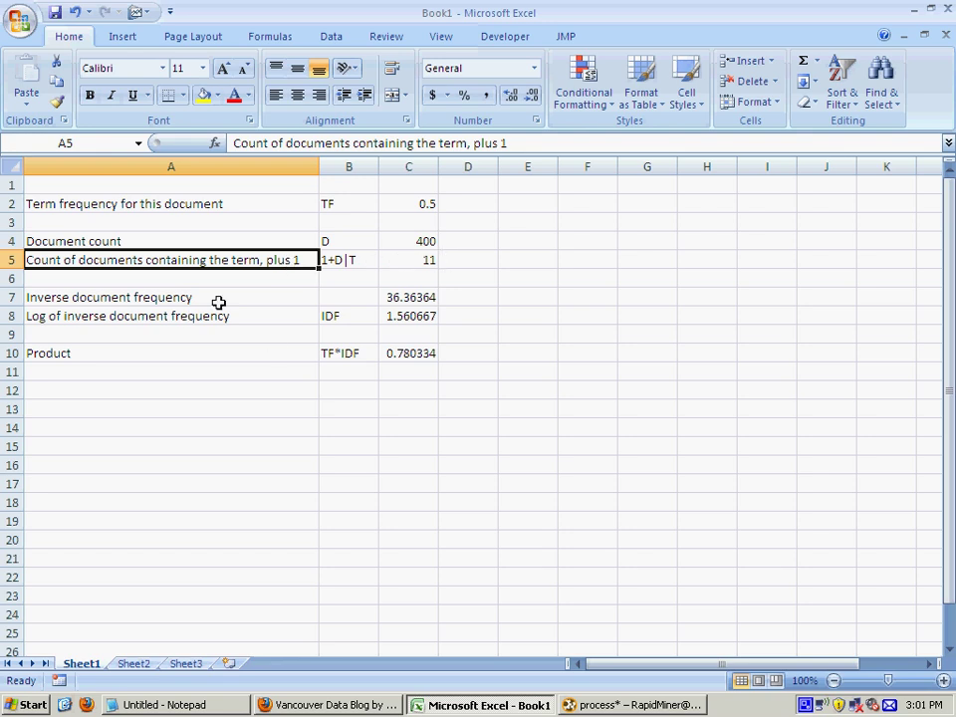
# Step: Inspect the IDF and TF*IDF formulas =C4/C5, =LOG10(C7) and =C2*C8
pyautogui.click(409, 296)
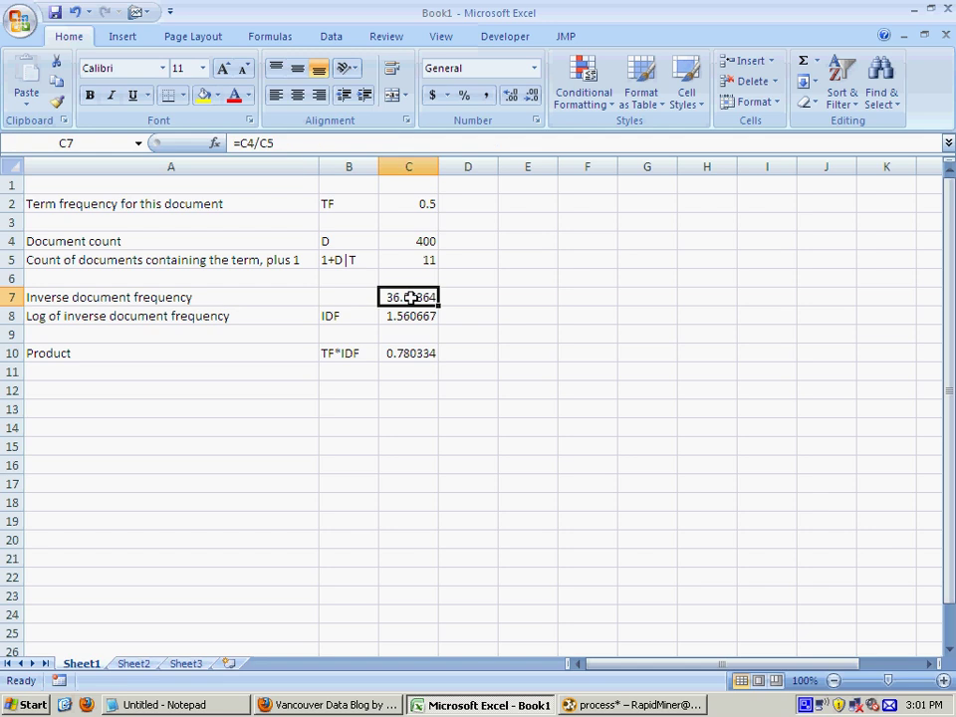
pyautogui.doubleClick(409, 297)
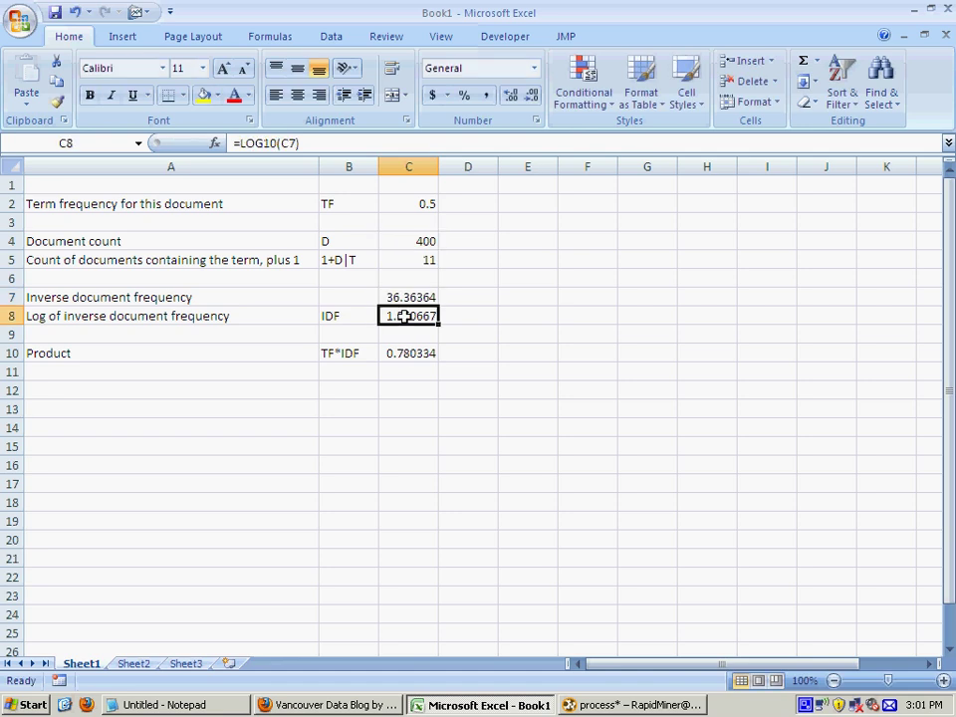
pyautogui.click(408, 352)
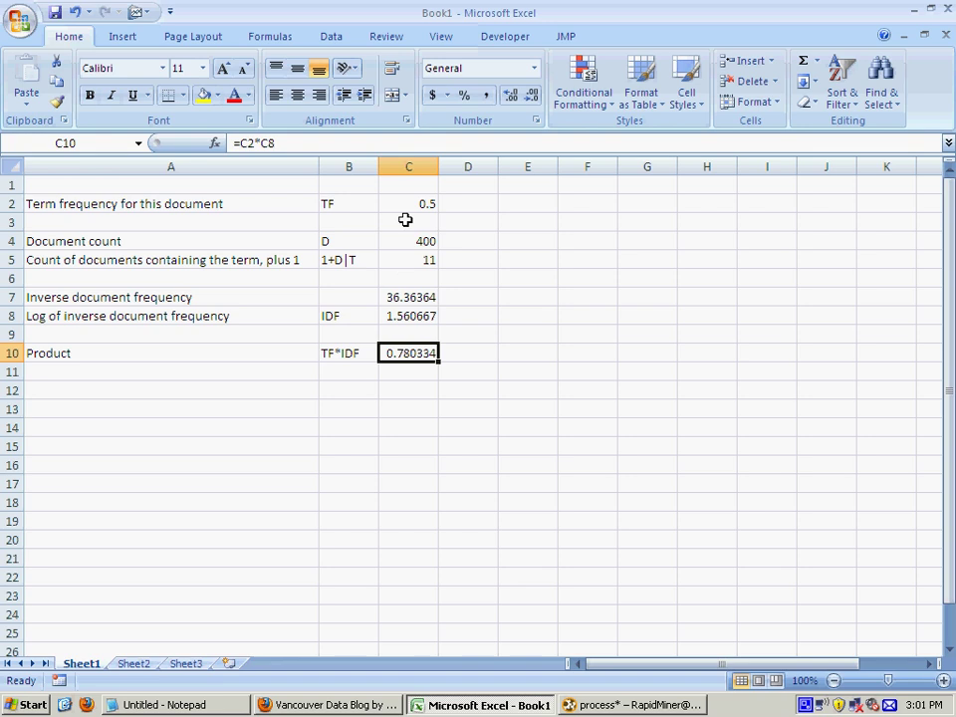
pyautogui.click(409, 315)
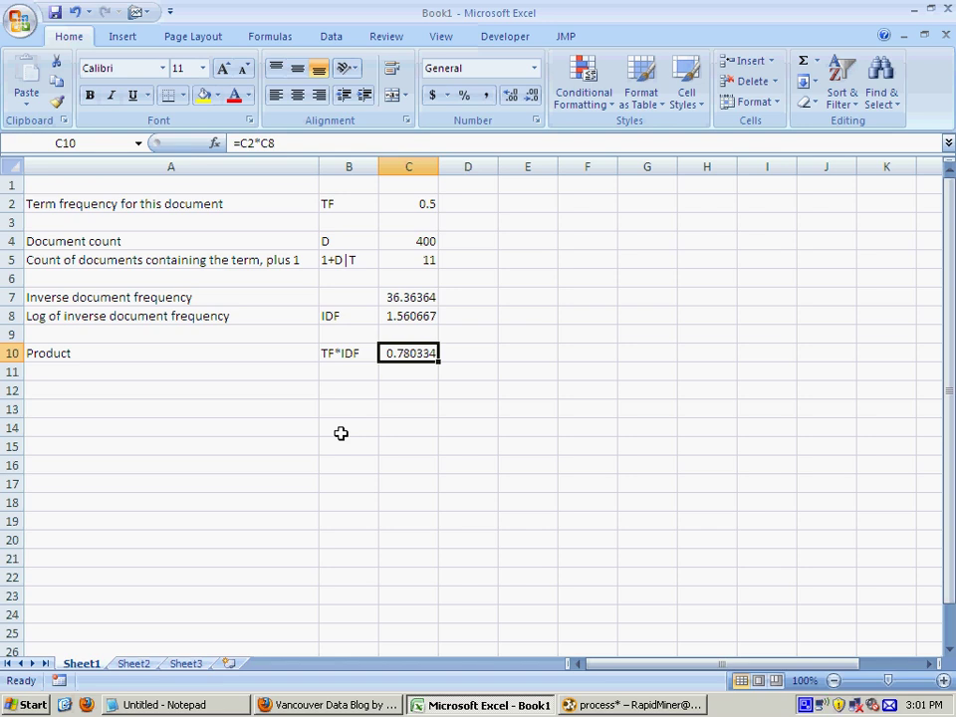
pyautogui.click(409, 203)
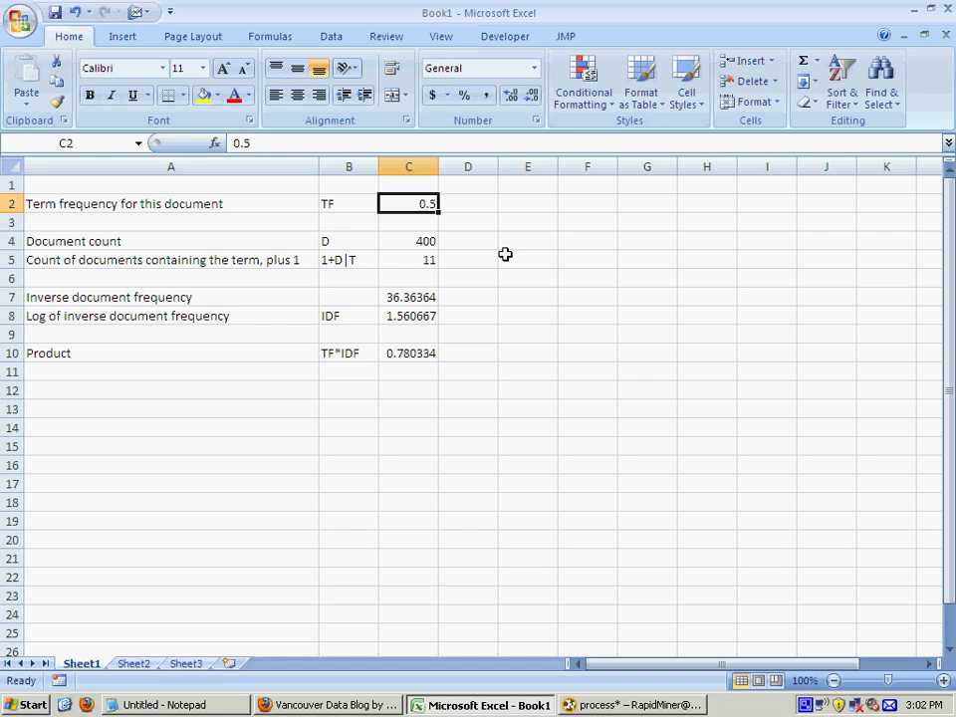
# Step: Re-enter the term frequency and set C5 to 300, giving IDF 0.124939 and TF*IDF 0.062469
pyautogui.write('0.9')
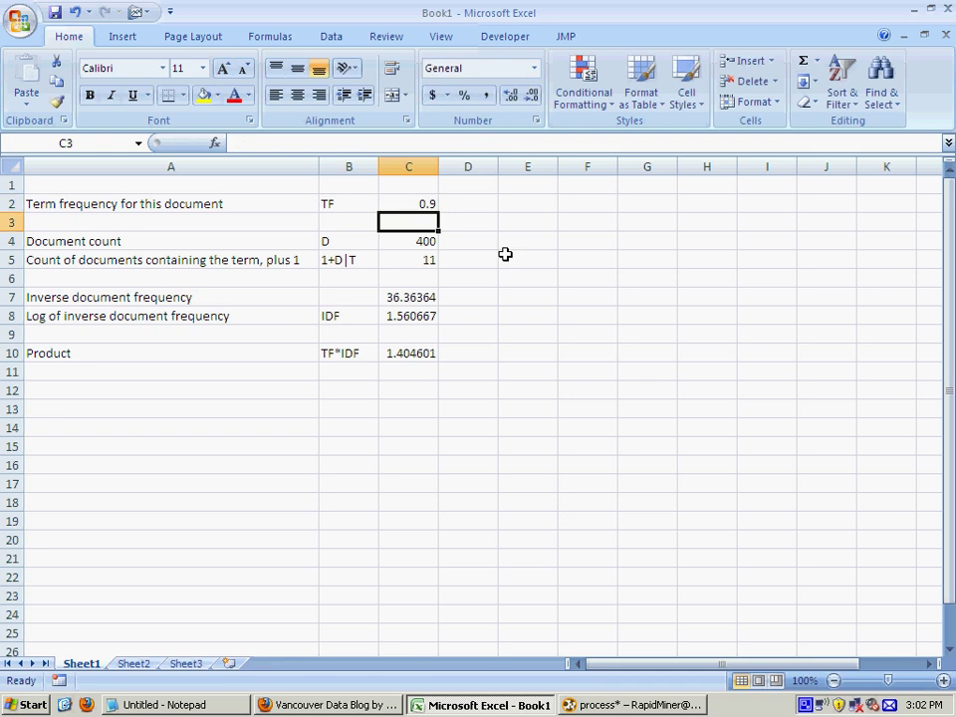
pyautogui.click(408, 203)
pyautogui.write('0.5')
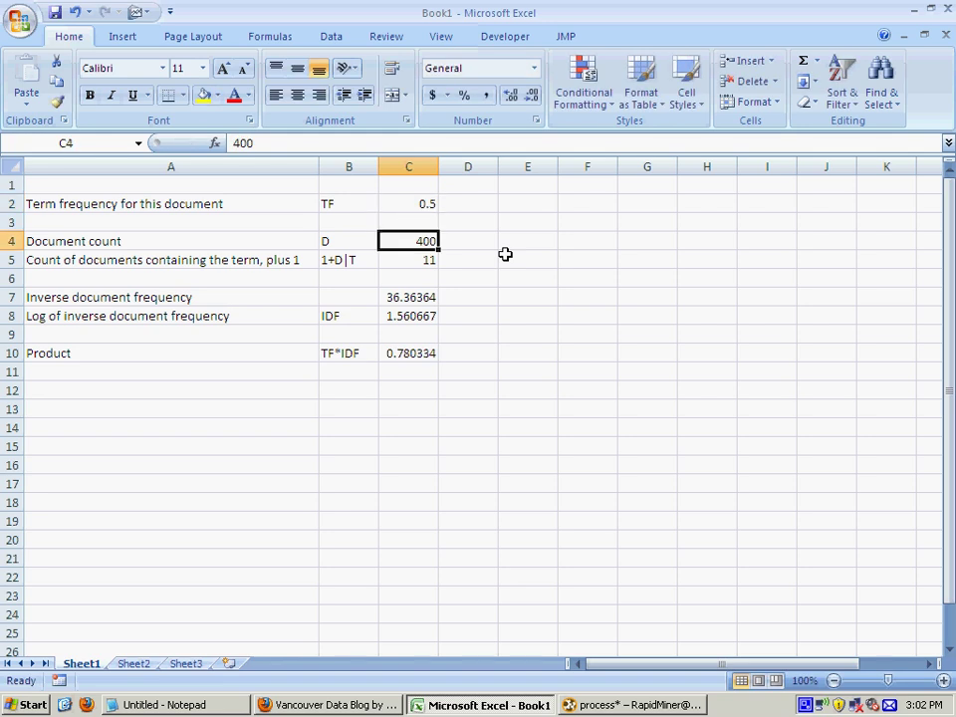
pyautogui.click(409, 259)
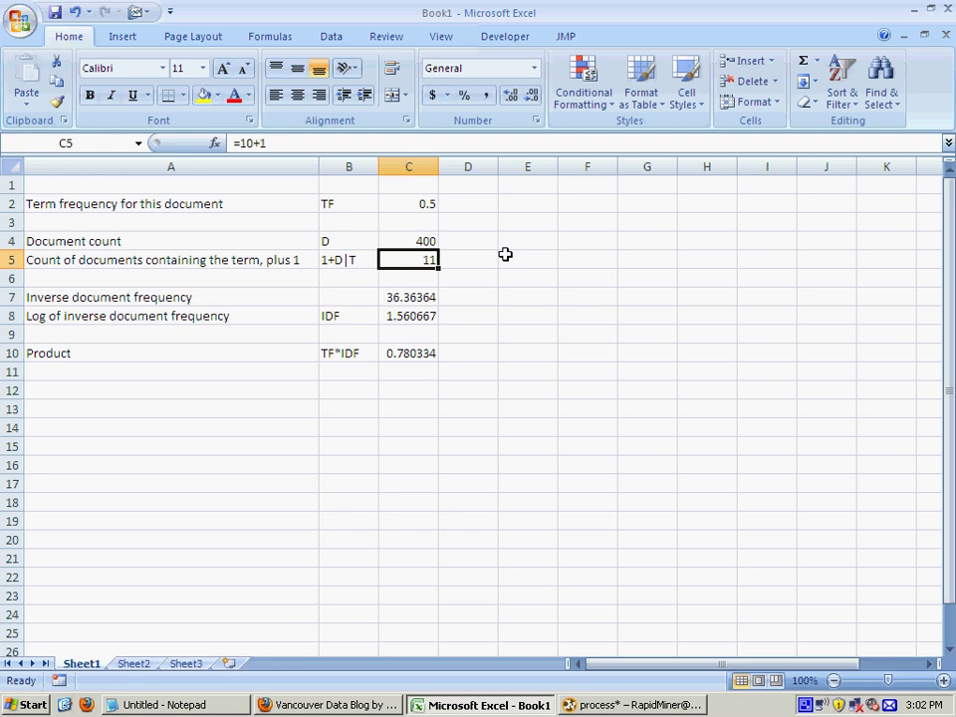
pyautogui.write('300')
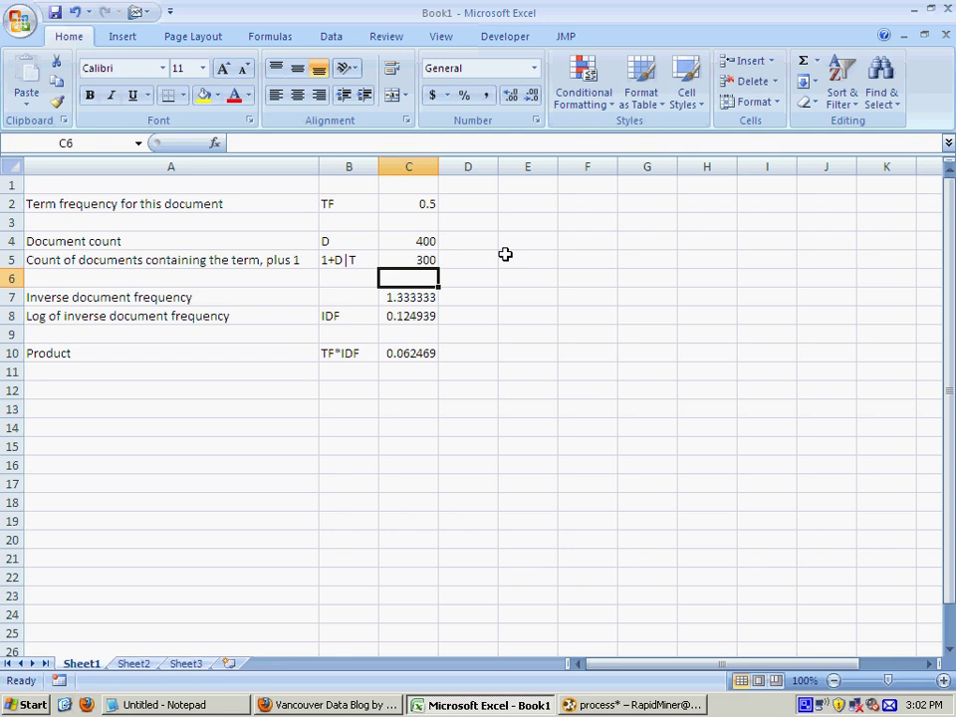
pyautogui.click(408, 259)
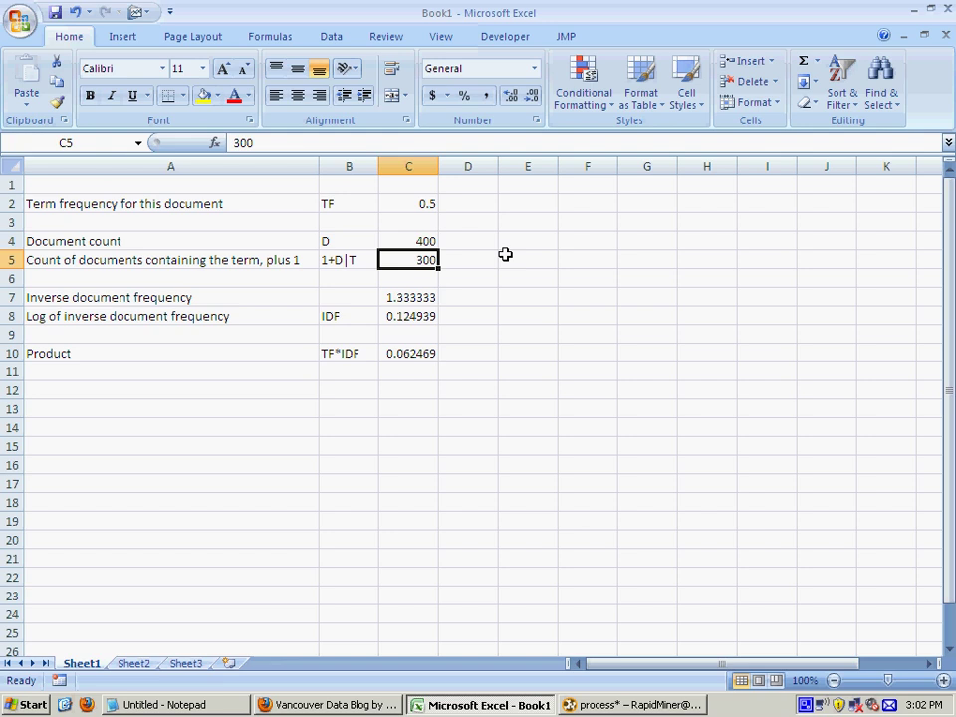
pyautogui.moveTo(348, 705)
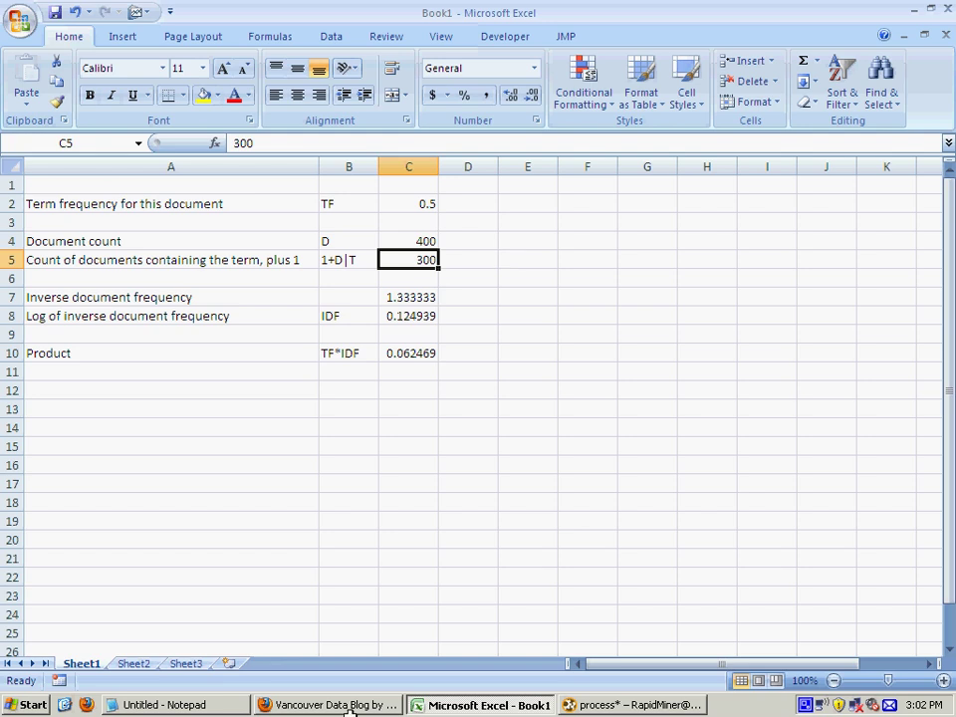
# Step: Return to RapidMiner and close the vector creation dropdown unchanged
pyautogui.click(633, 705)
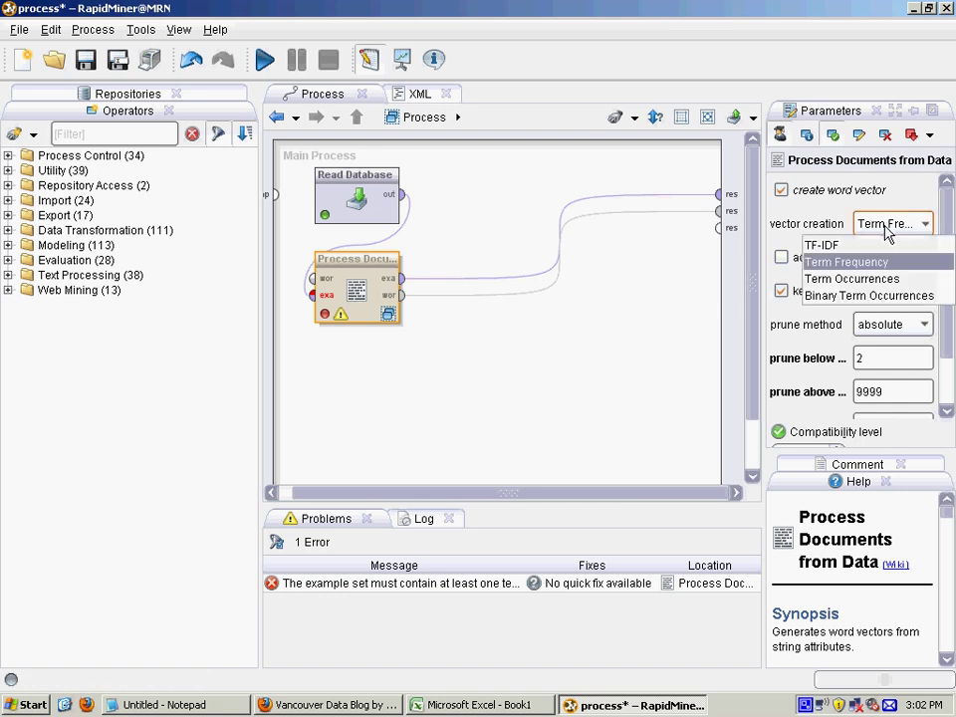
pyautogui.click(820, 244)
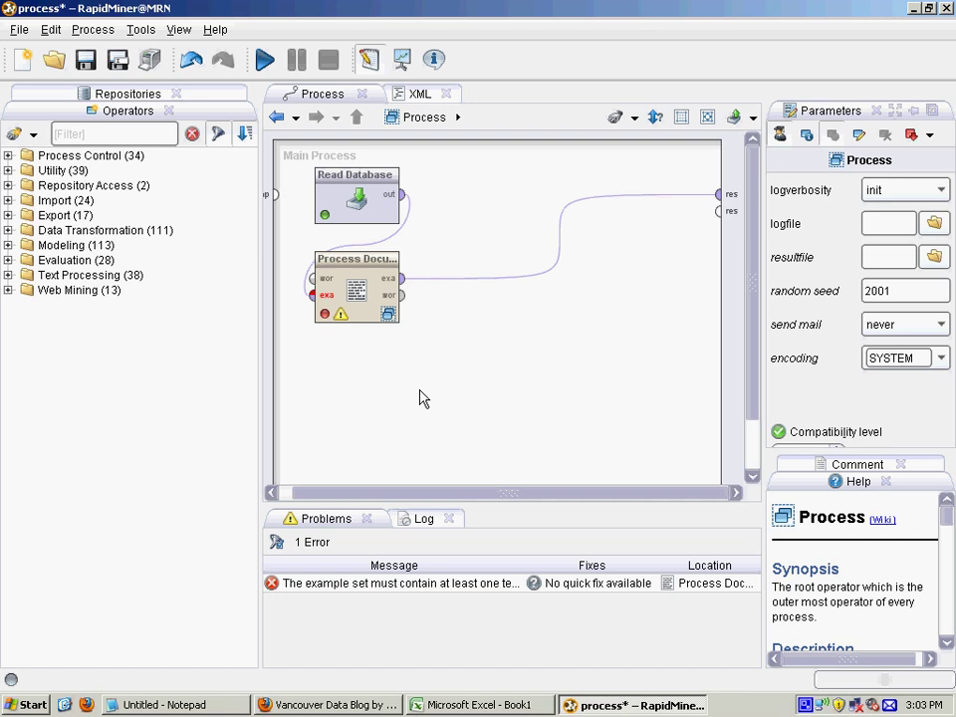
# Step: Filter operators for 'simi' and edit the Read Database SQL query with 'top'
pyautogui.click(112, 133)
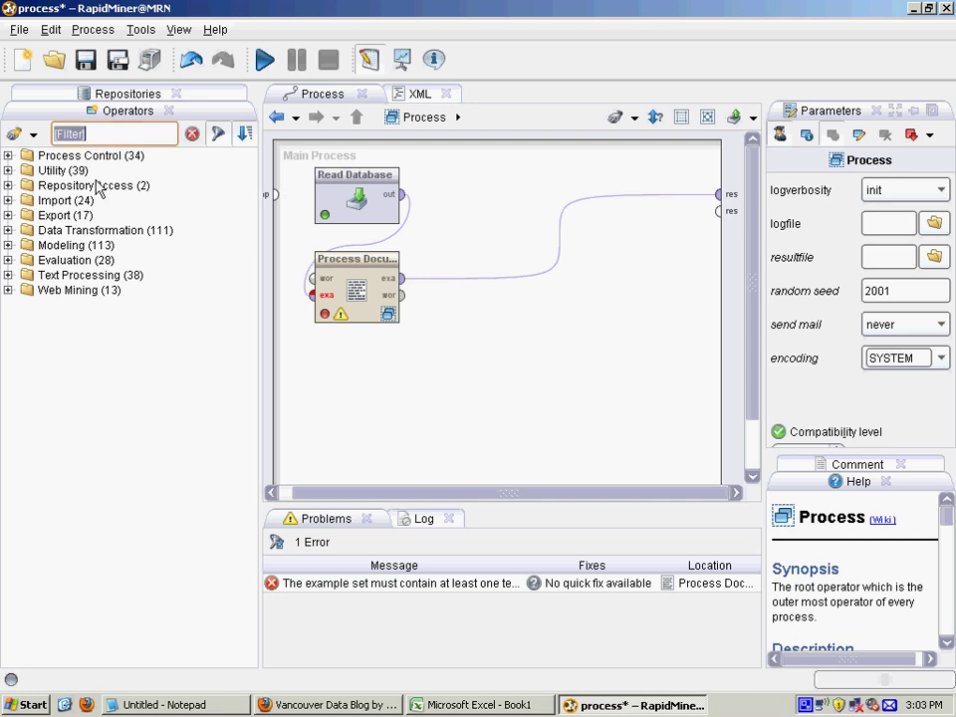
pyautogui.write('s')
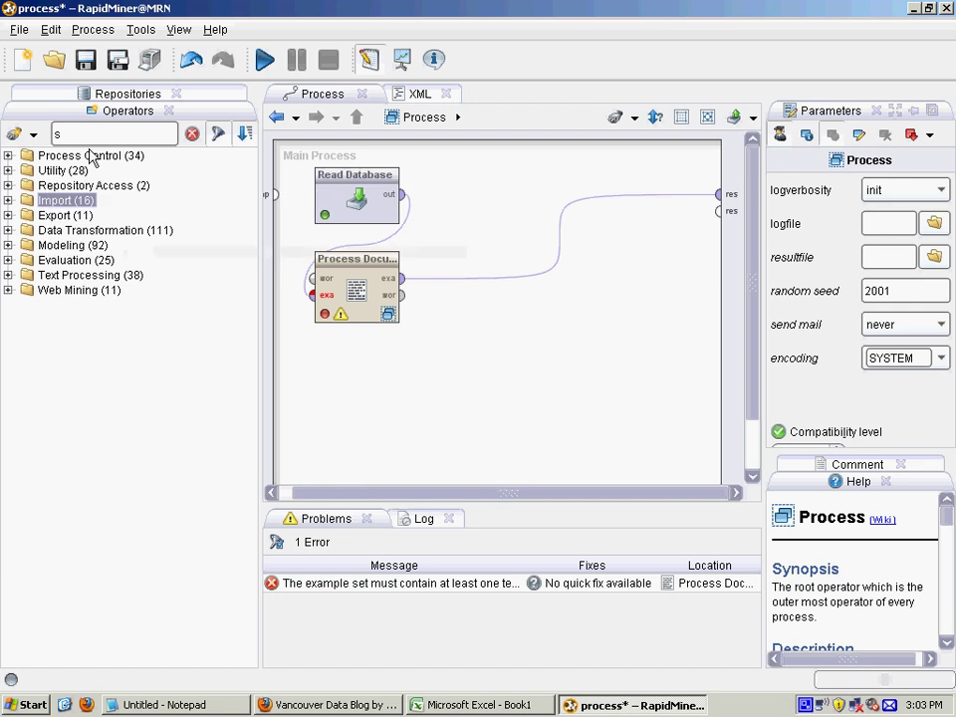
pyautogui.write('imi')
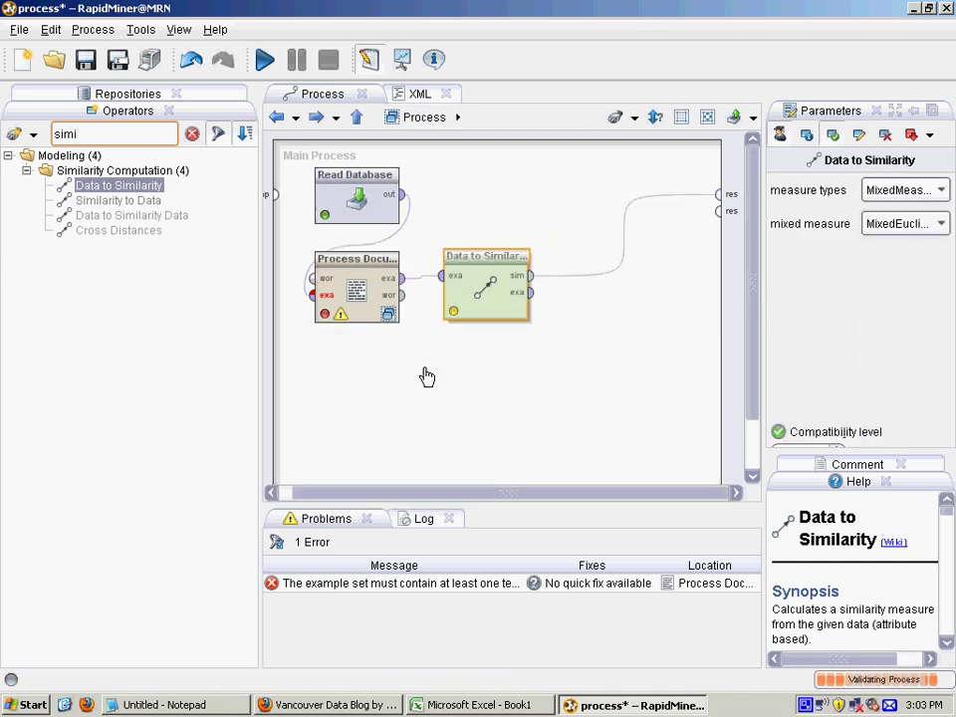
pyautogui.moveTo(421, 342)
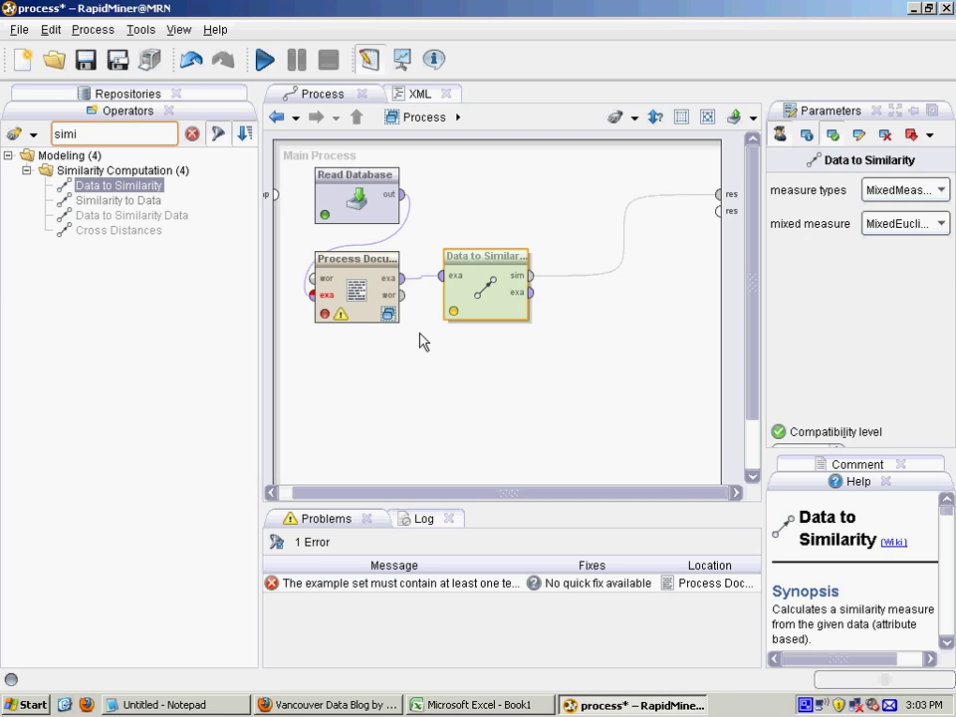
pyautogui.click(355, 199)
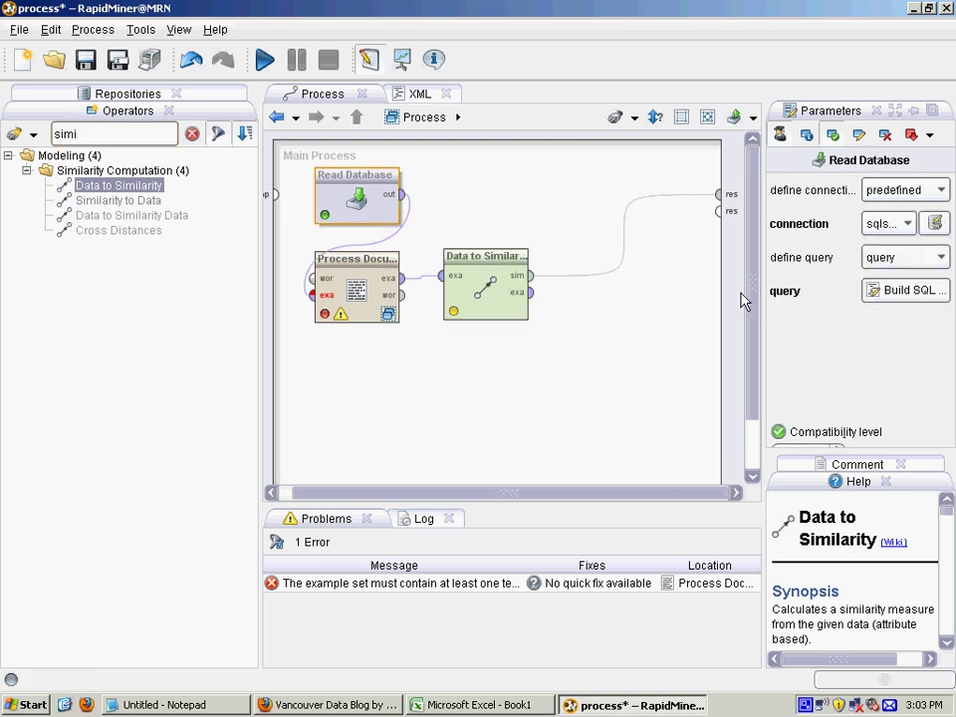
pyautogui.click(904, 289)
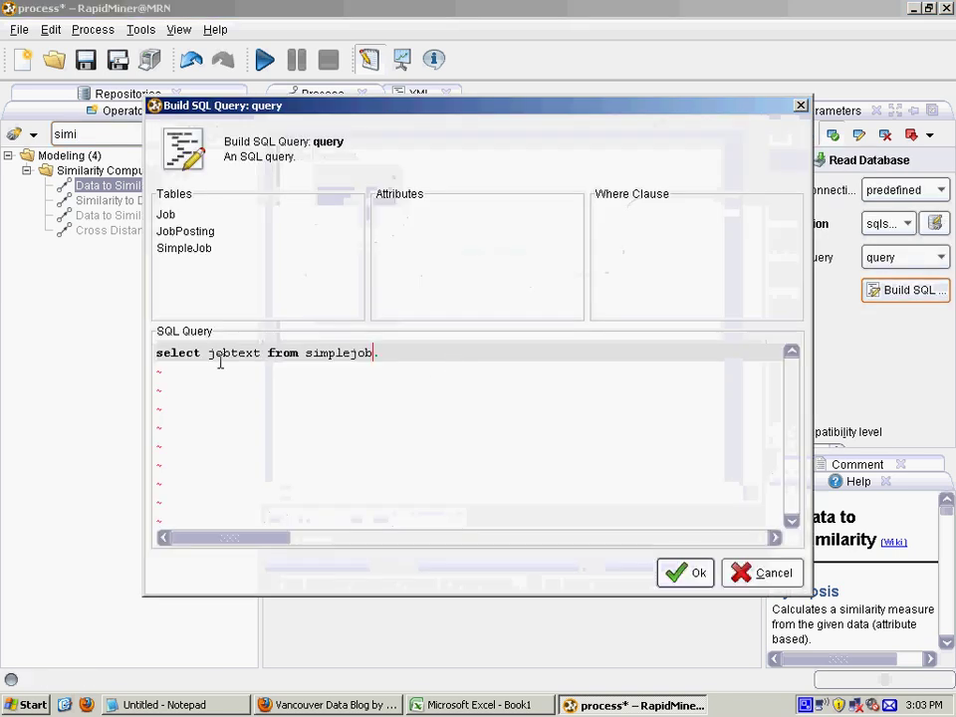
pyautogui.write('top')
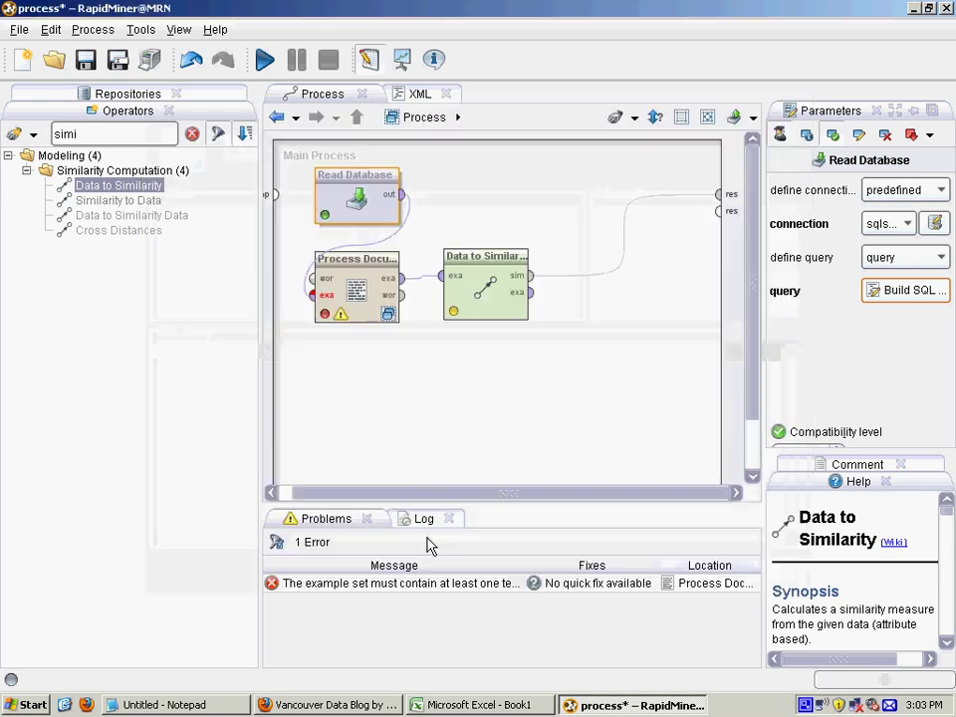
# Step: Set Data to Similarity to use CosineSimilarity and save the process
pyautogui.click(86, 59)
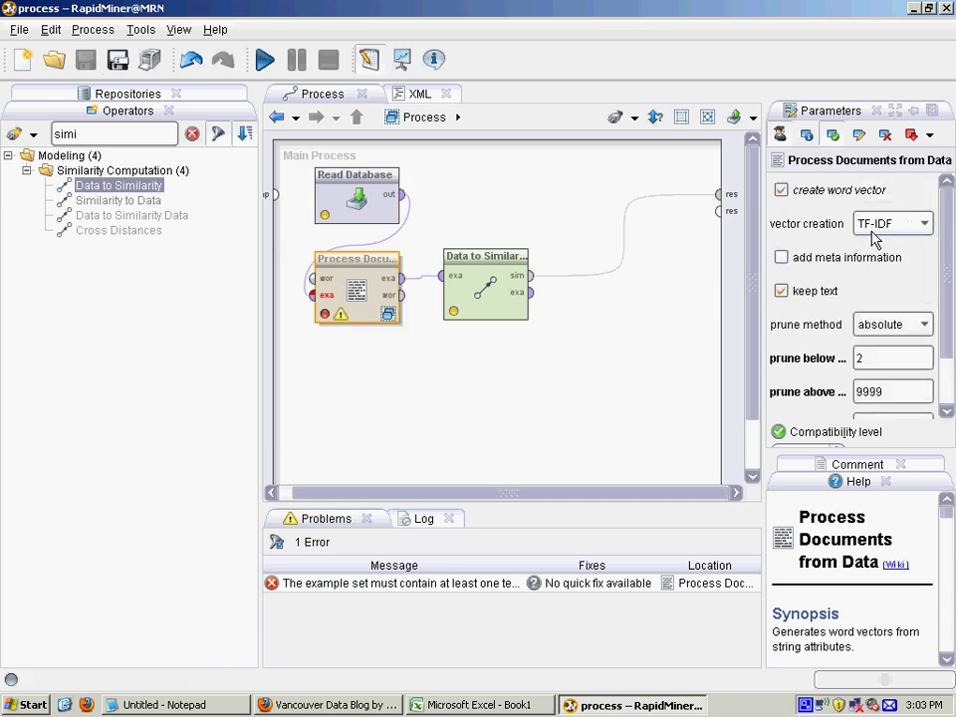
pyautogui.moveTo(479, 316)
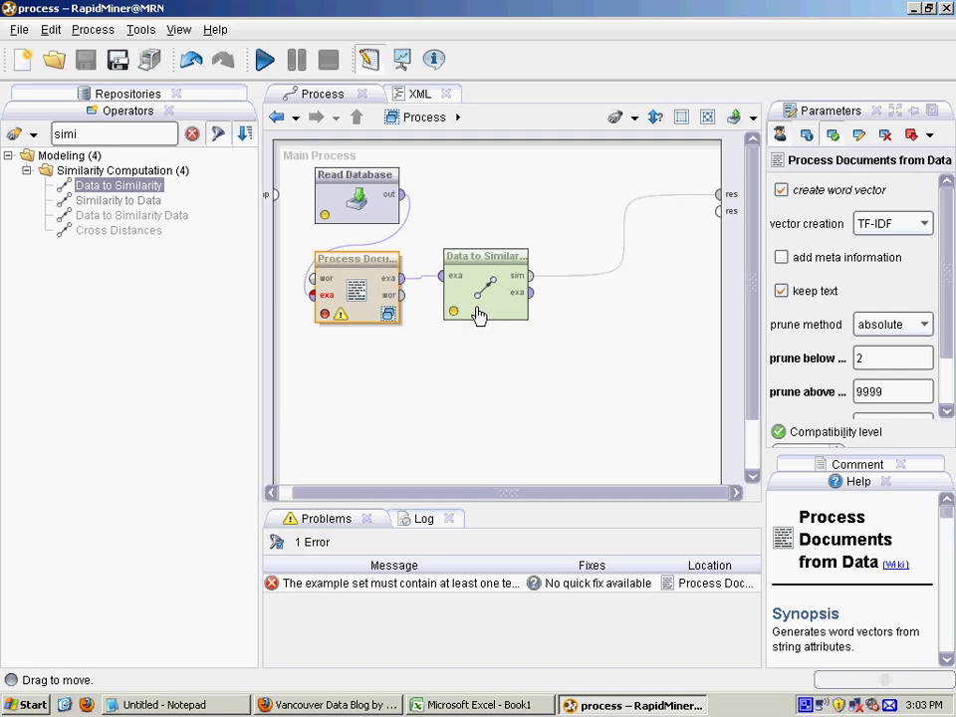
pyautogui.click(484, 288)
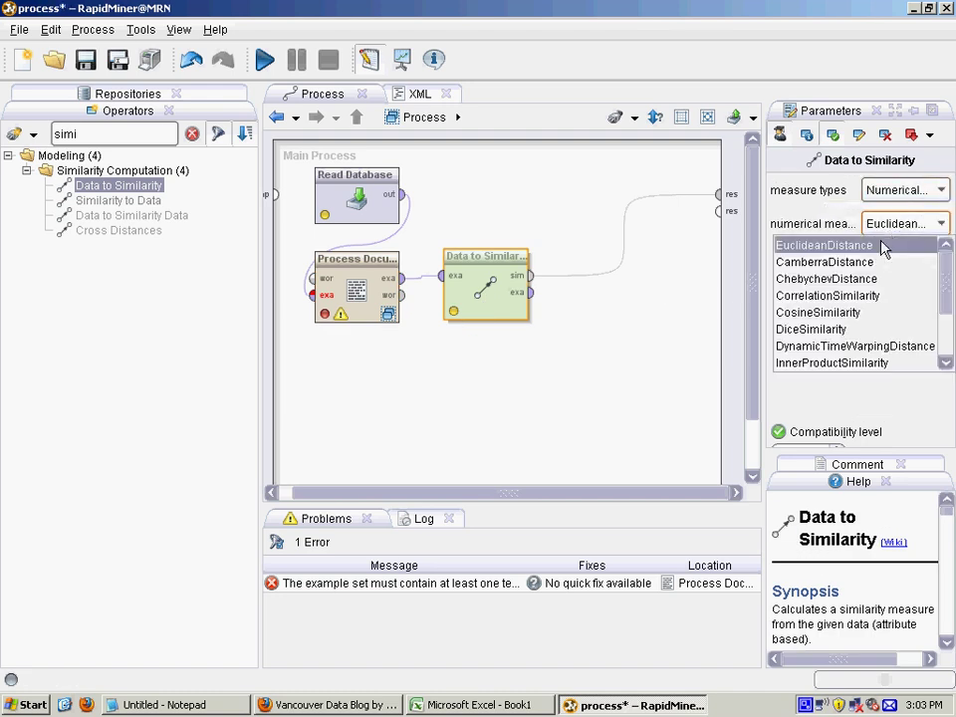
pyautogui.click(817, 312)
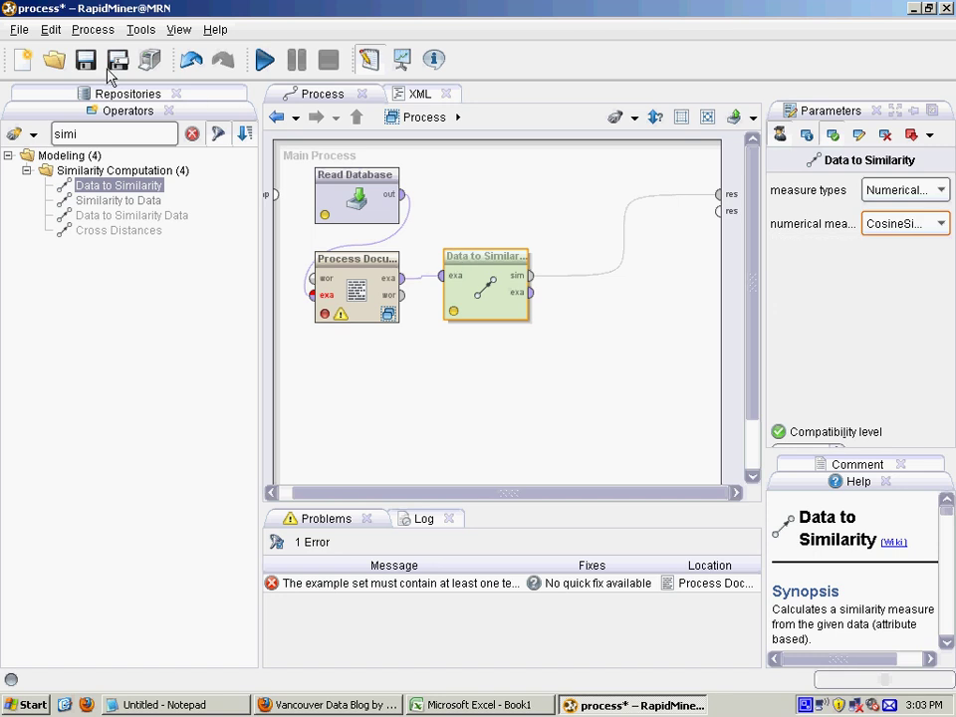
pyautogui.click(86, 60)
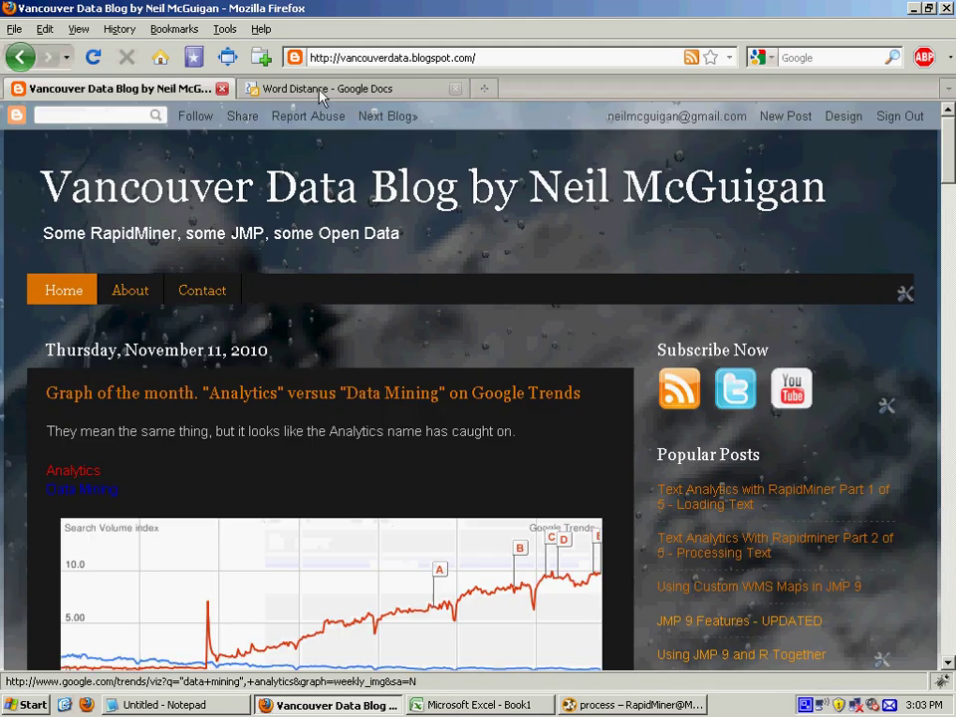
# Step: Add small circle points to the Word Distance chart, including one mid-chart
pyautogui.click(338, 89)
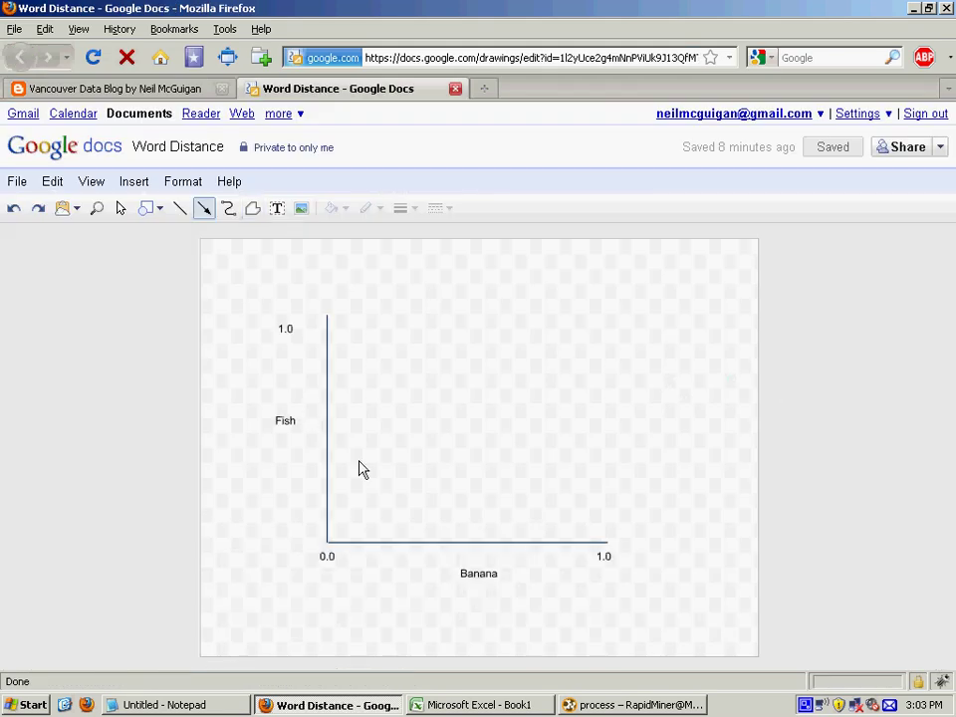
pyautogui.moveTo(351, 455)
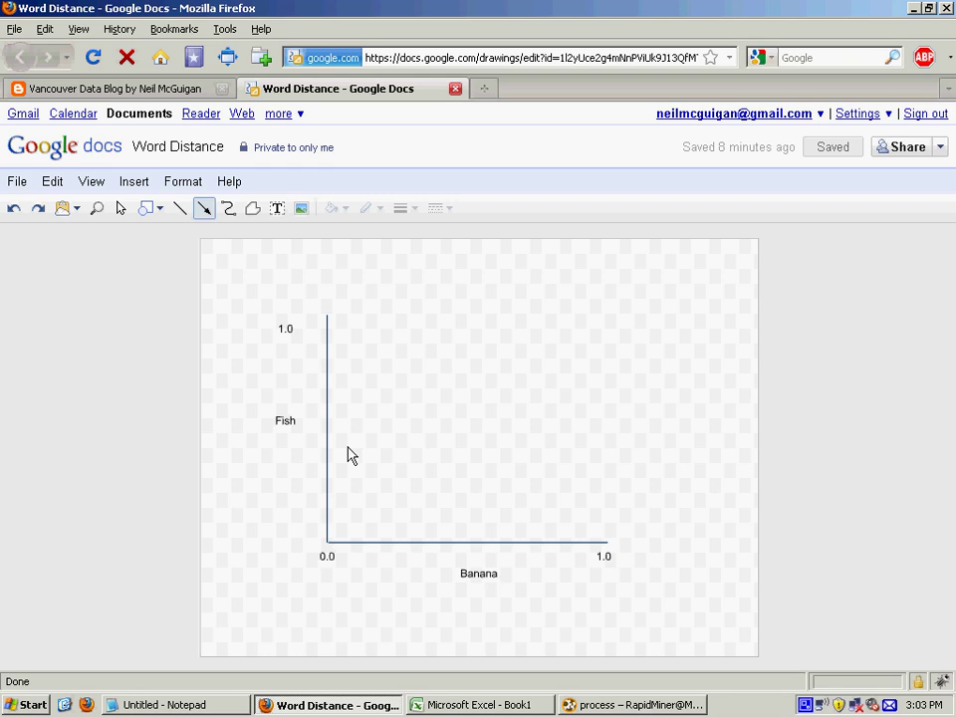
pyautogui.moveTo(279, 521)
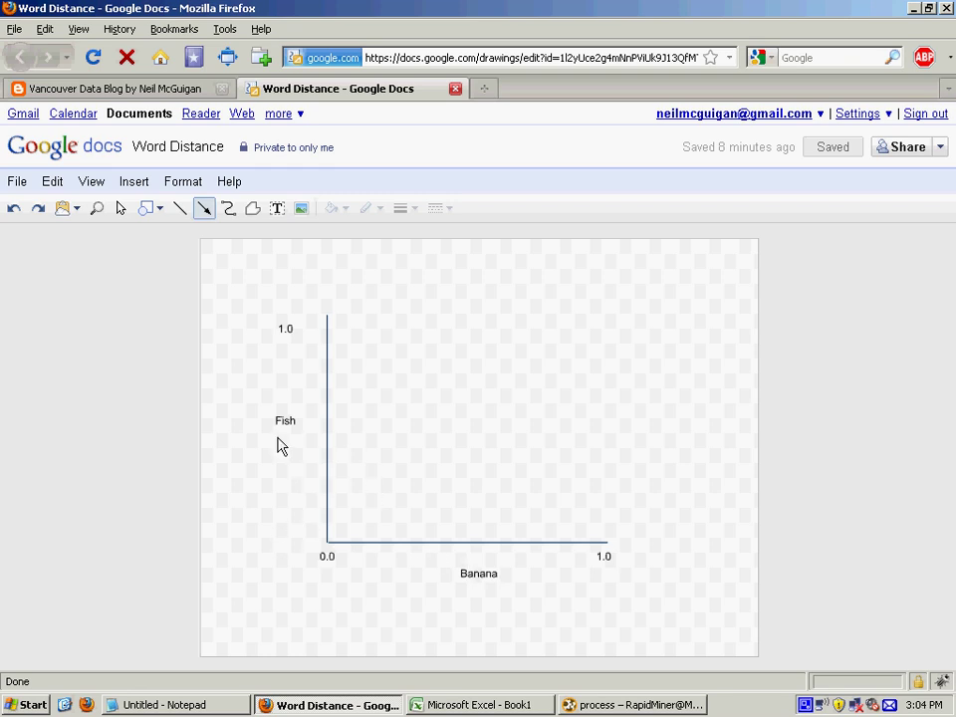
pyautogui.moveTo(449, 586)
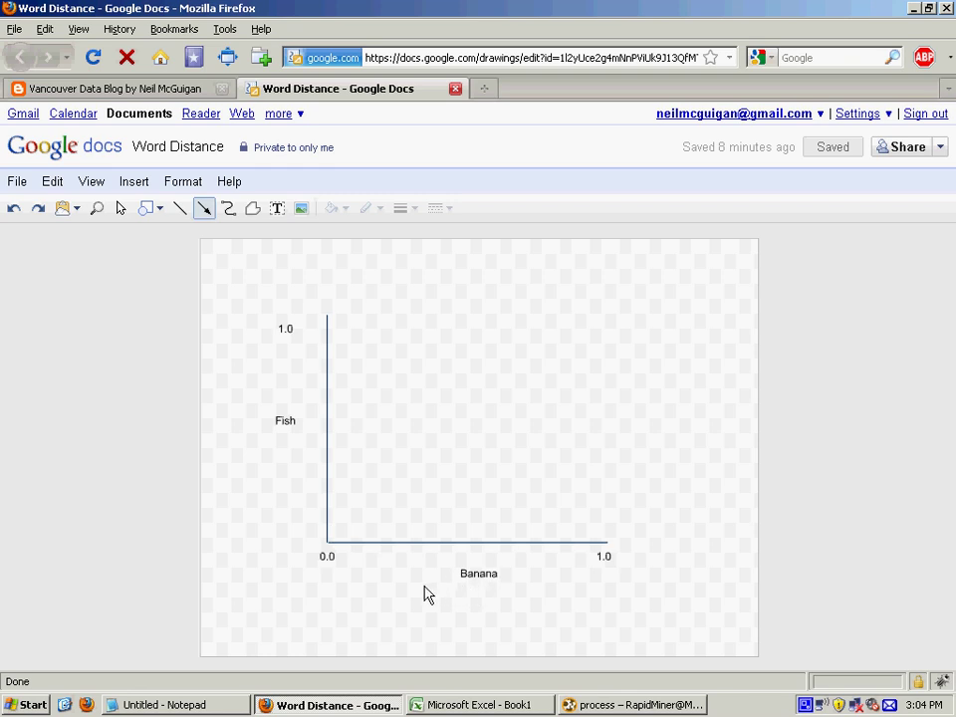
pyautogui.moveTo(533, 558)
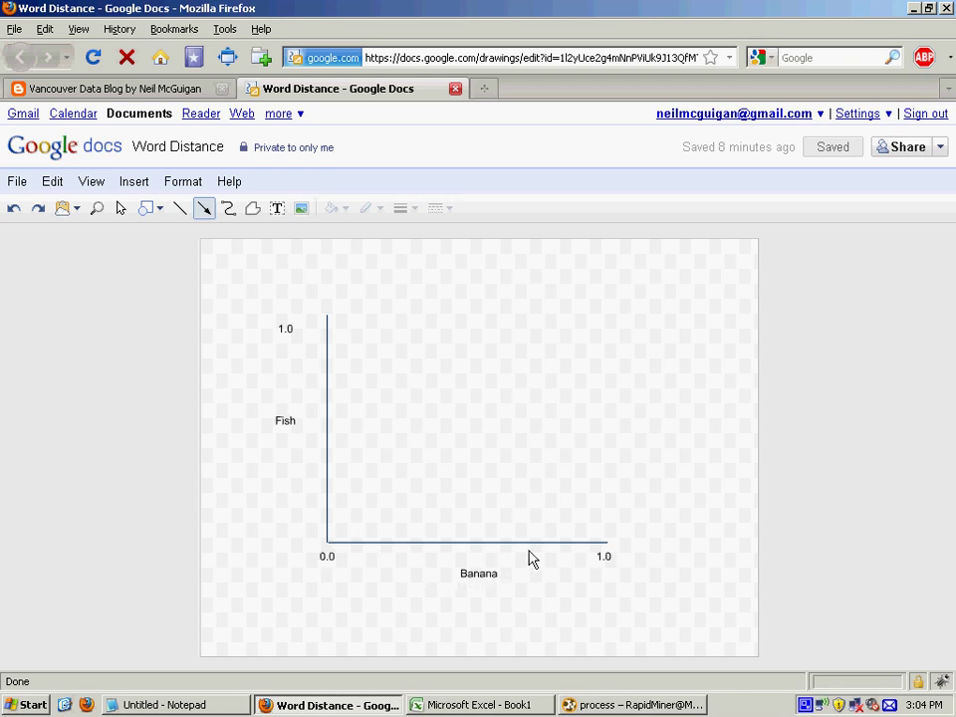
pyautogui.moveTo(507, 565)
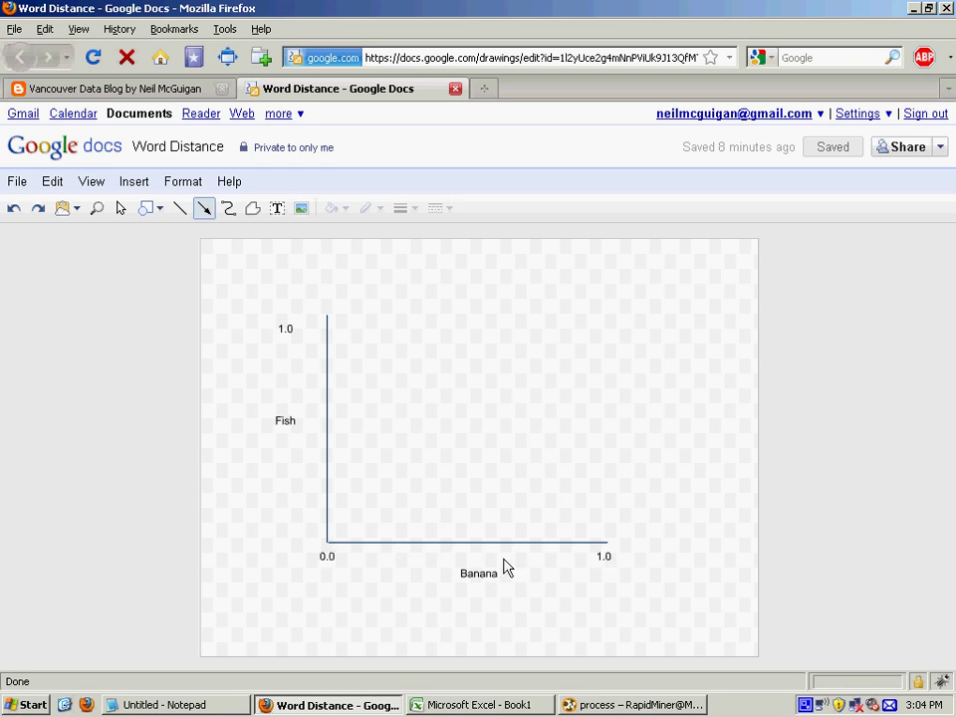
pyautogui.moveTo(285, 403)
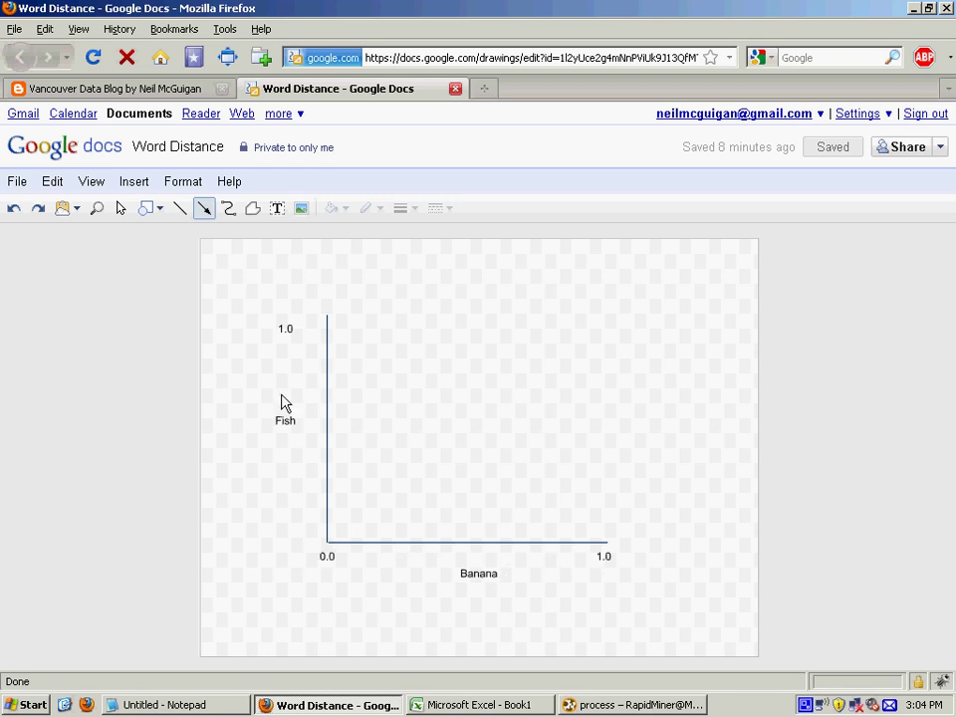
pyautogui.moveTo(281, 422)
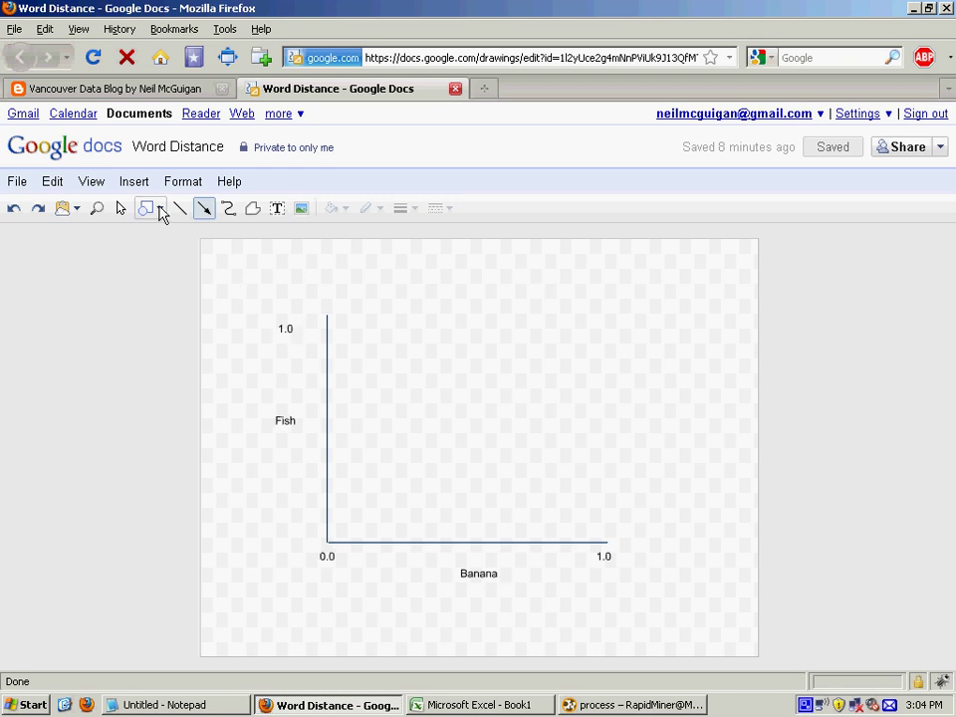
pyautogui.click(146, 208)
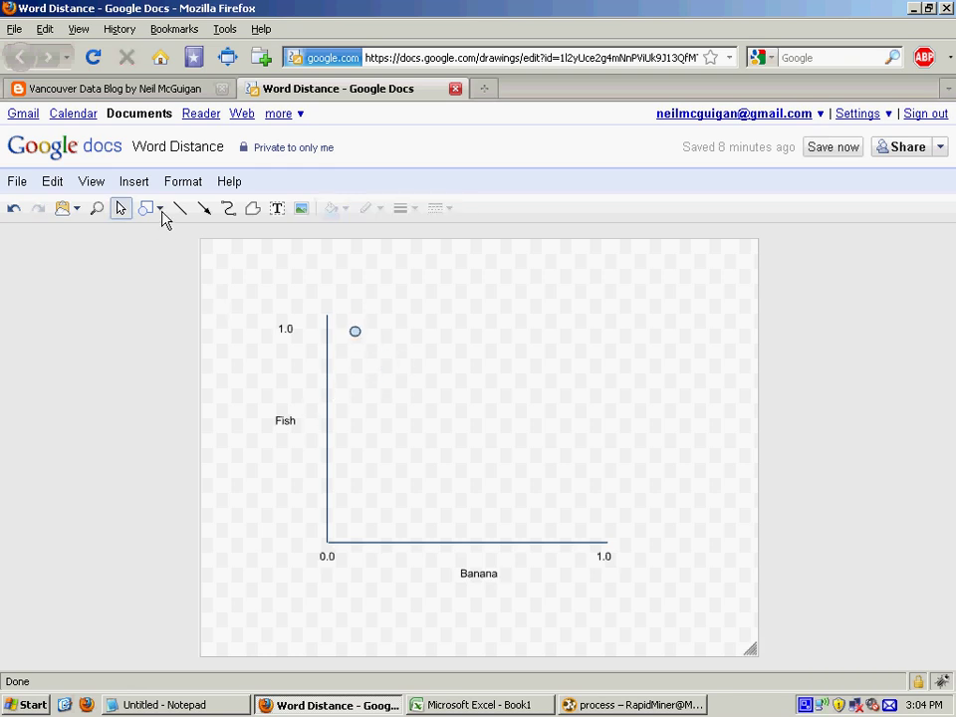
pyautogui.click(145, 208)
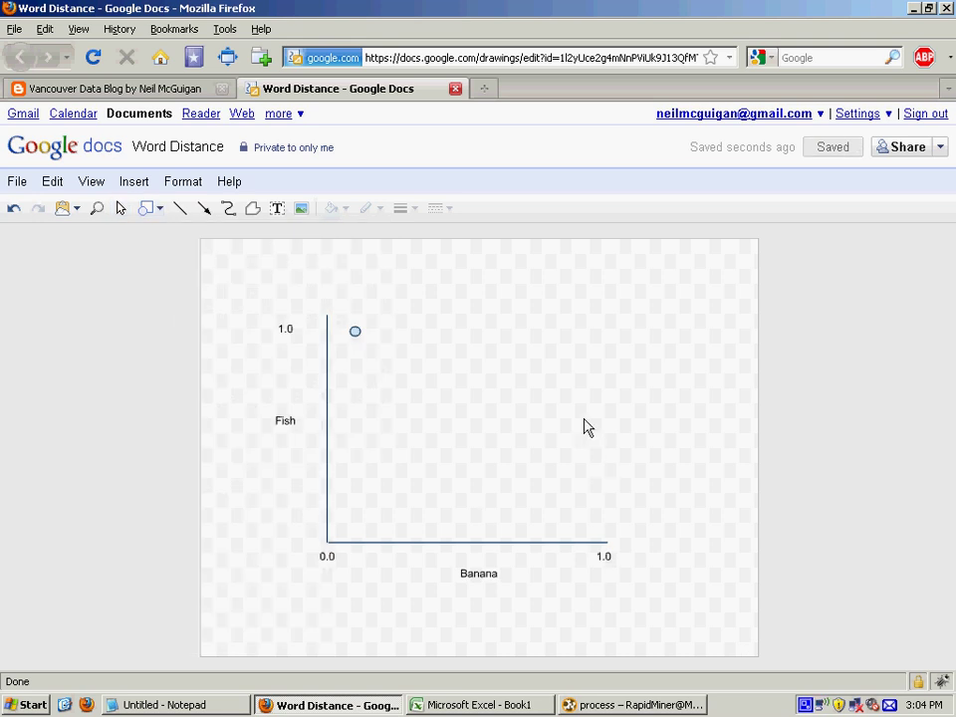
pyautogui.click(589, 422)
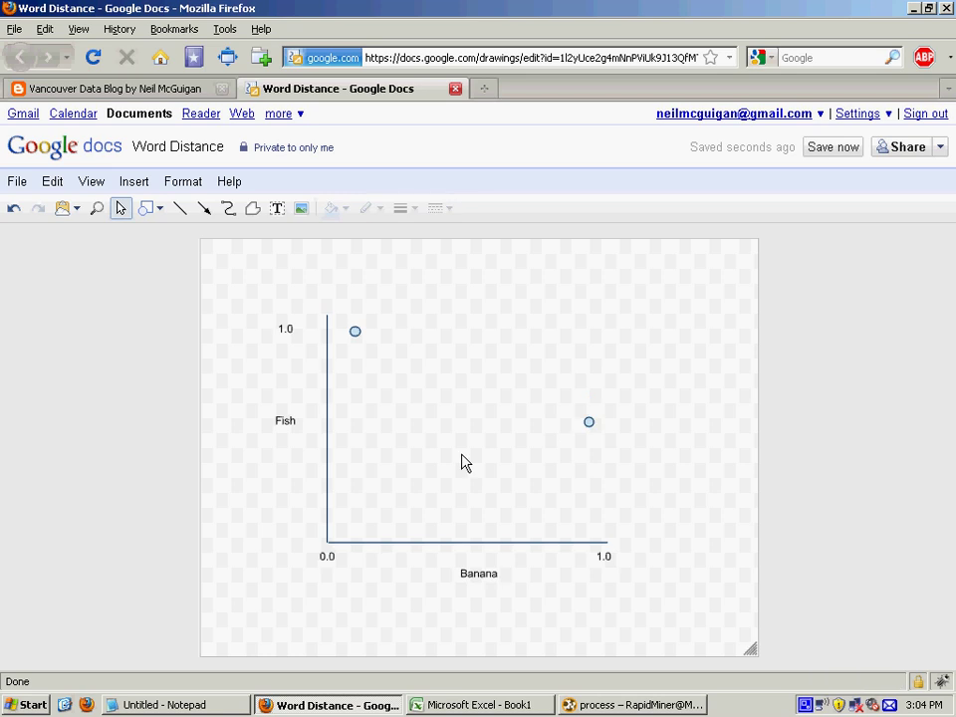
pyautogui.moveTo(295, 491)
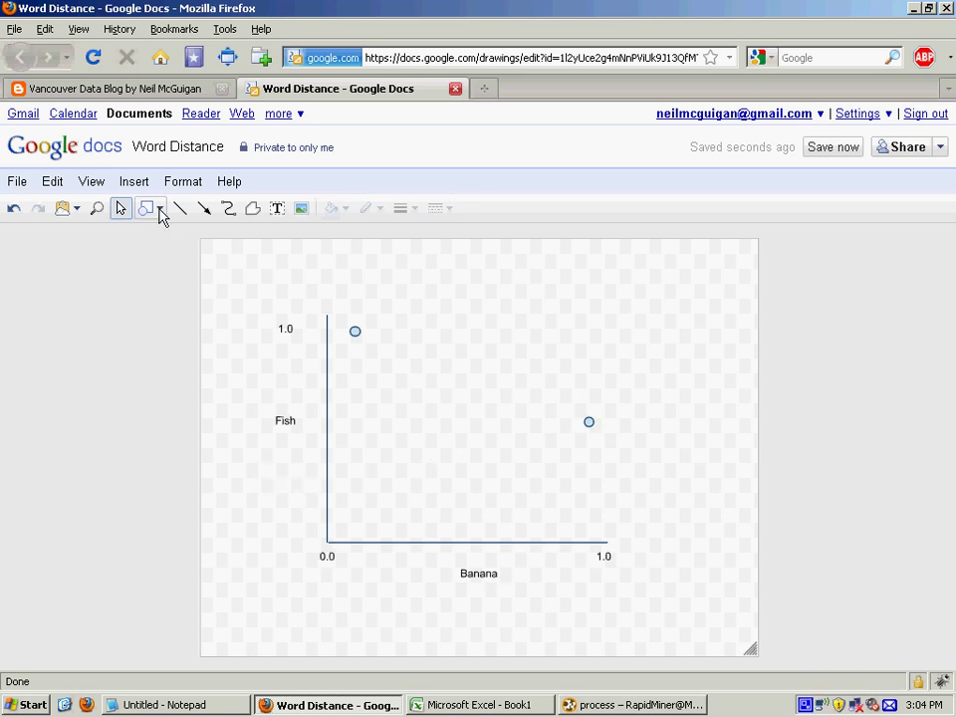
pyautogui.click(146, 208)
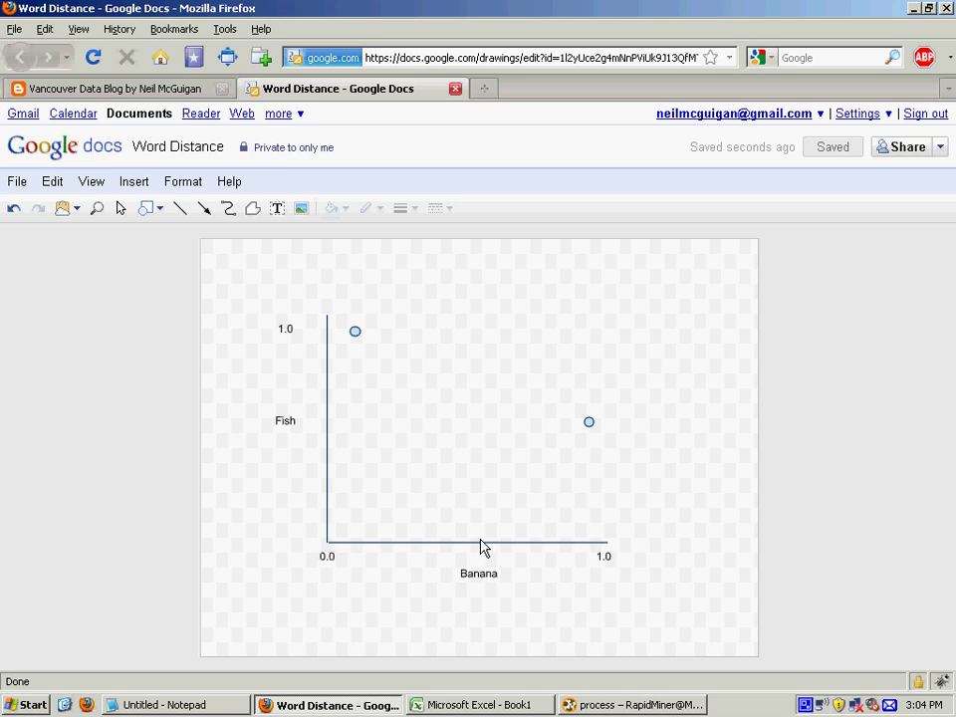
pyautogui.moveTo(483, 431)
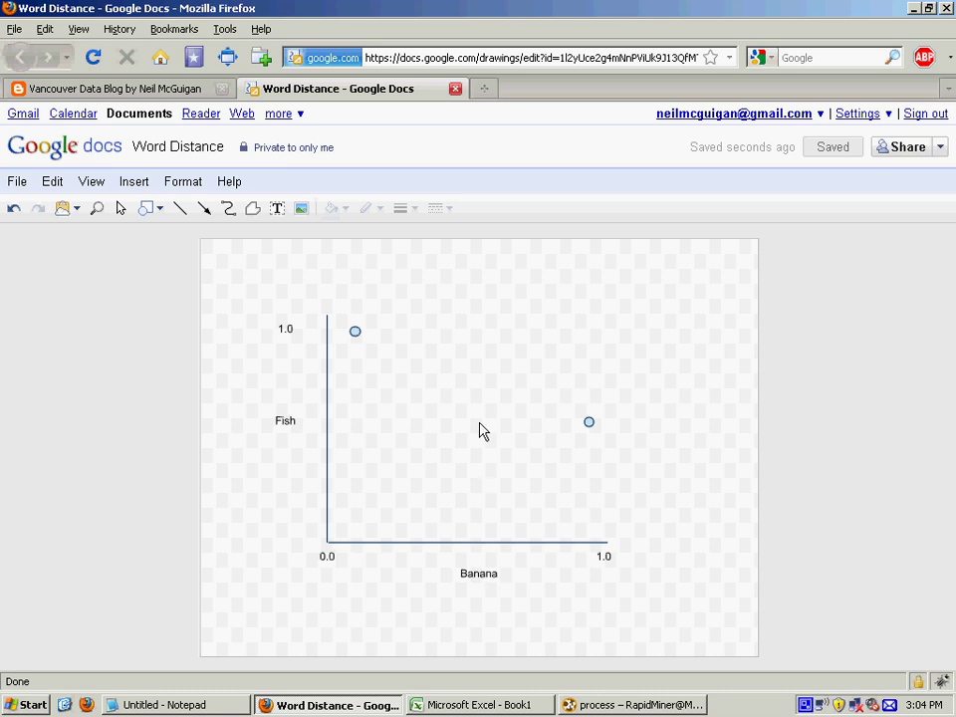
pyautogui.click(483, 423)
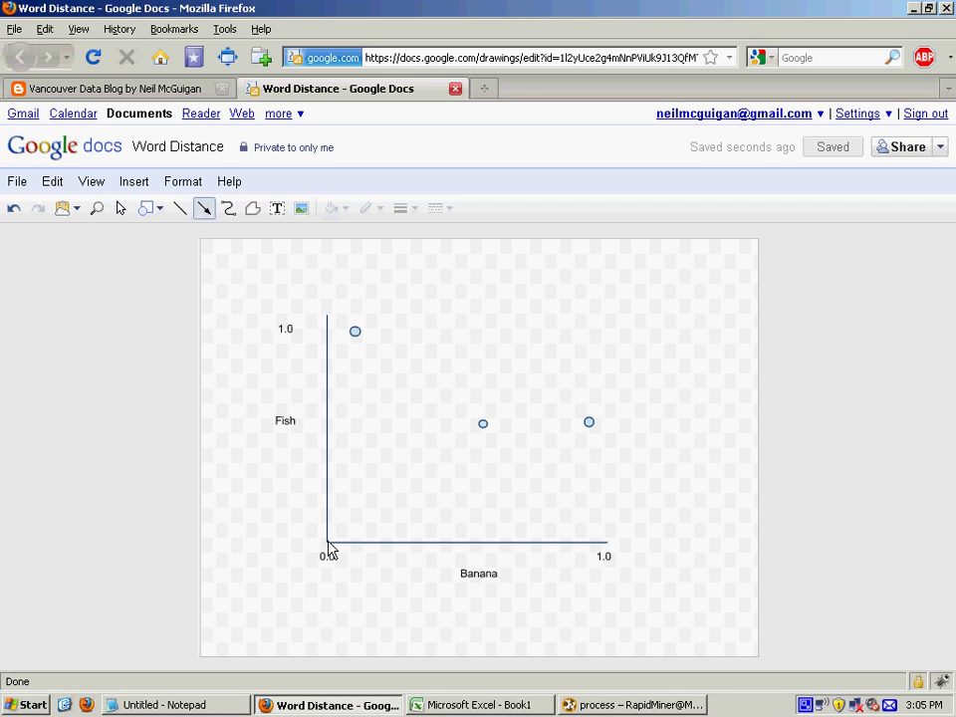
# Step: Draw arrows from the origin to each of the three word points
pyautogui.moveTo(328, 553); pyautogui.dragTo(354, 345)
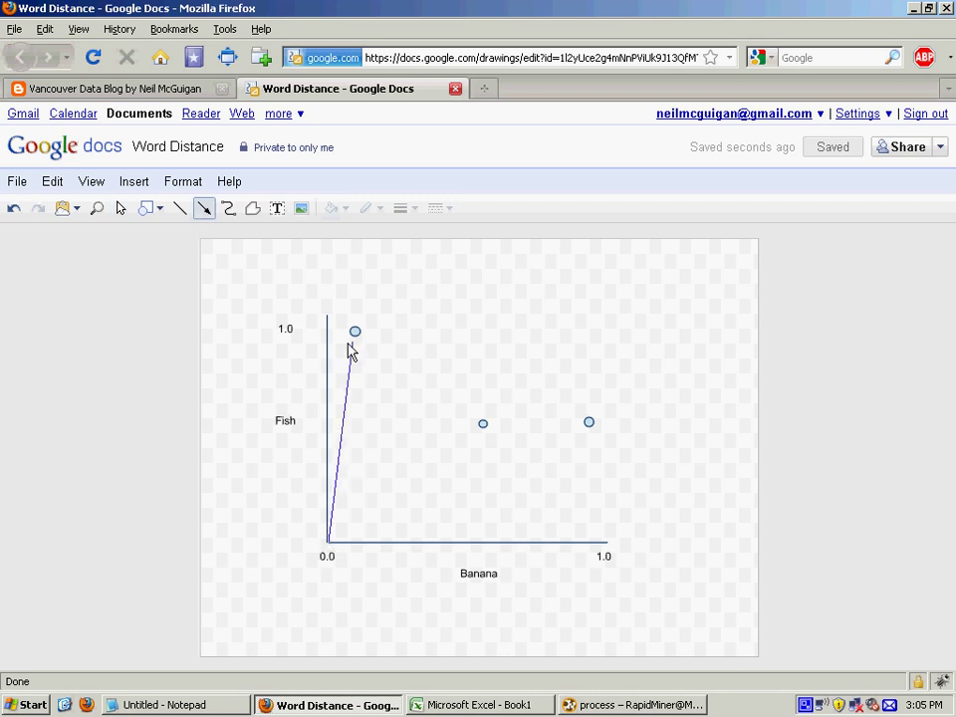
pyautogui.click(343, 448)
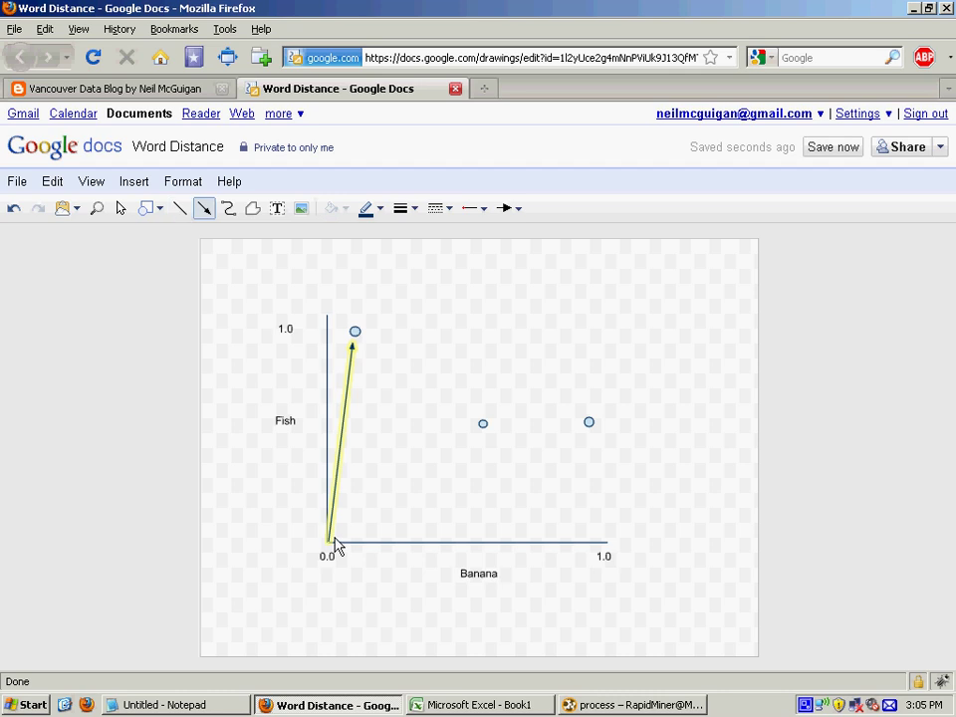
pyautogui.moveTo(332, 537); pyautogui.dragTo(483, 423)
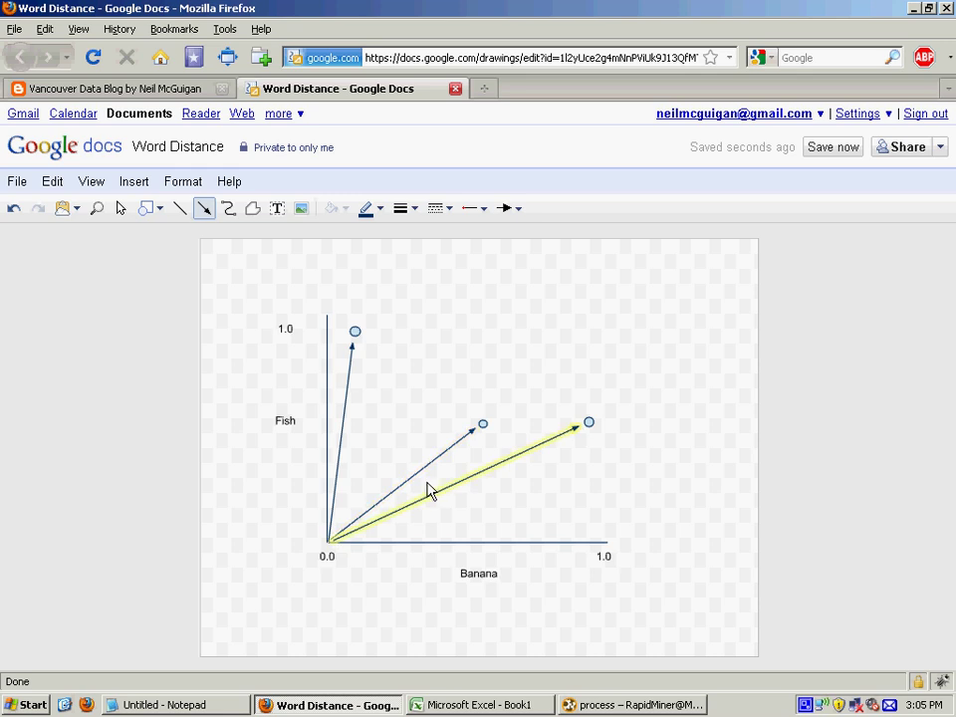
pyautogui.moveTo(417, 483)
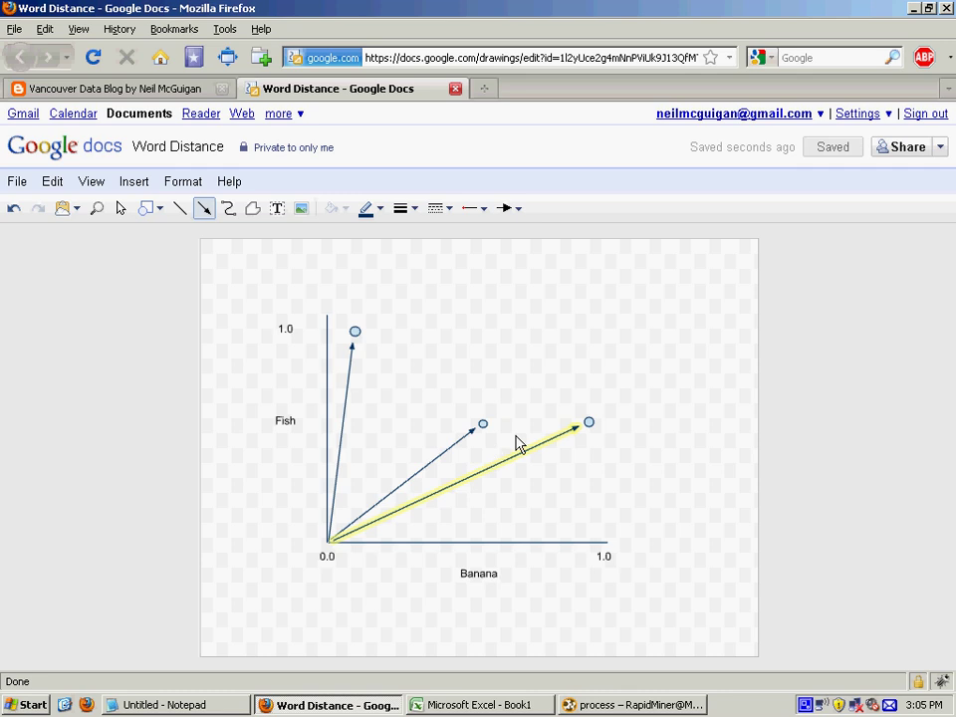
pyautogui.moveTo(484, 513)
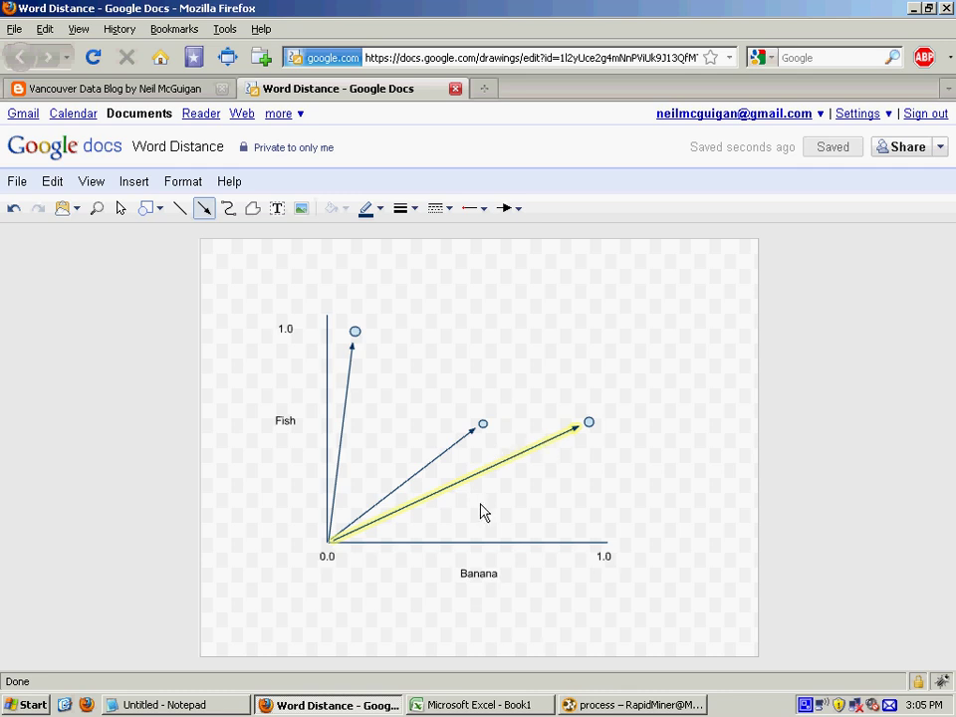
pyautogui.moveTo(453, 585)
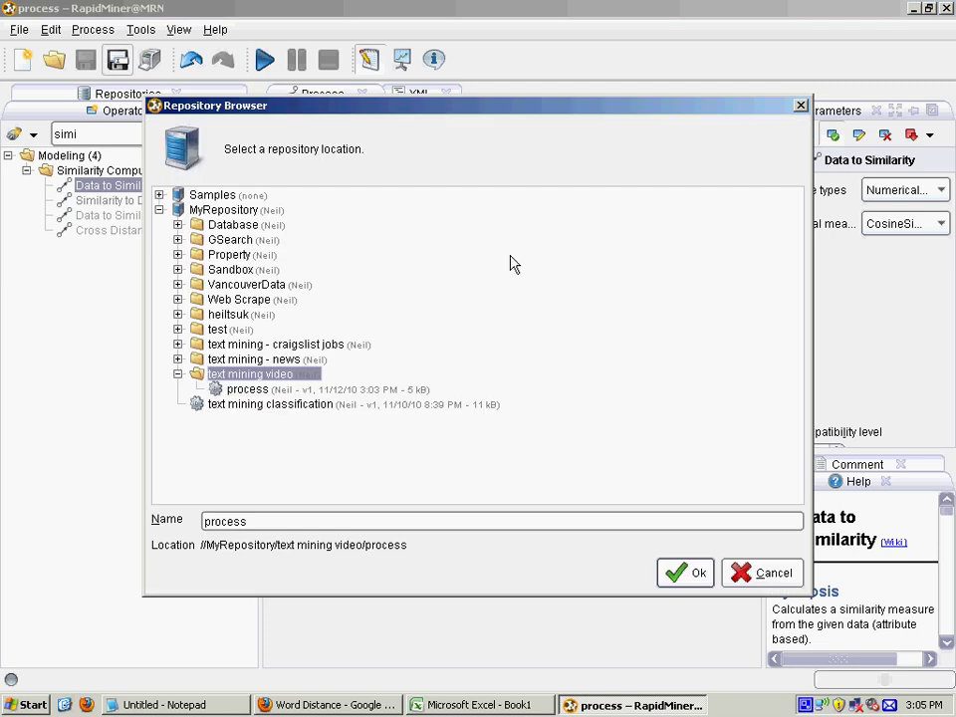
# Step: Save 'process' into the text mining video folder and run it
pyautogui.click(685, 572)
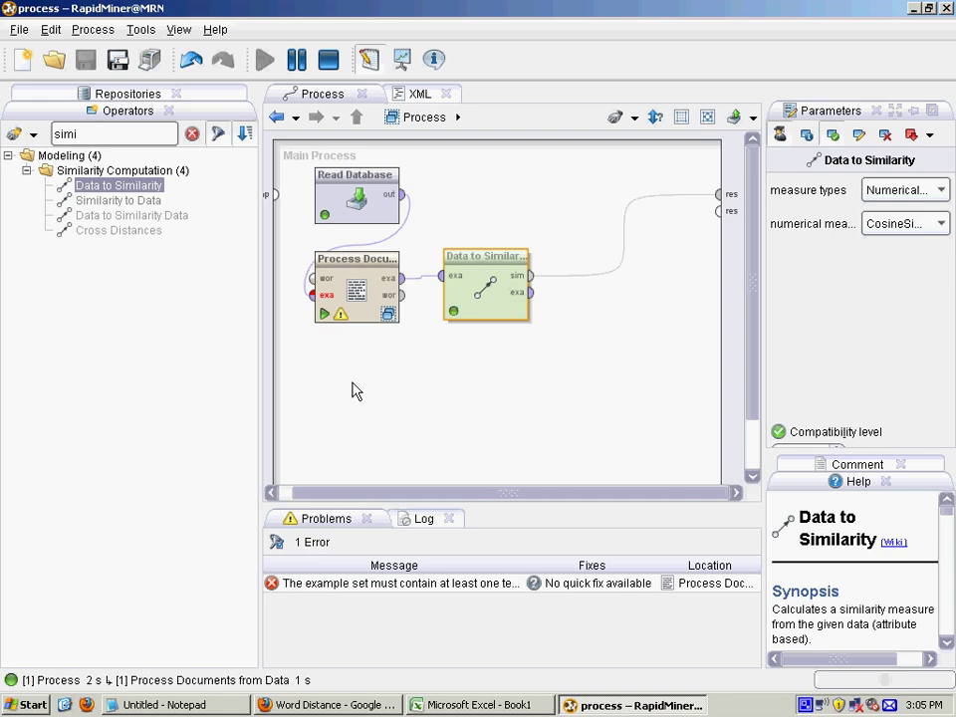
pyautogui.click(264, 60)
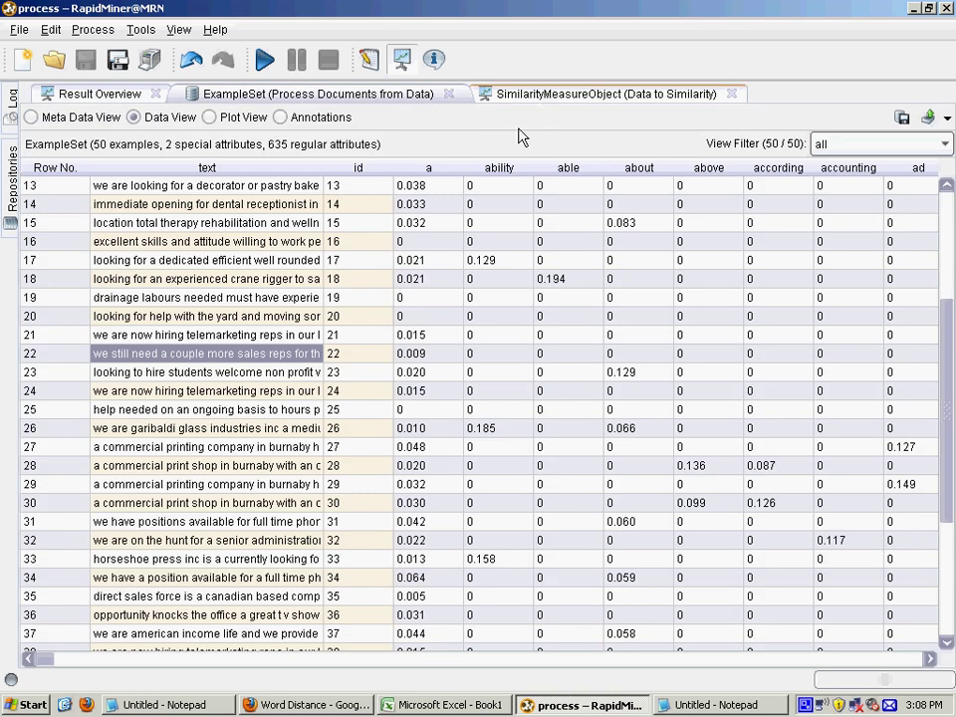
# Step: Find documents 21 and 24 as most similar and compare their telemarketing ads in Notepad
pyautogui.click(604, 92)
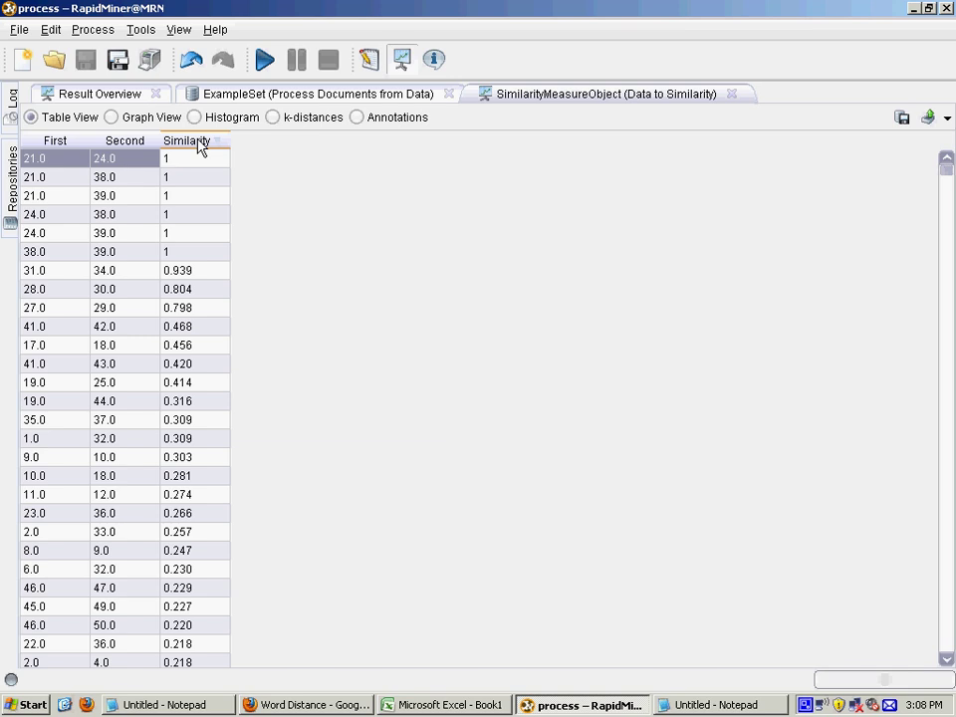
pyautogui.moveTo(79, 185)
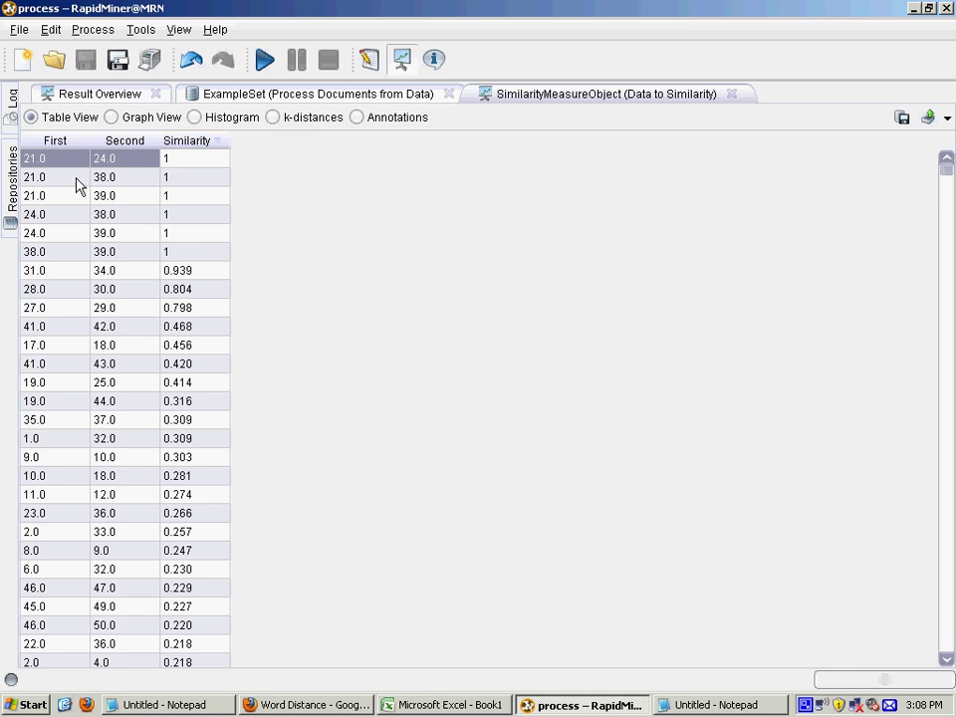
pyautogui.moveTo(179, 227)
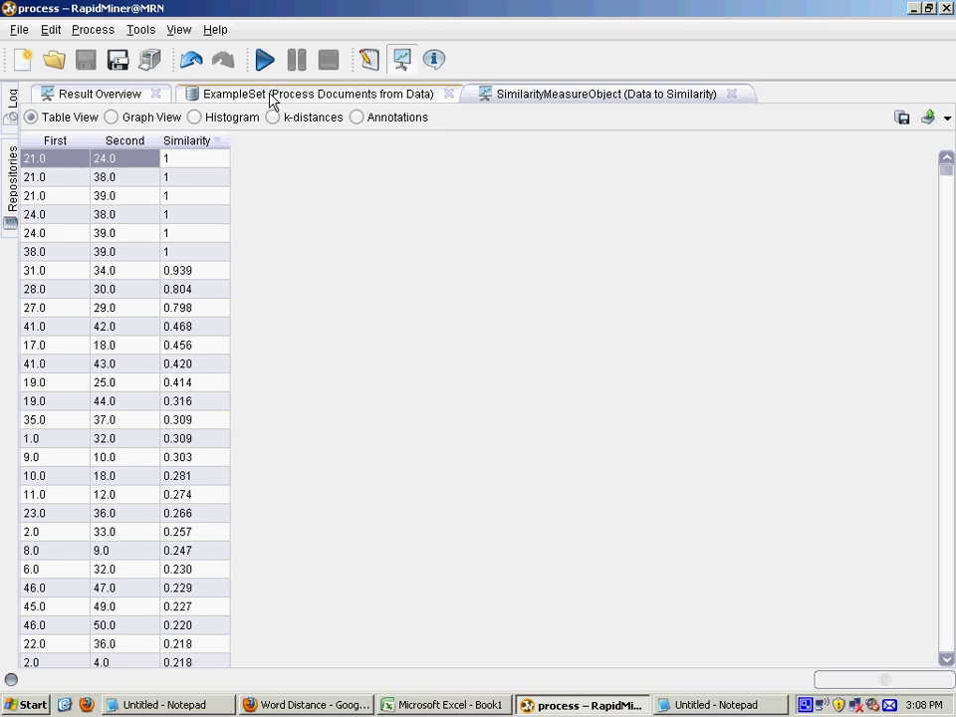
pyautogui.click(318, 94)
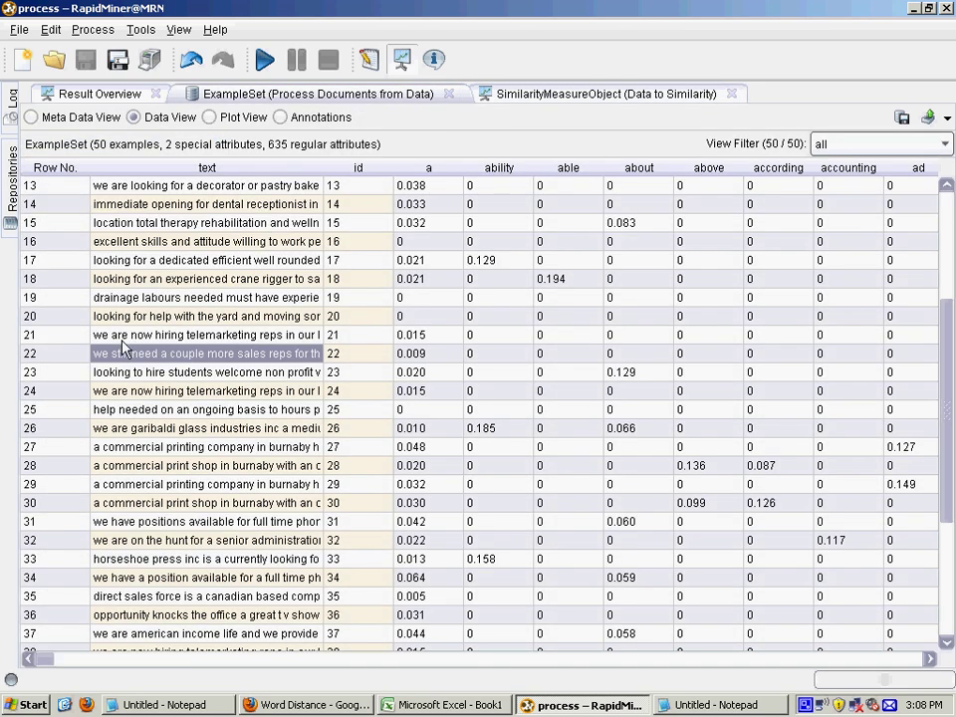
pyautogui.click(206, 335)
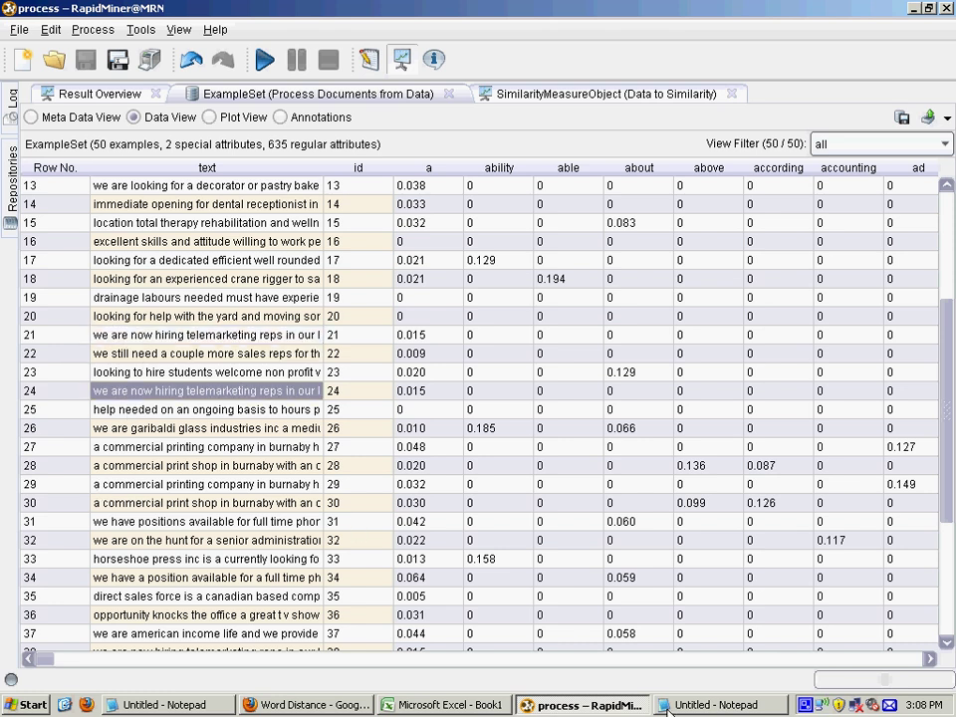
pyautogui.click(720, 705)
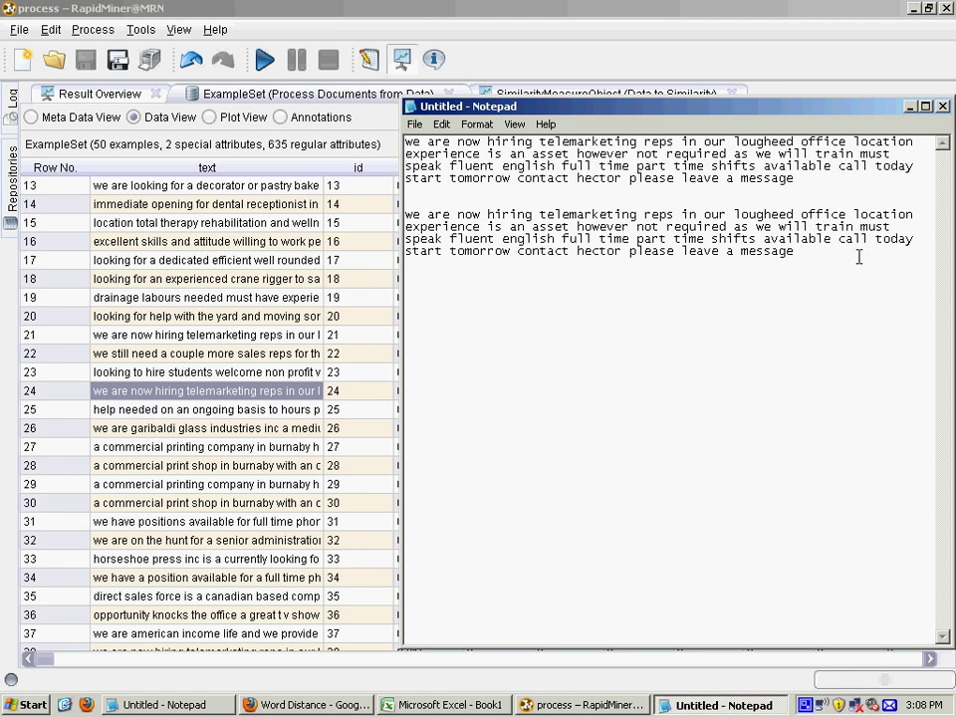
pyautogui.moveTo(550, 293)
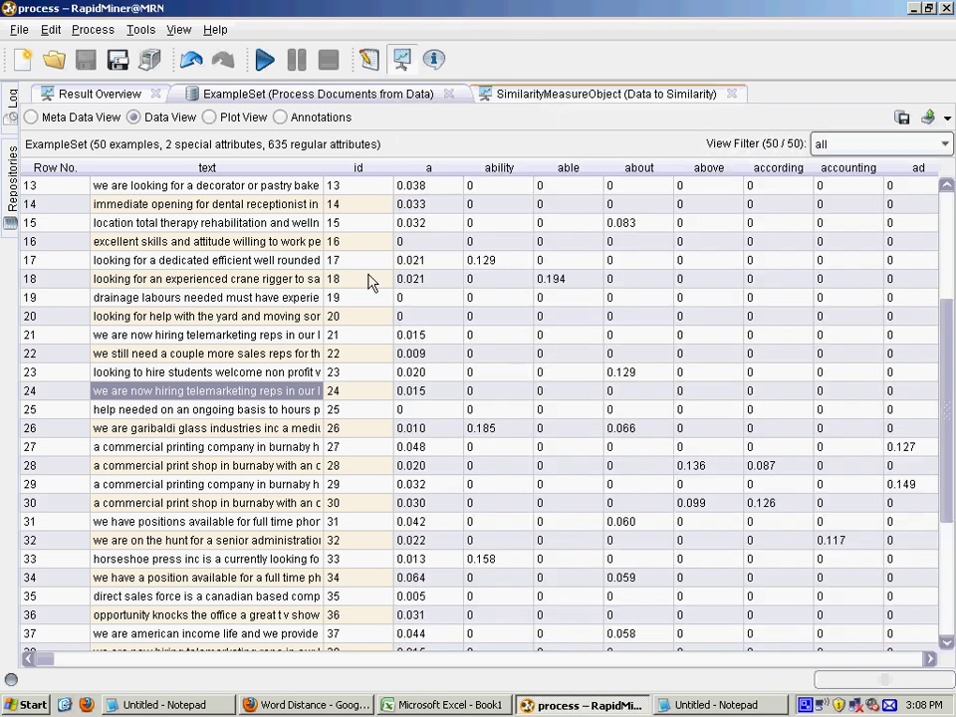
# Step: Compare documents 31 and 34 (0.939) in Notepad, then scroll to the near-zero similarity pairs
pyautogui.click(604, 92)
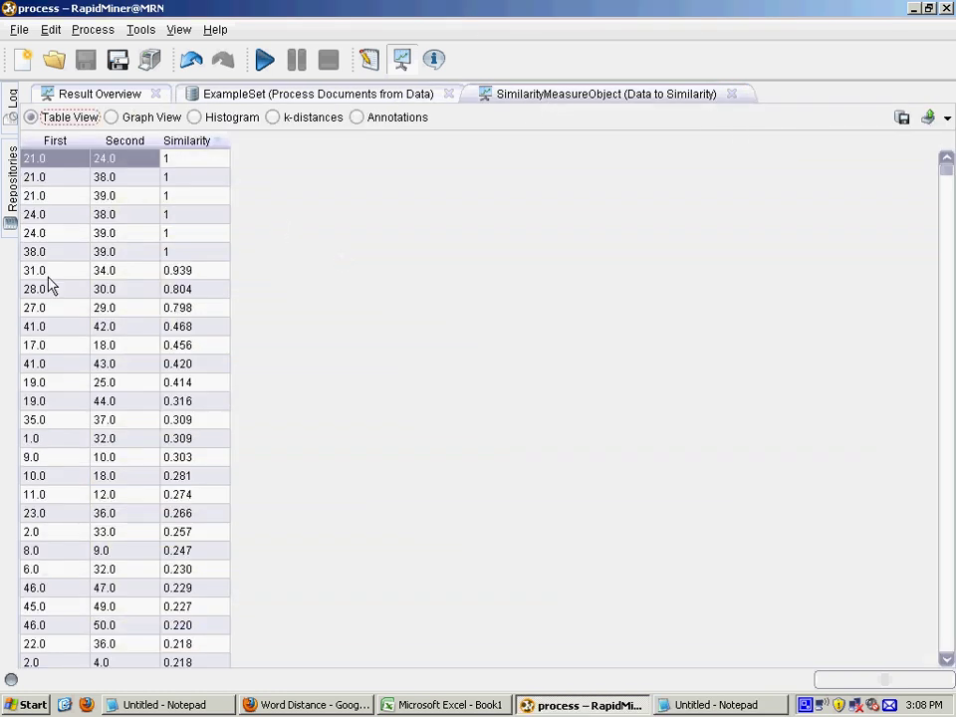
pyautogui.click(35, 270)
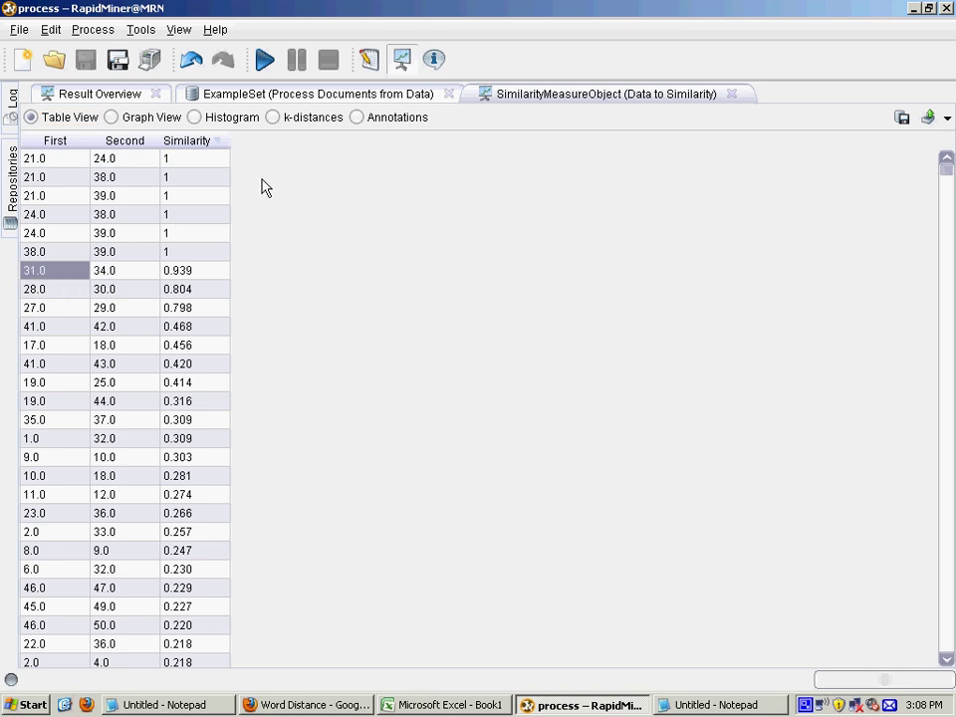
pyautogui.click(316, 93)
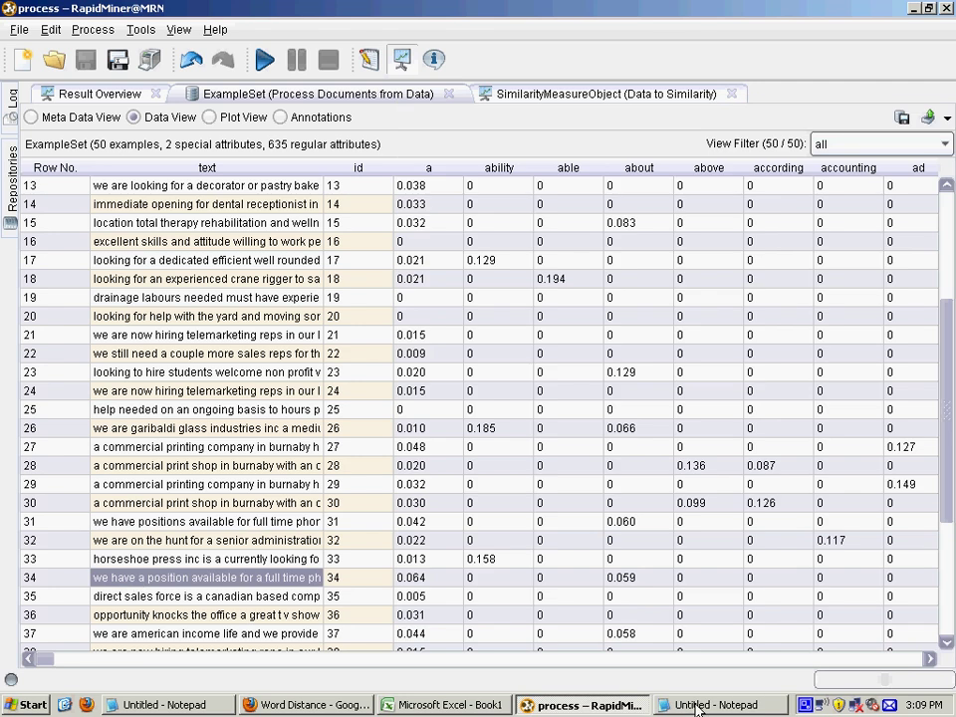
pyautogui.click(718, 705)
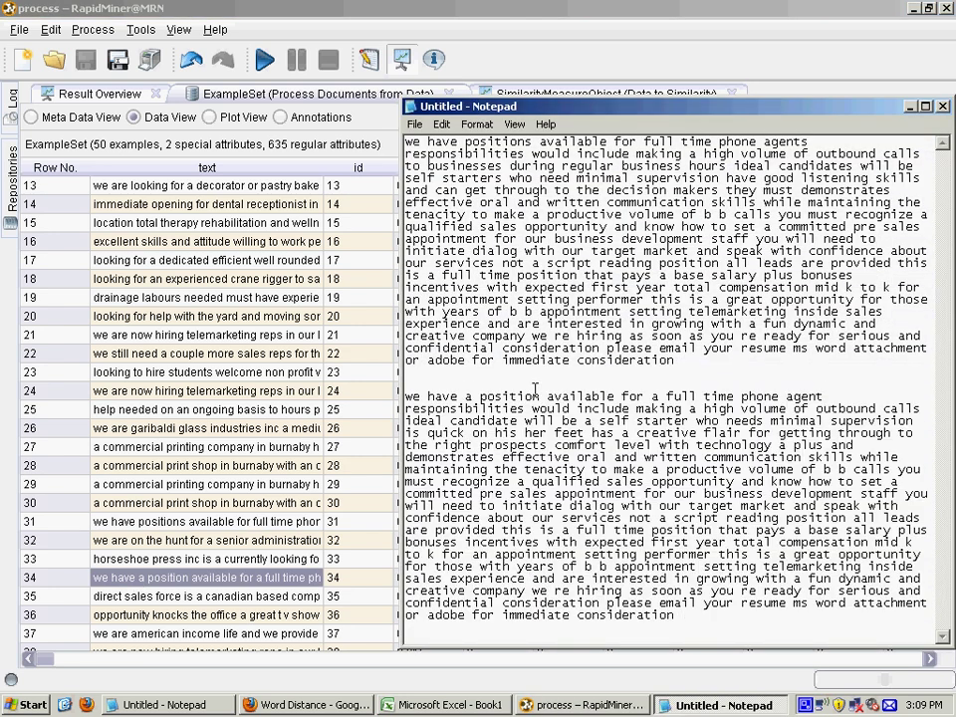
pyautogui.moveTo(488, 461)
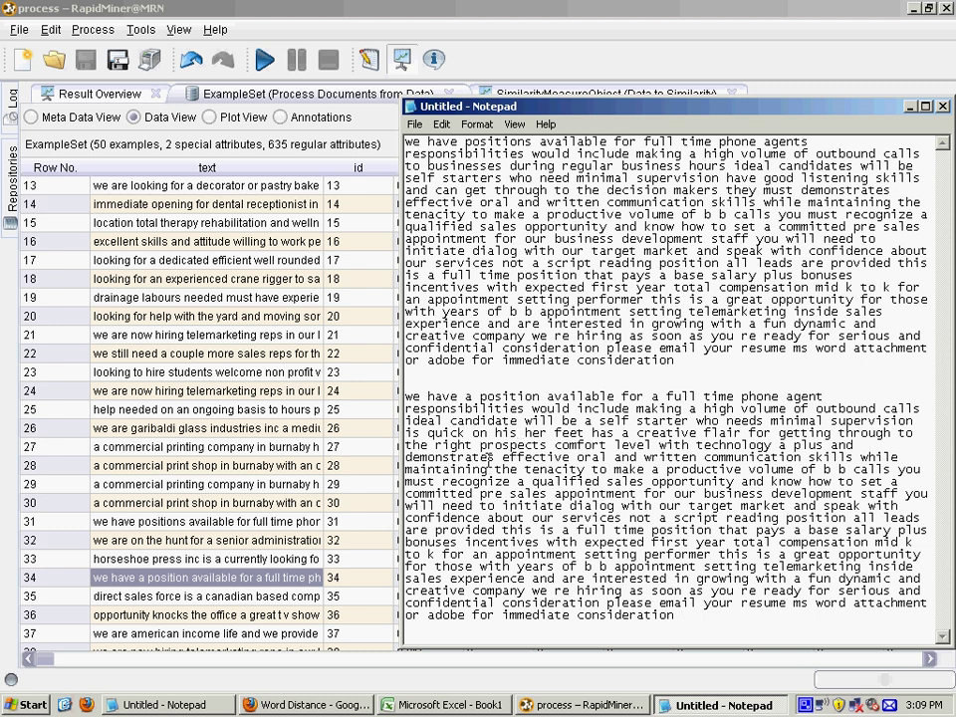
pyautogui.moveTo(684, 610)
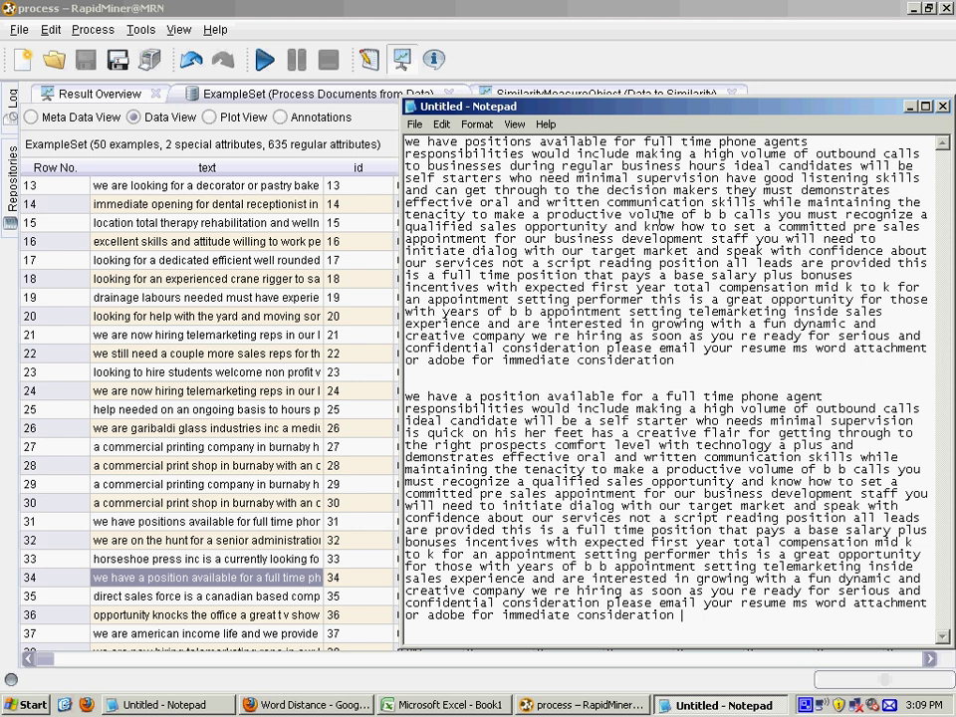
pyautogui.moveTo(495, 499)
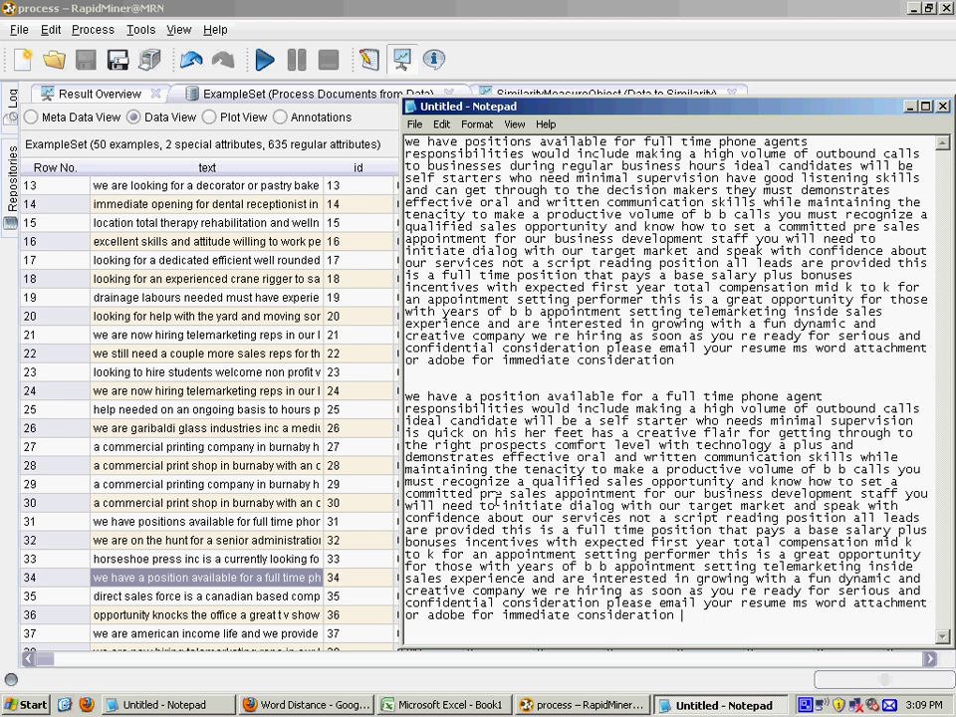
pyautogui.click(605, 94)
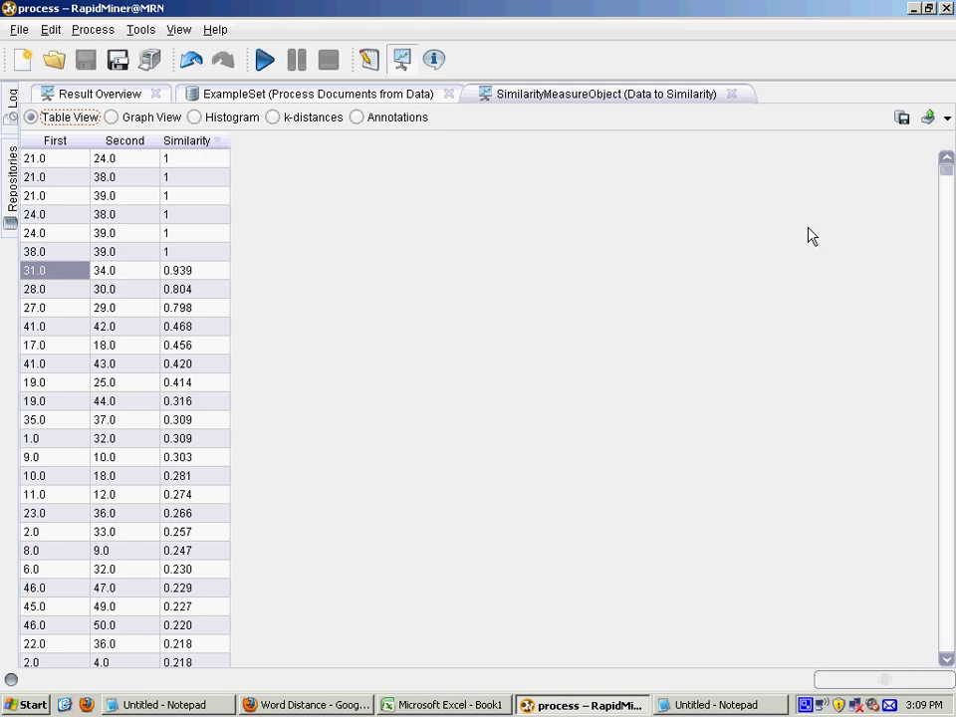
pyautogui.scroll(-3)
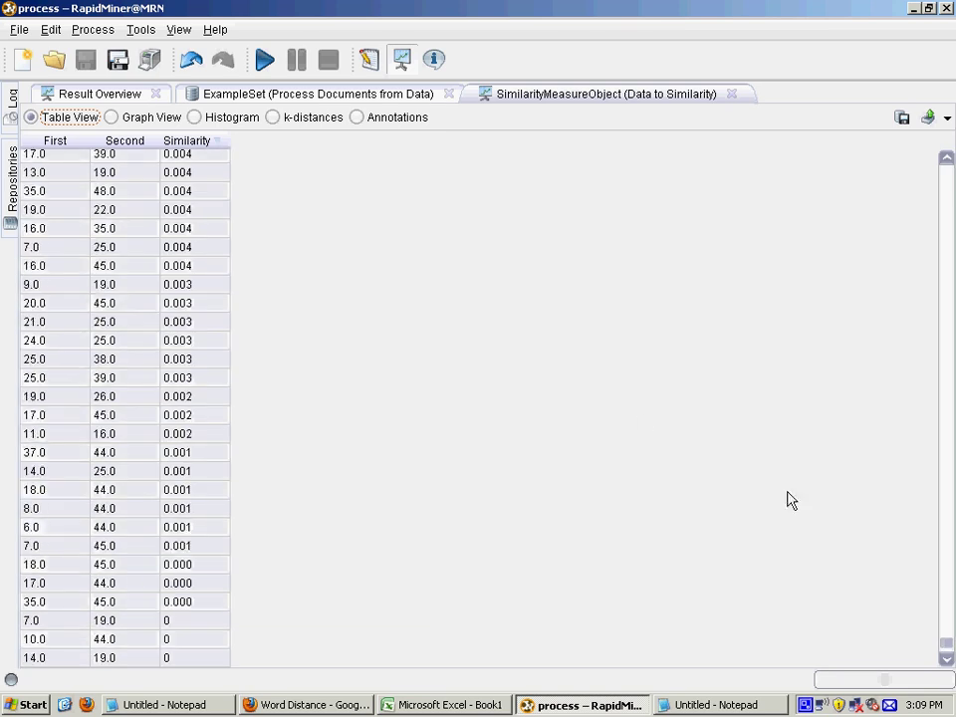
pyautogui.moveTo(919, 453)
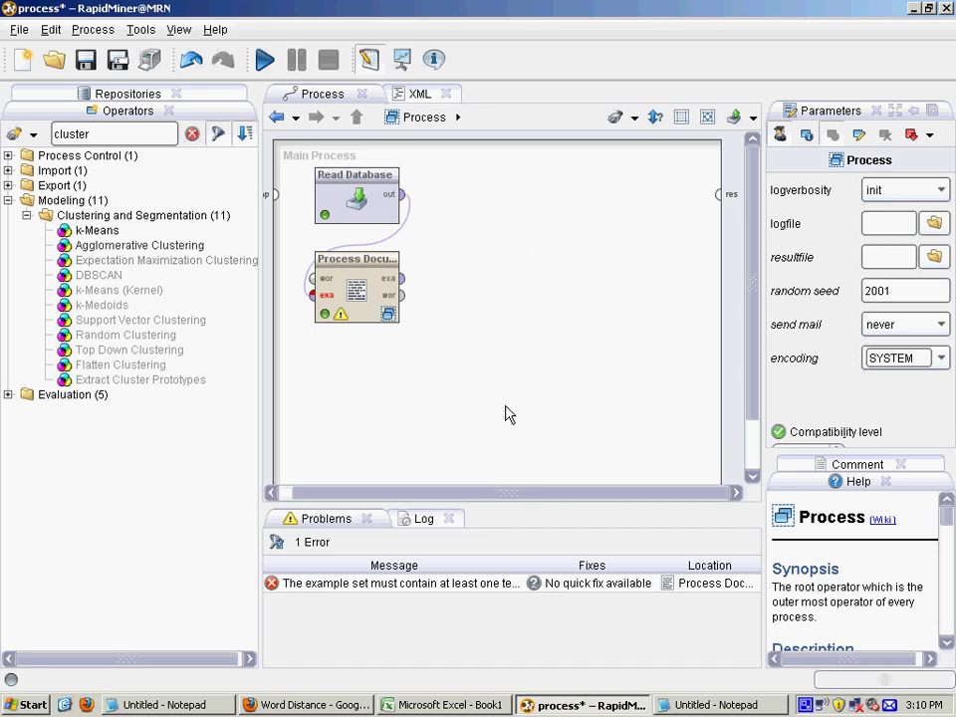
pyautogui.moveTo(525, 340)
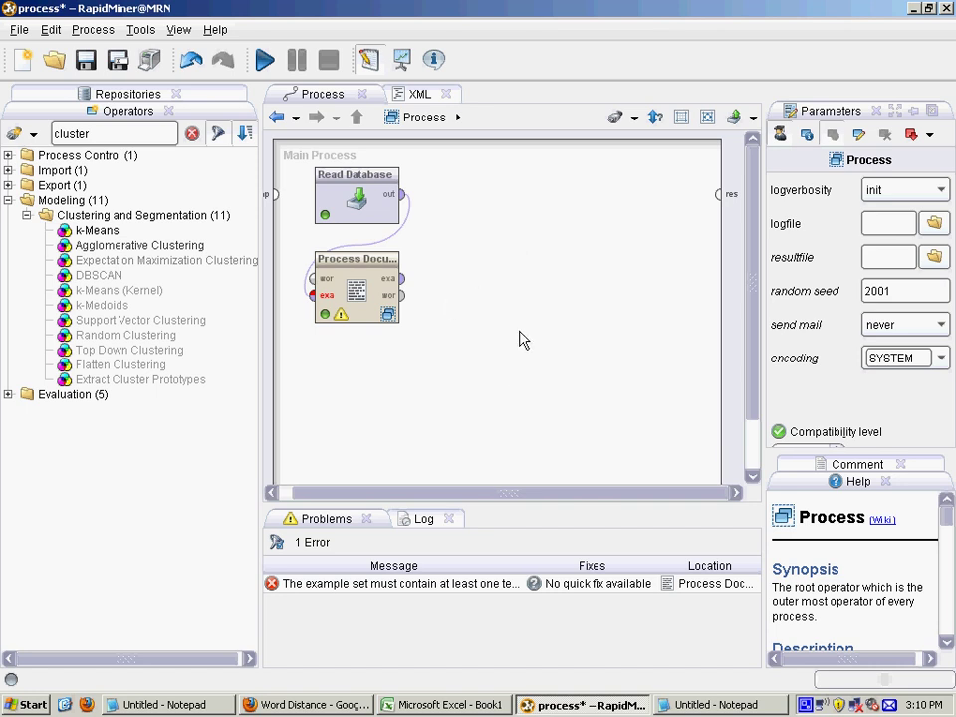
pyautogui.moveTo(815, 329)
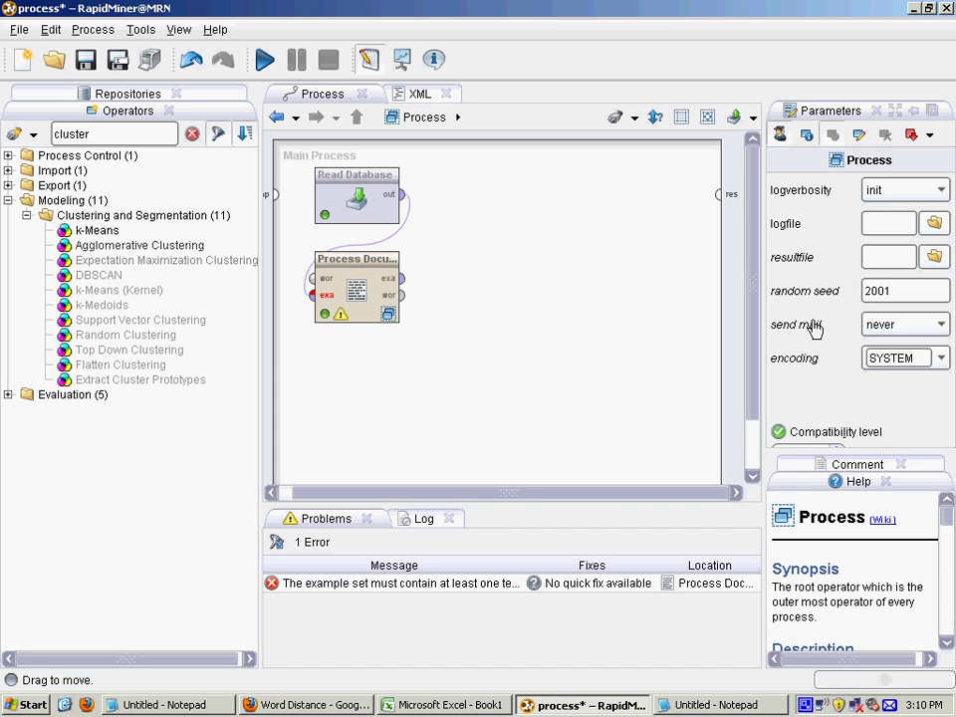
# Step: Set the Read Database query to 'select jobtext from simplejob' and confirm it
pyautogui.click(901, 290)
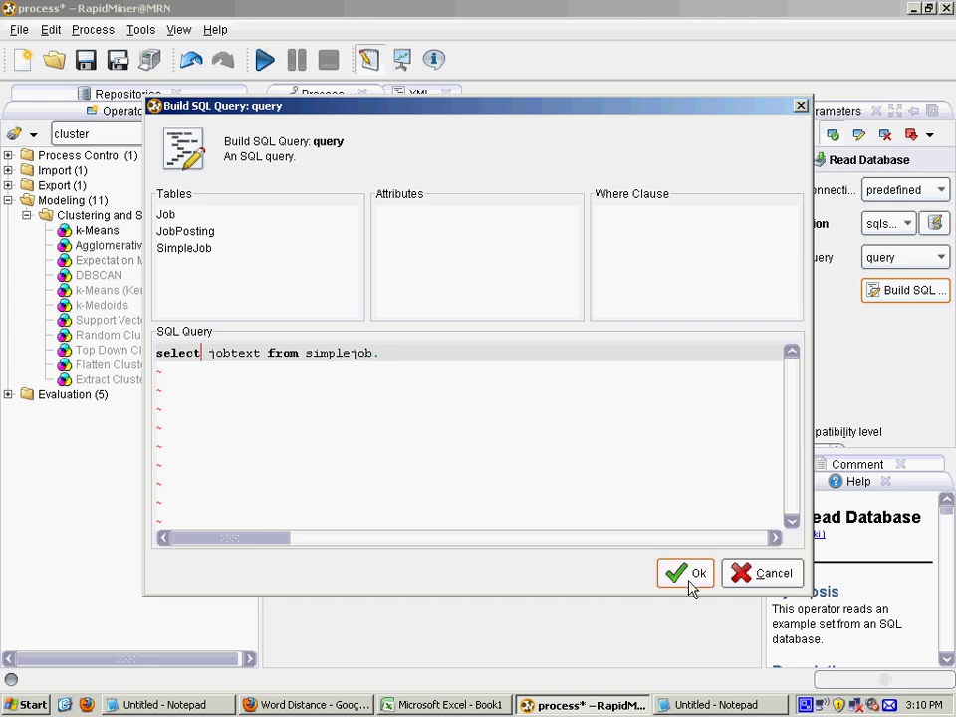
pyautogui.click(685, 573)
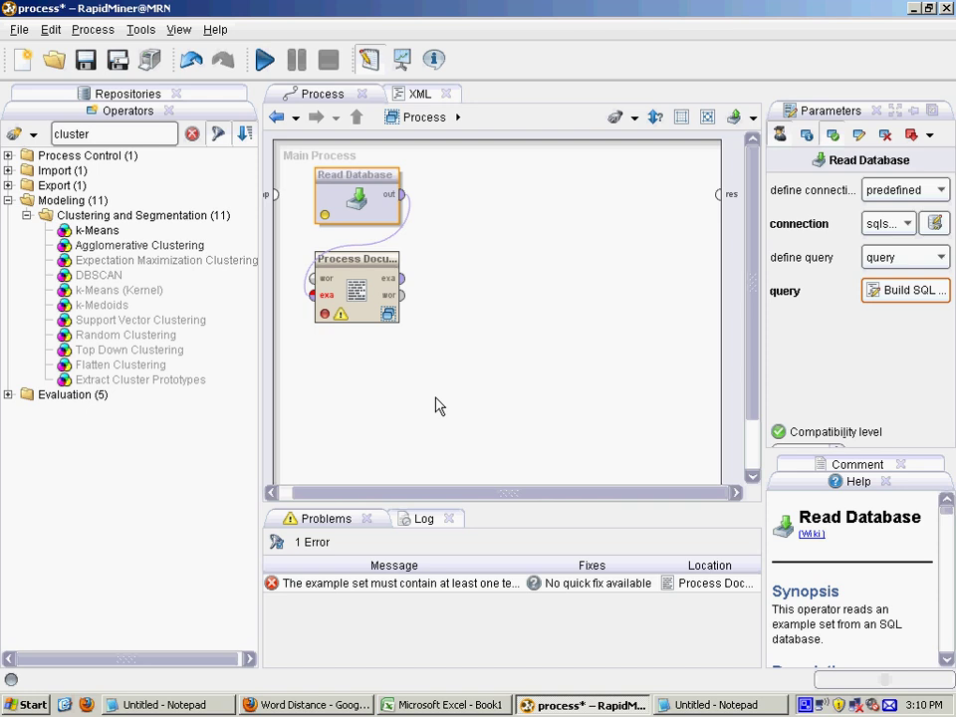
pyautogui.moveTo(123, 246)
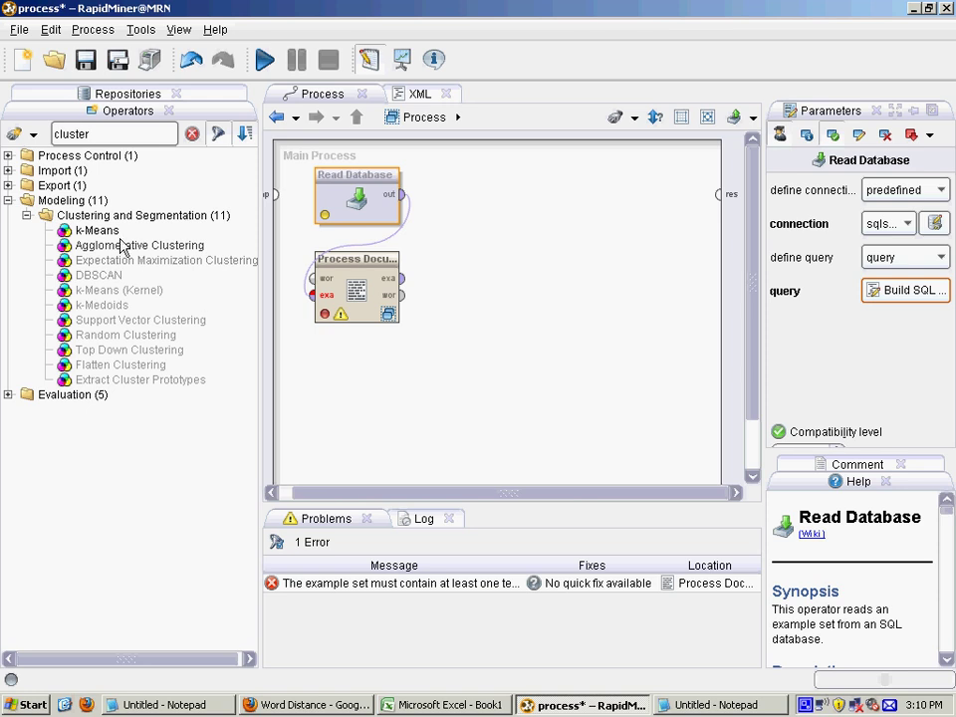
# Step: Place a k-Means Clustering operator after Process Documents and set k to 40
pyautogui.click(96, 230)
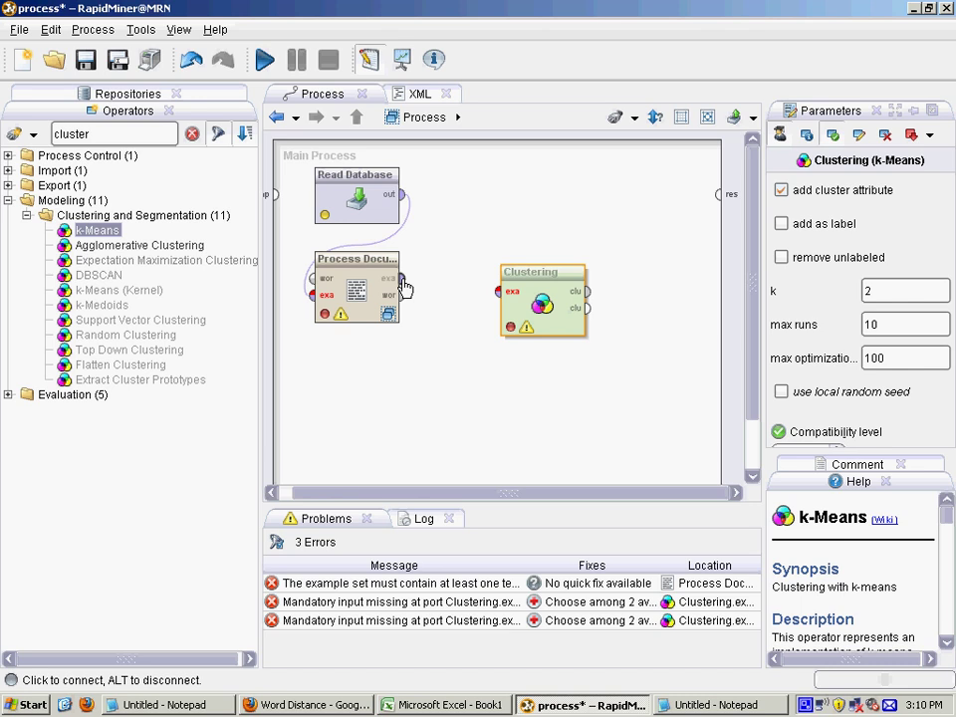
pyautogui.moveTo(391, 278); pyautogui.dragTo(511, 291)
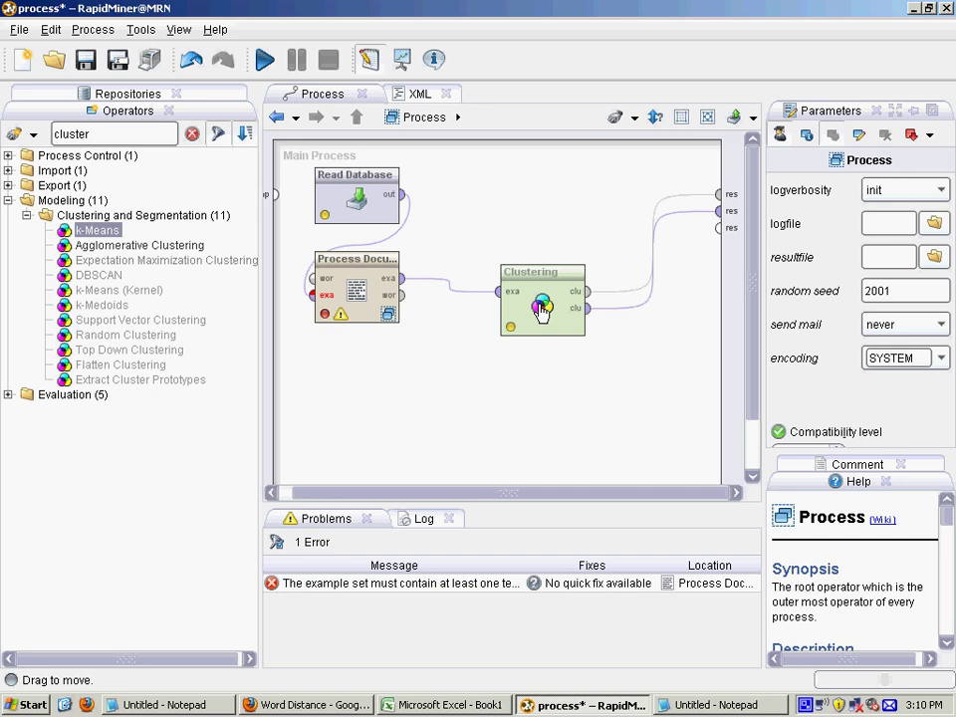
pyautogui.click(543, 302)
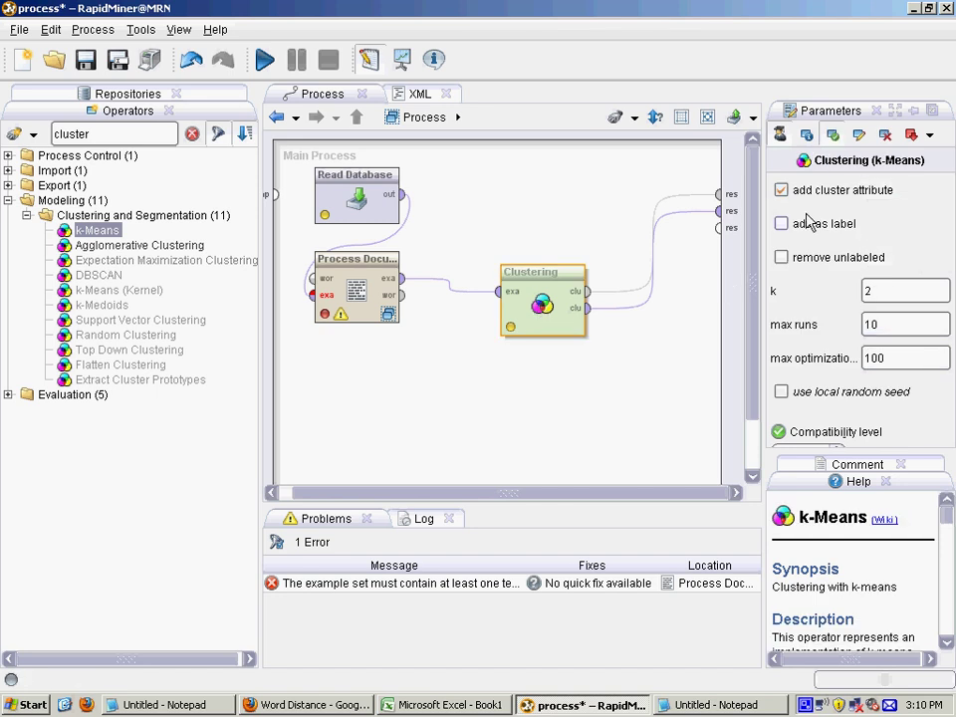
pyautogui.click(901, 290)
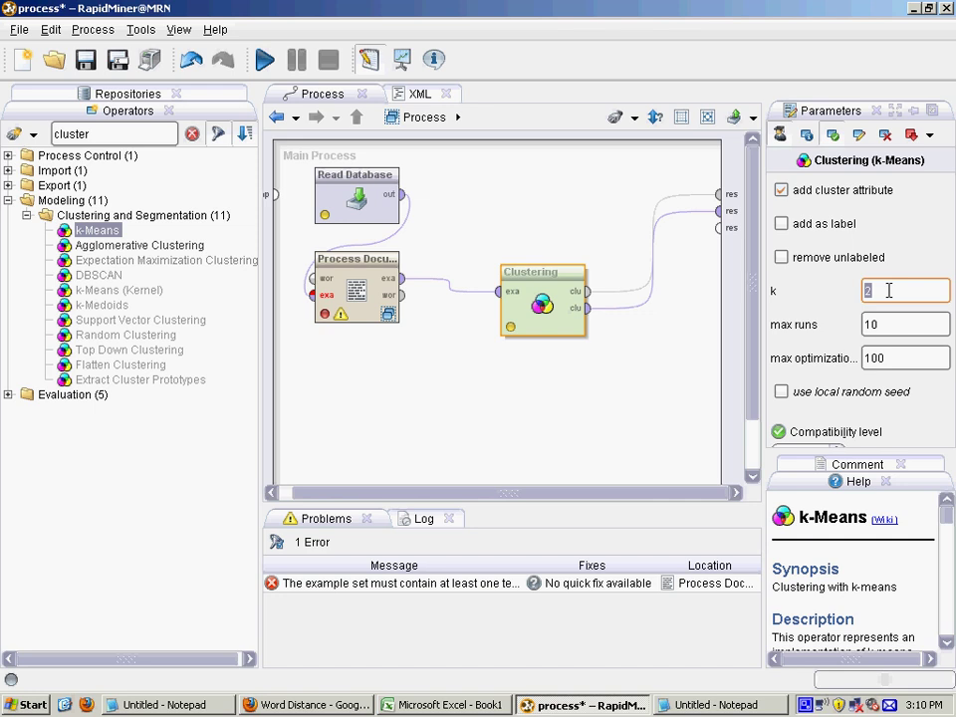
pyautogui.write('40')
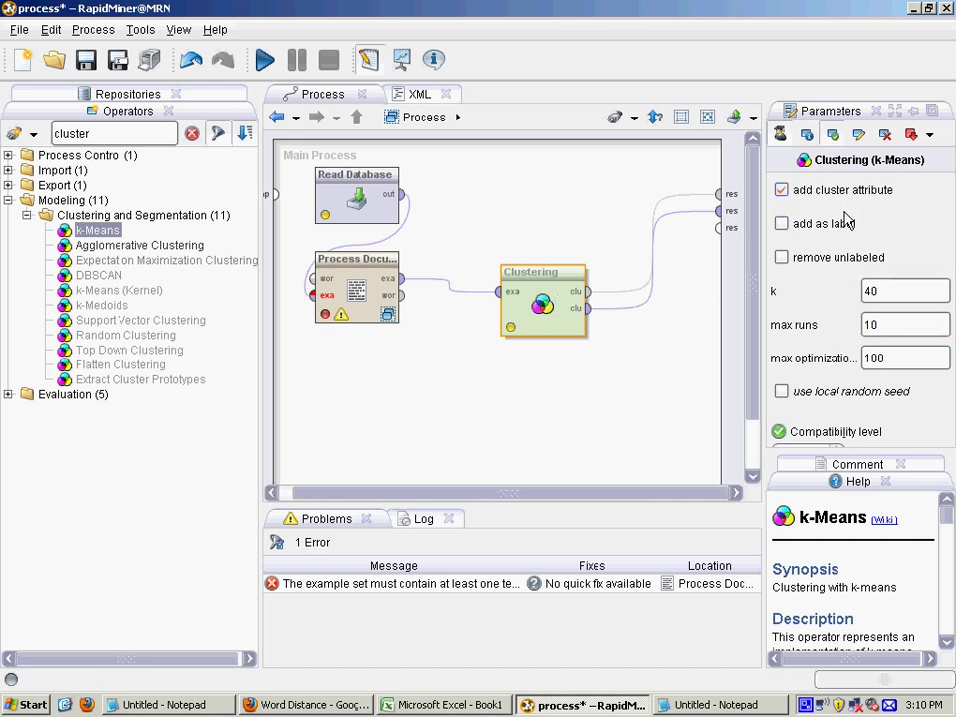
pyautogui.moveTo(348, 299)
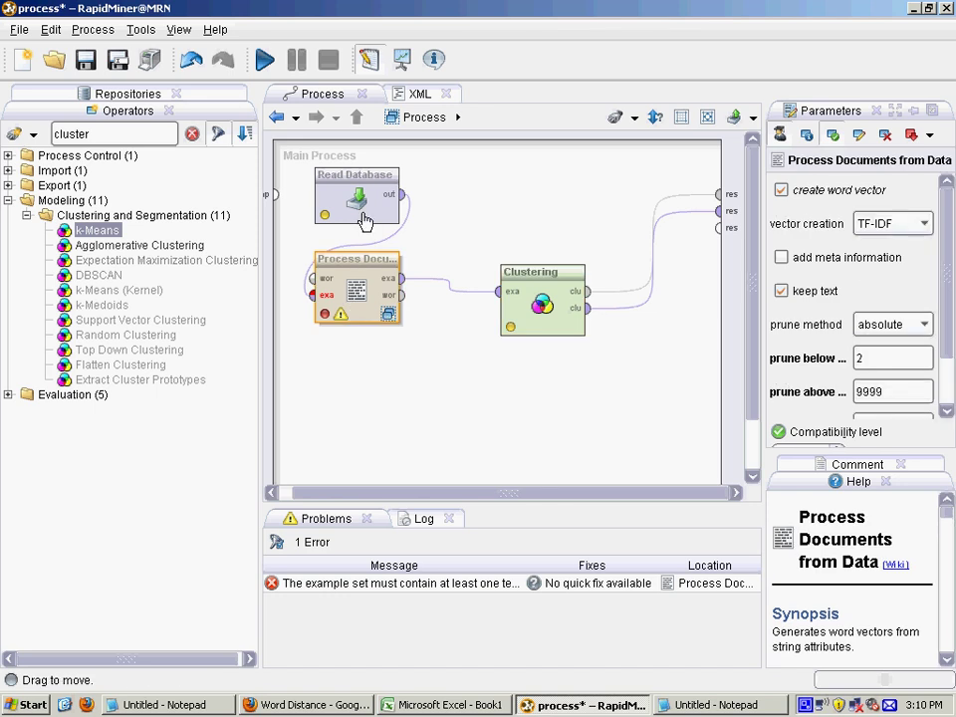
pyautogui.click(355, 199)
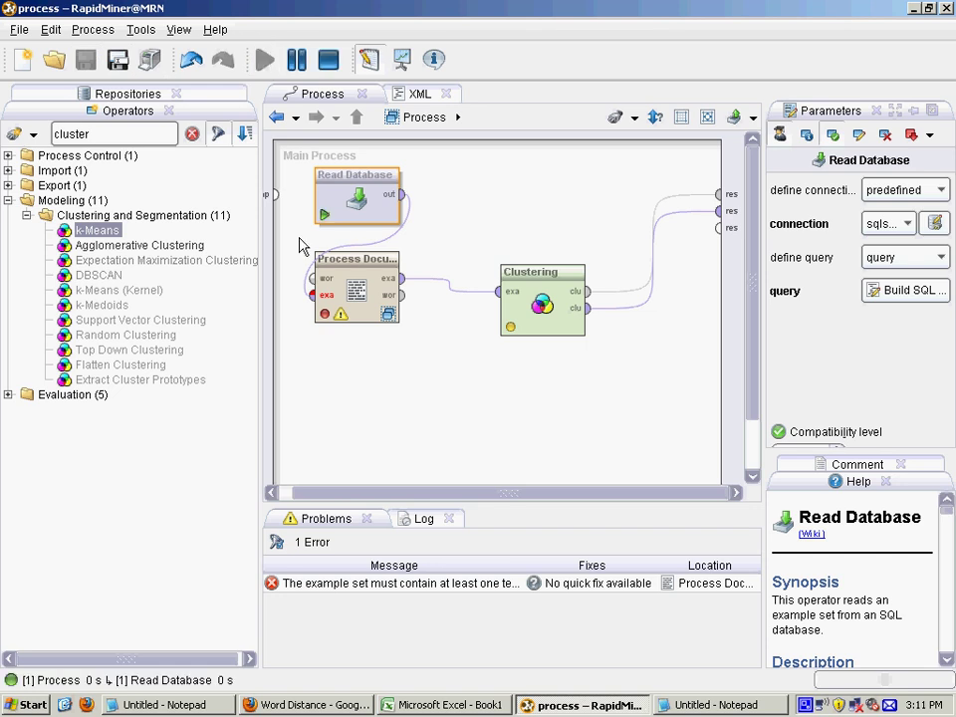
# Step: Run the process and scroll through the 407 job postings with their cluster labels
pyautogui.click(264, 59)
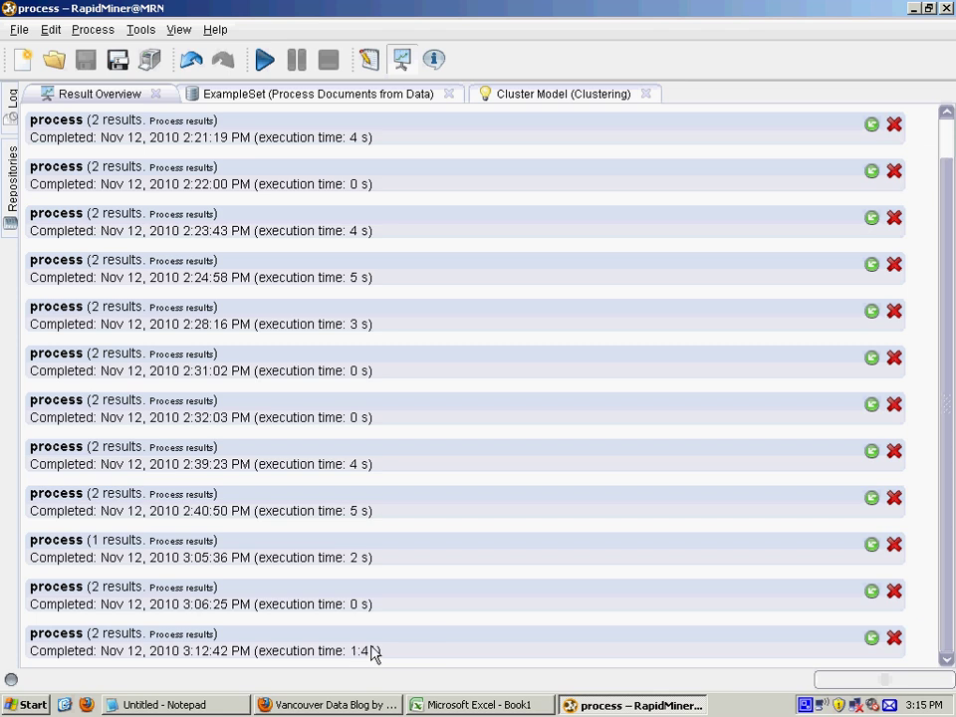
pyautogui.moveTo(461, 654)
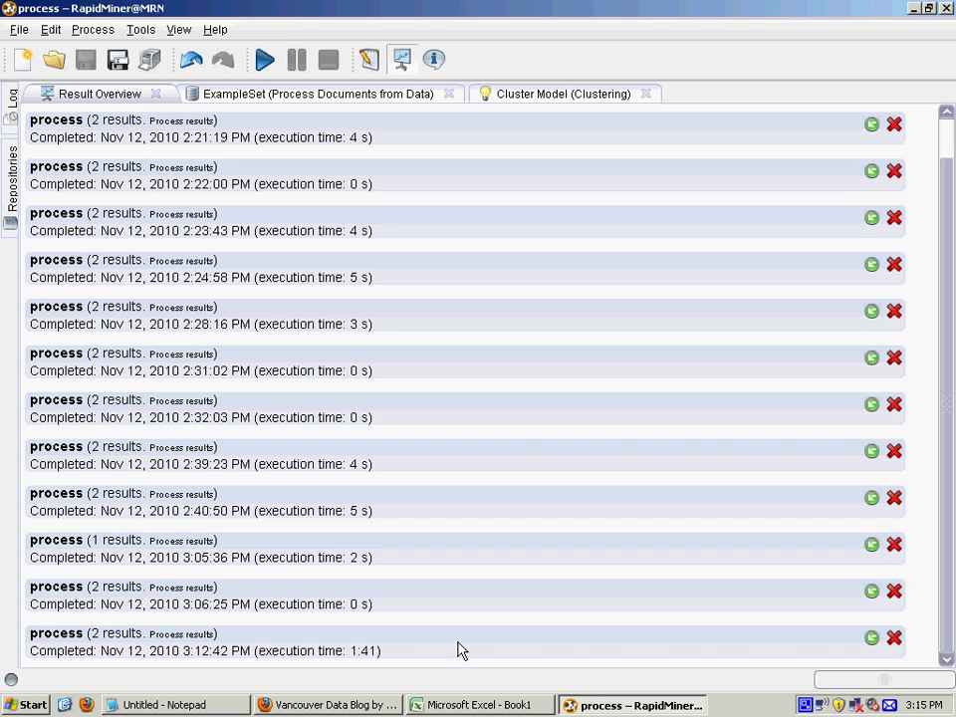
pyautogui.moveTo(331, 459)
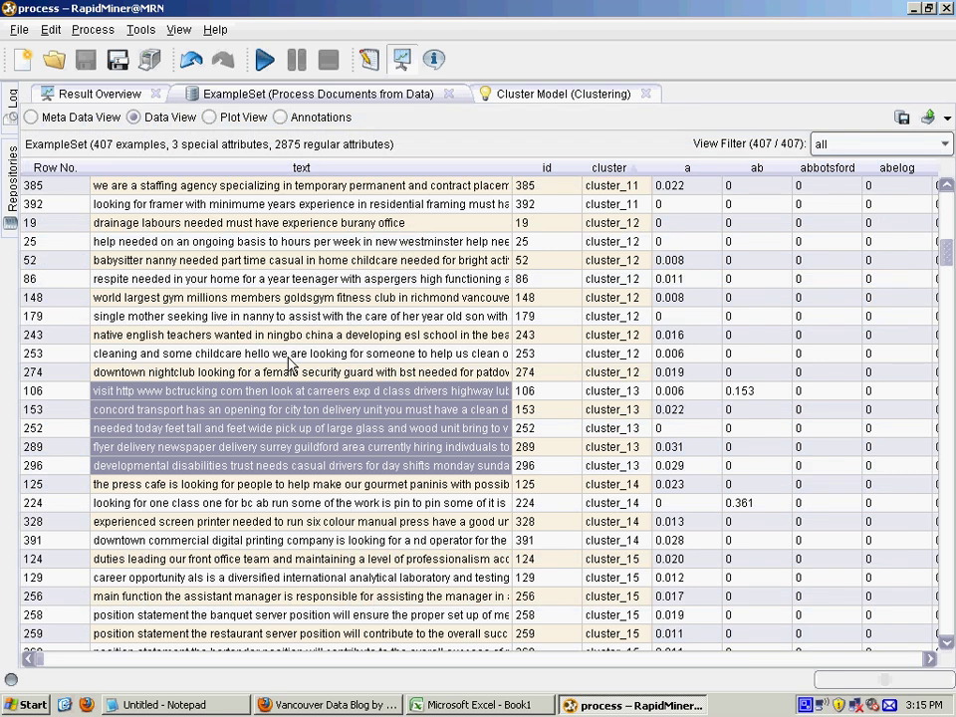
pyautogui.moveTo(359, 315)
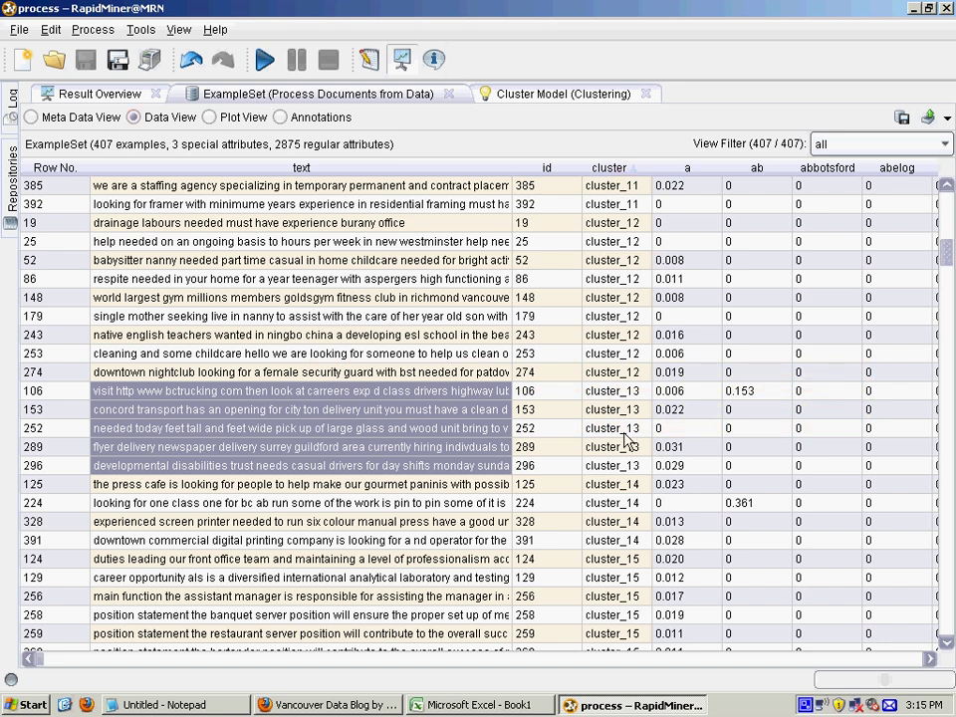
pyautogui.moveTo(647, 416)
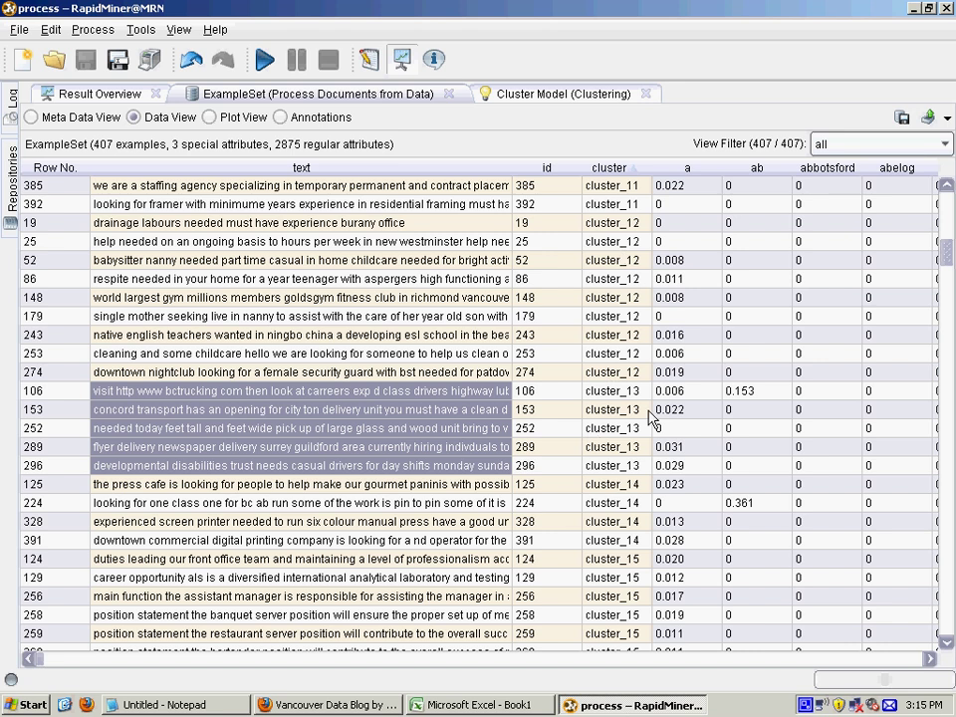
pyautogui.moveTo(617, 475)
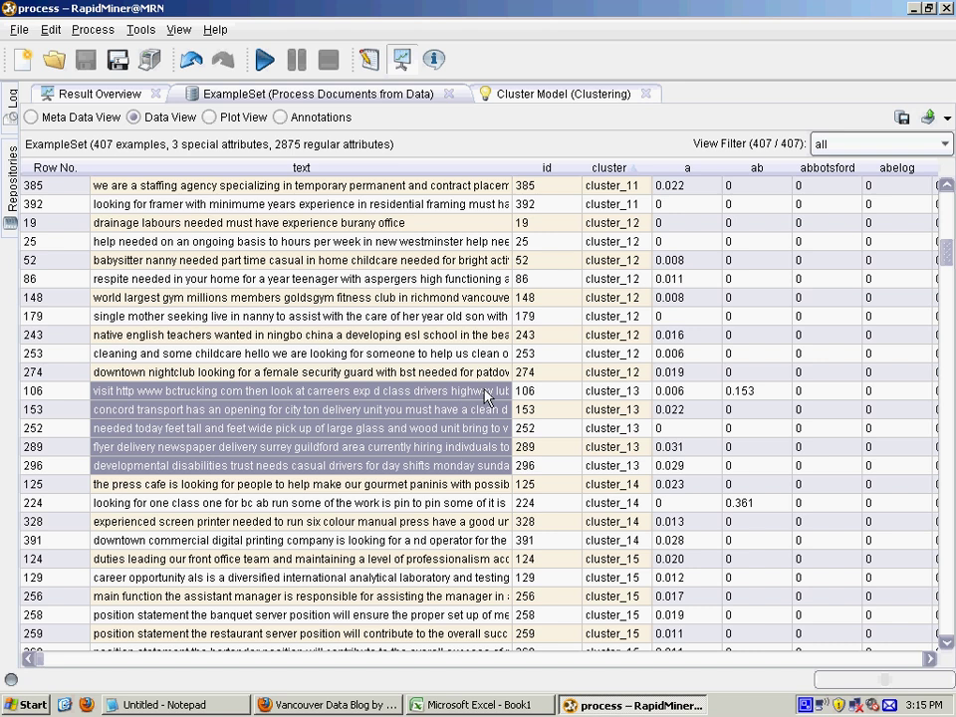
pyautogui.moveTo(169, 420)
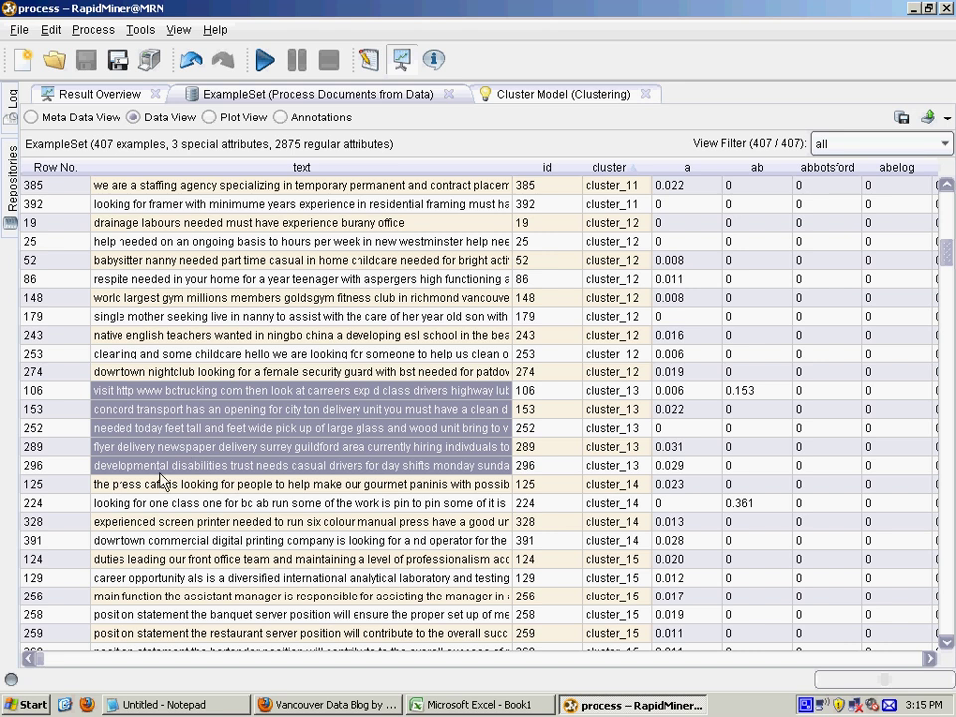
pyautogui.moveTo(481, 472)
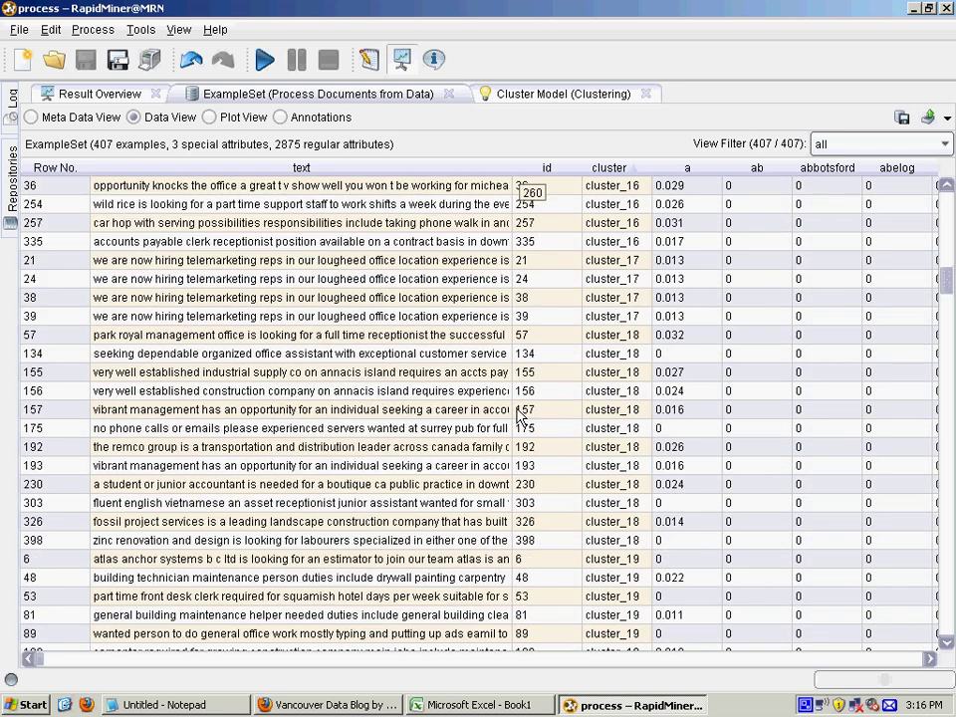
pyautogui.scroll(-3)
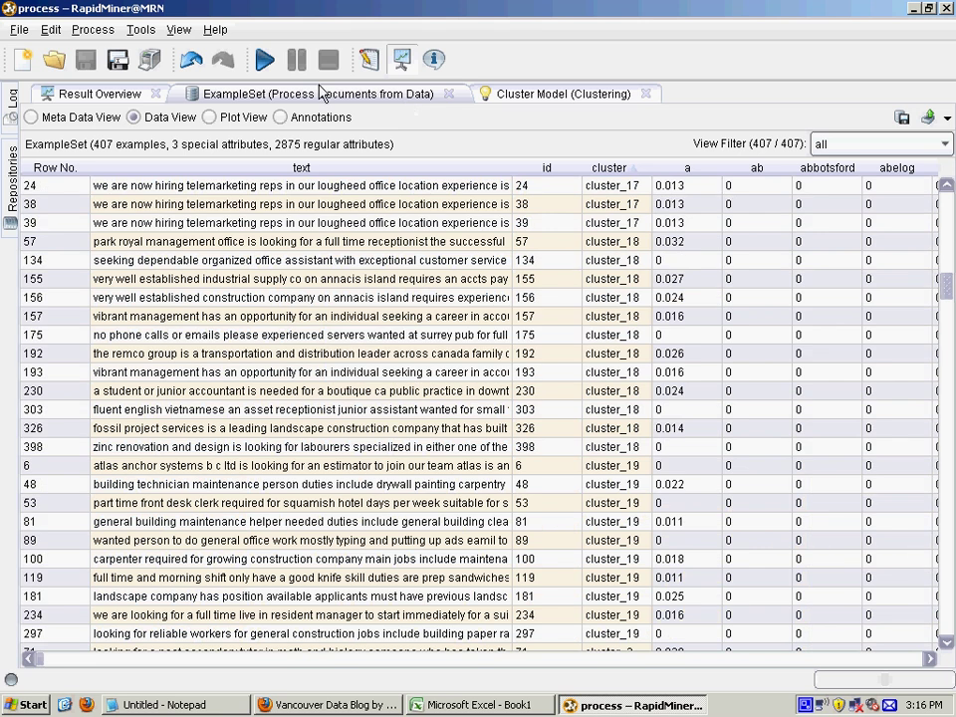
# Step: Browse the Cluster Model's 40 cluster item counts in Text View, then switch to Folder View
pyautogui.click(563, 93)
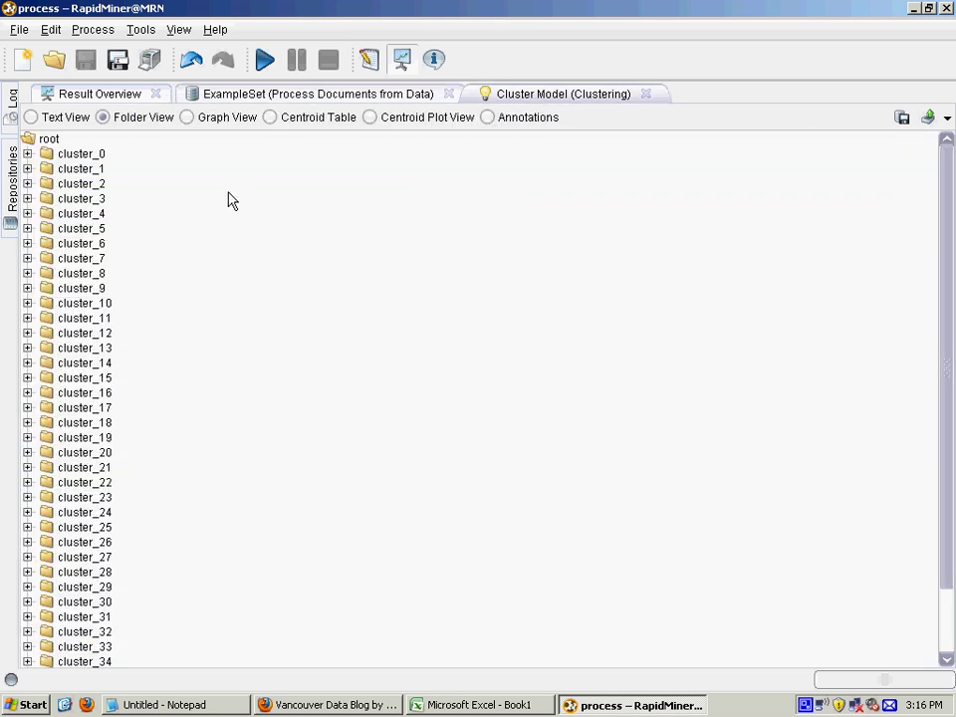
pyautogui.click(30, 117)
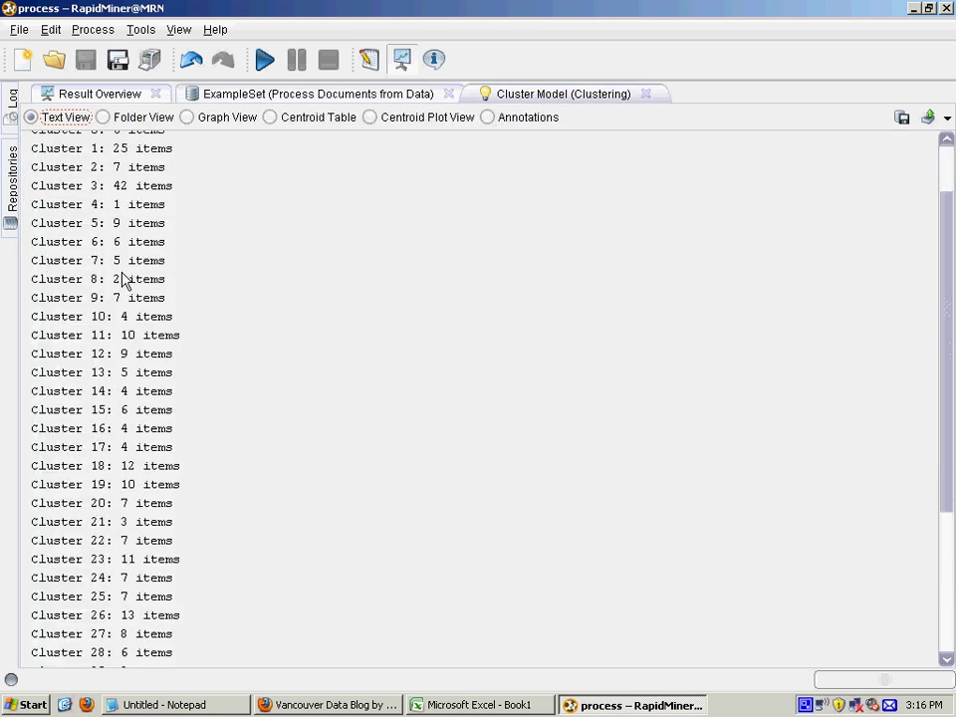
pyautogui.scroll(-3)
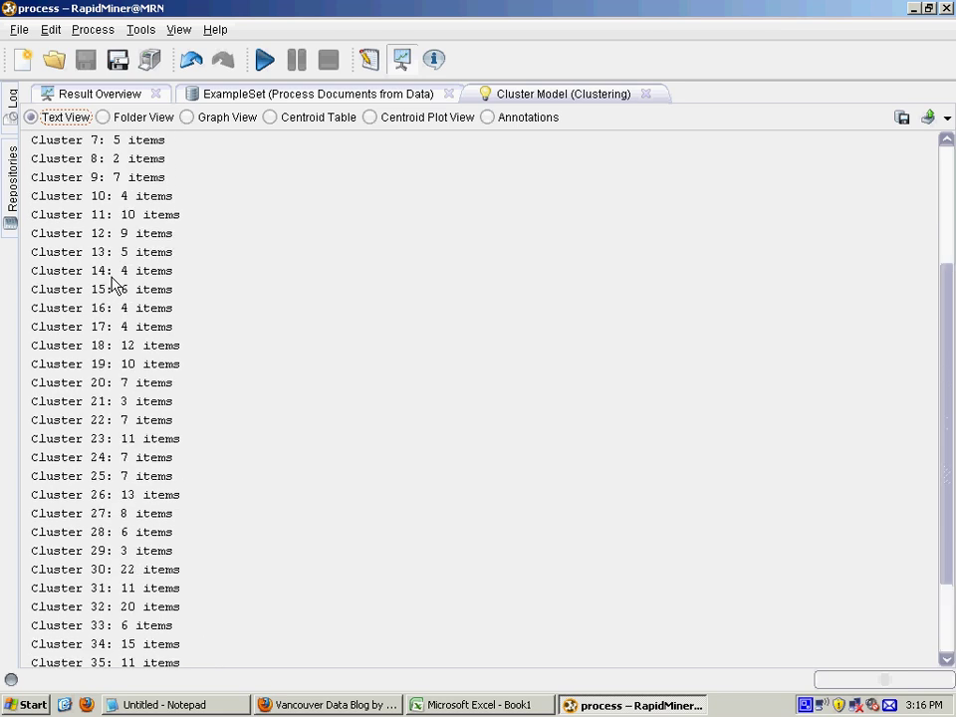
pyautogui.scroll(3)
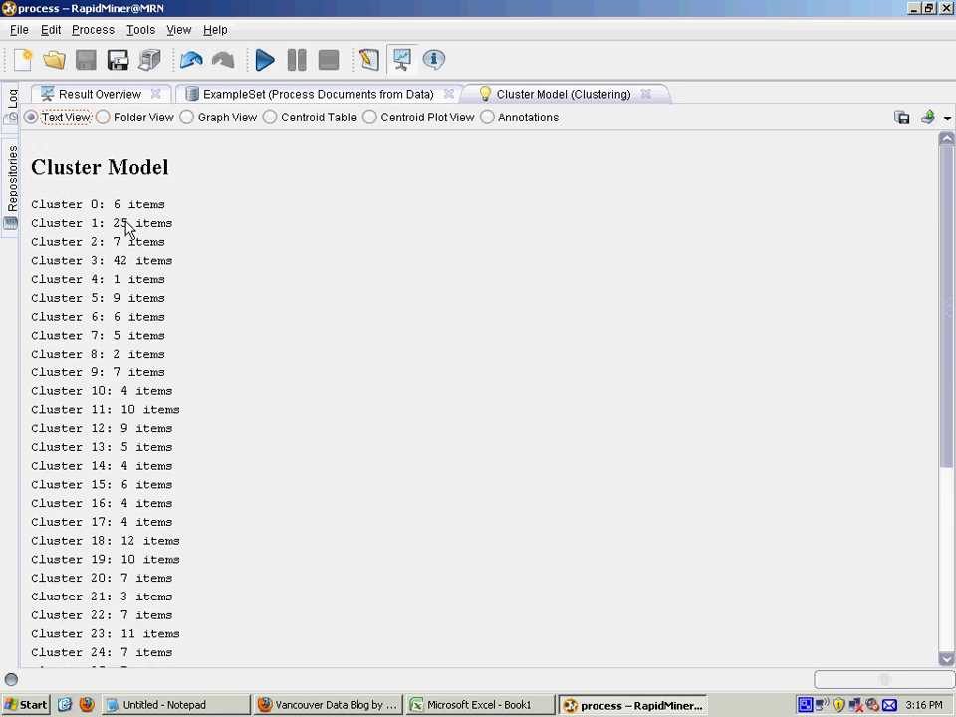
pyautogui.scroll(-3)
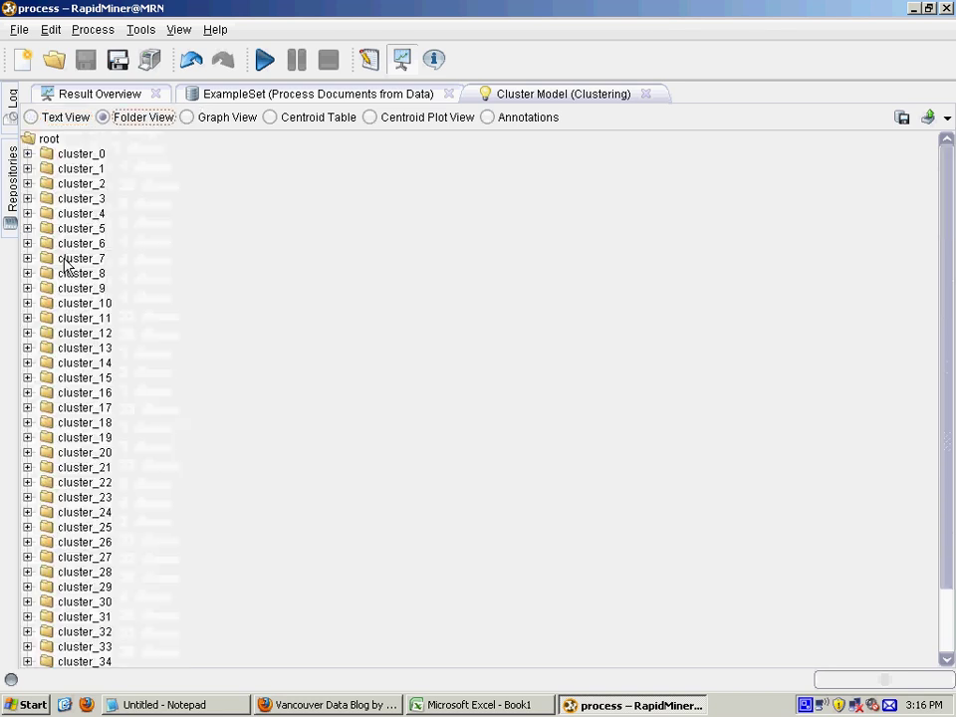
pyautogui.click(29, 153)
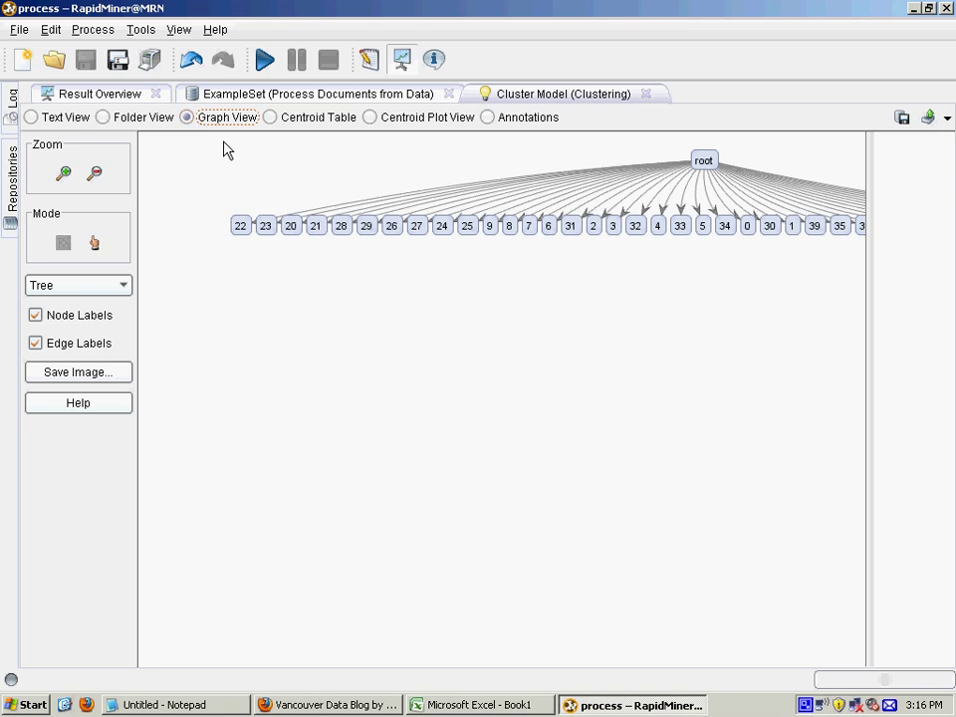
# Step: Show the cluster tree graph, then the Centroid Table of word weights per cluster
pyautogui.click(319, 116)
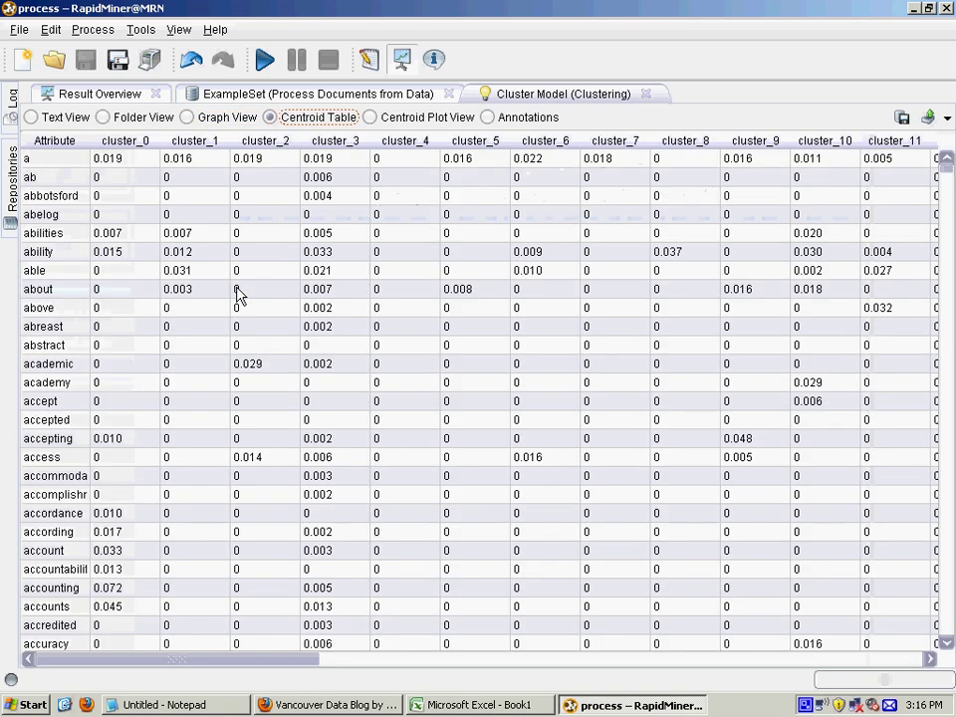
pyautogui.click(369, 117)
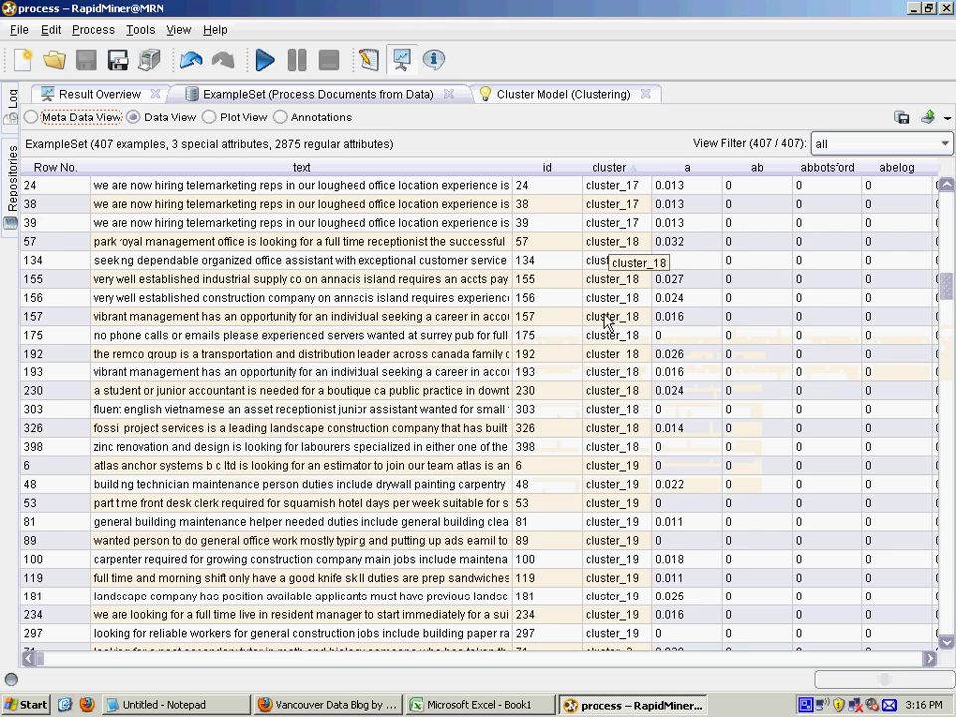
pyautogui.moveTo(583, 409)
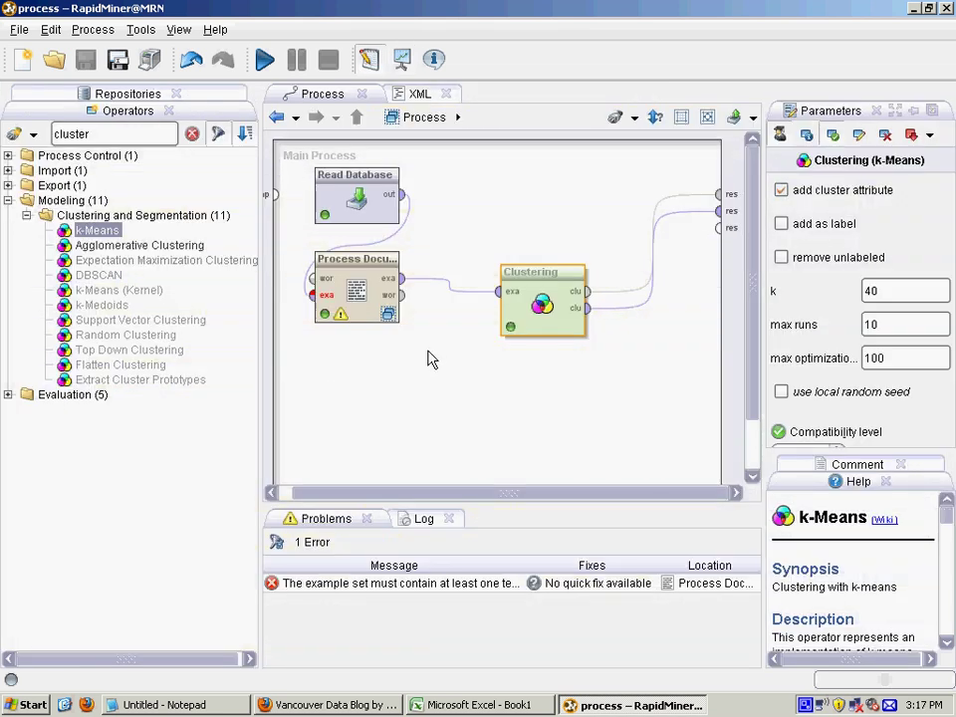
# Step: Go back to the process design showing the k-Means step with k = 40
pyautogui.click(428, 390)
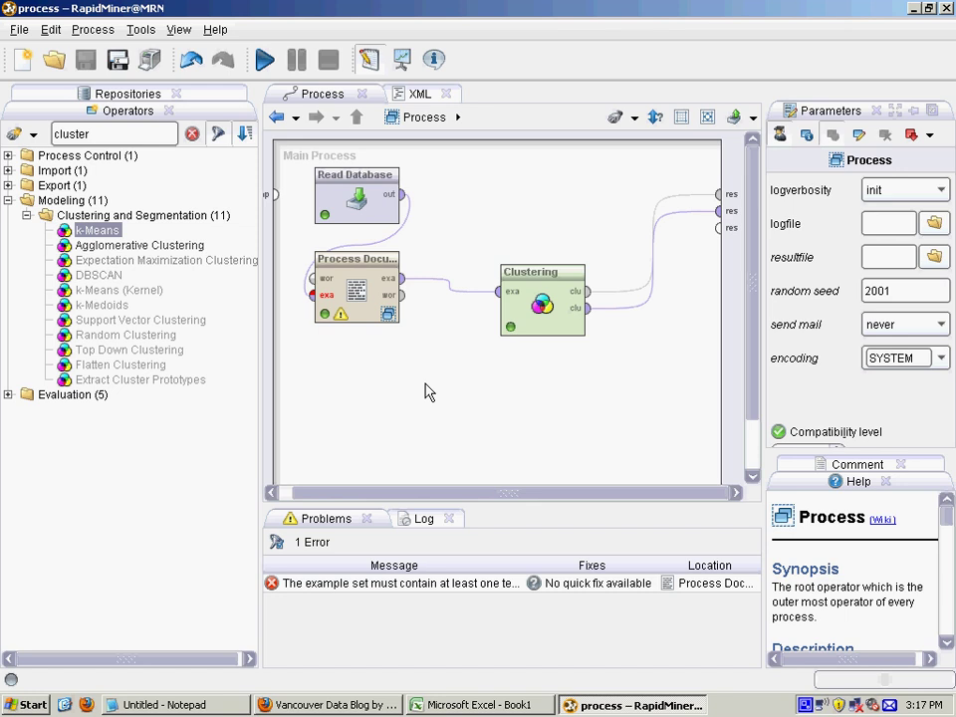
pyautogui.moveTo(336, 335)
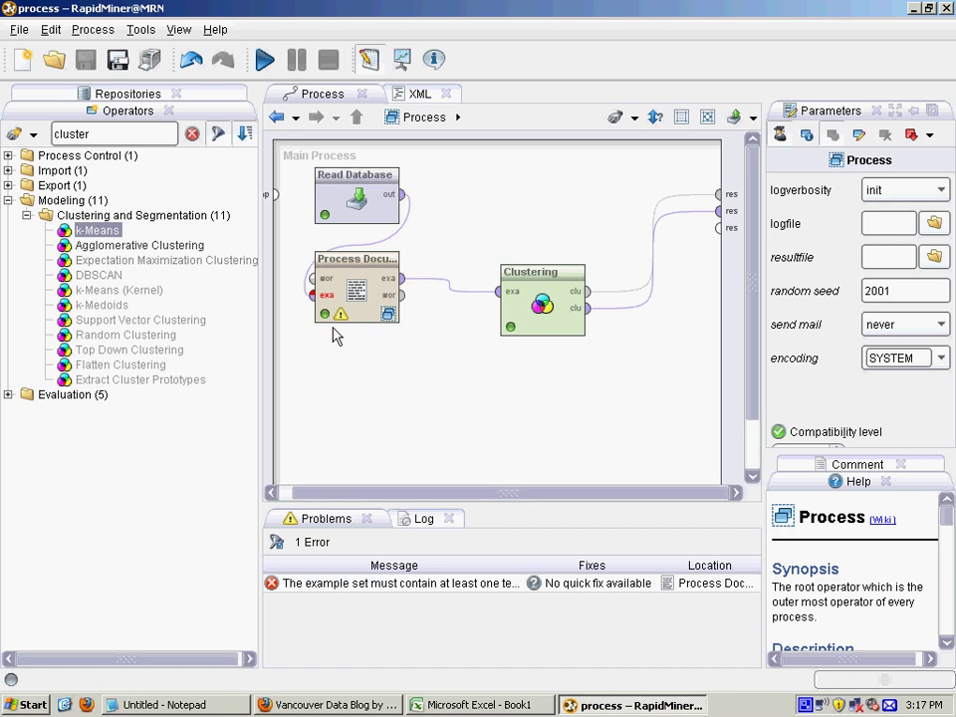
pyautogui.moveTo(362, 264)
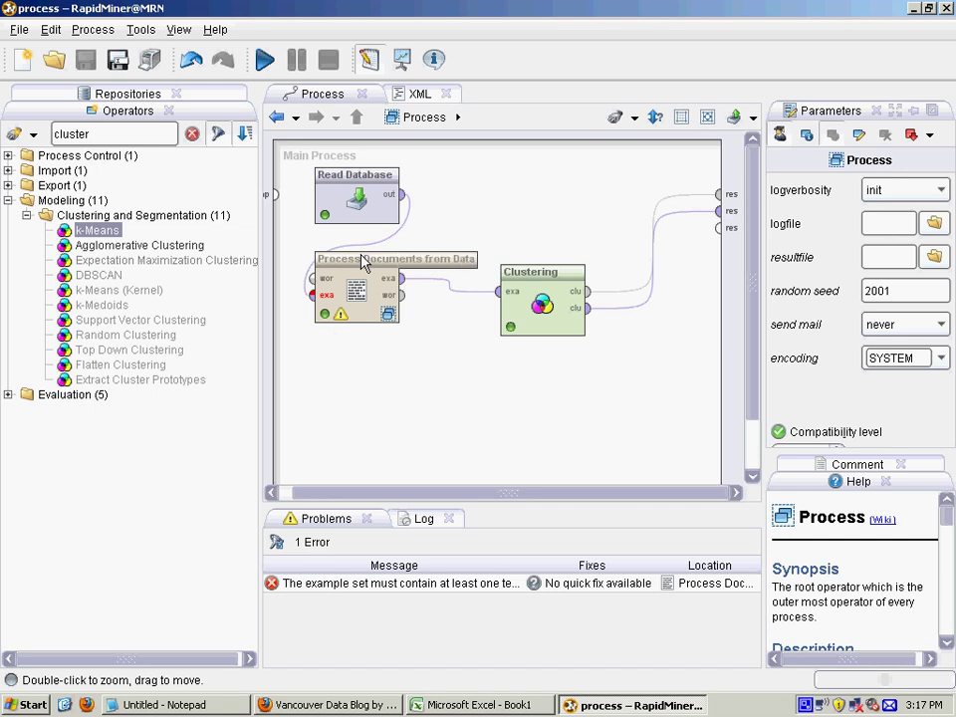